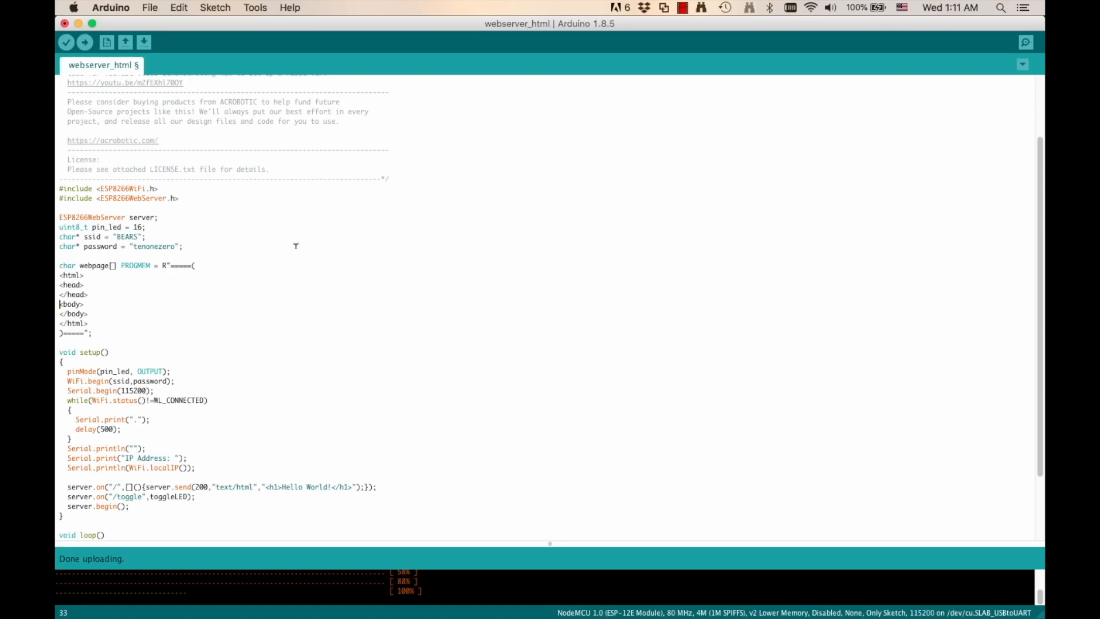
Insert a blank line after <body> and start typing a <form element
key("Return")
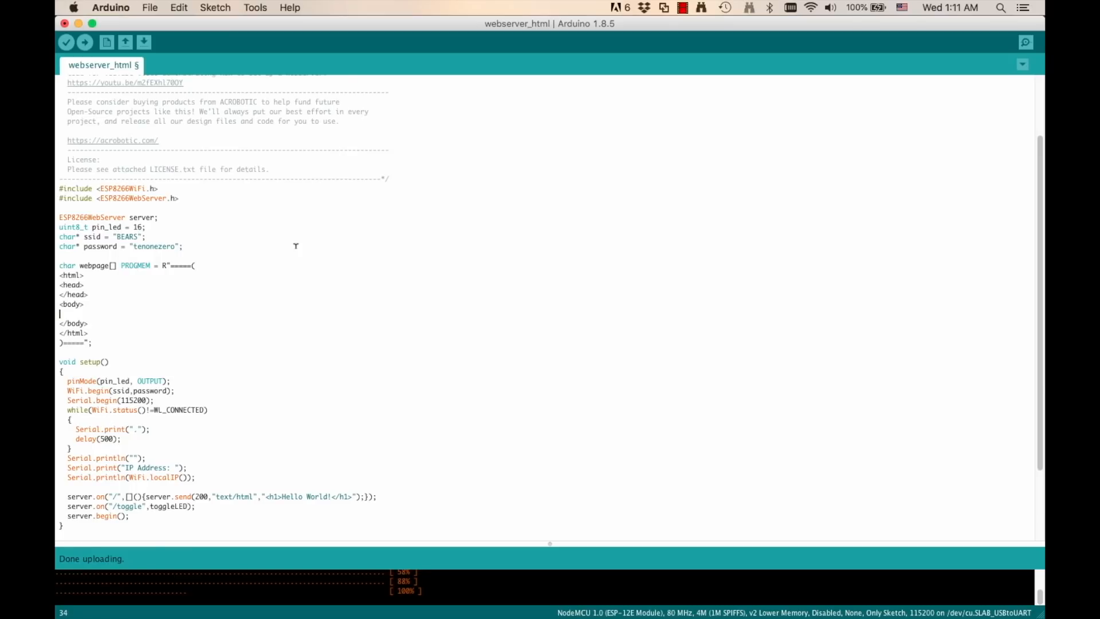
type("<form")
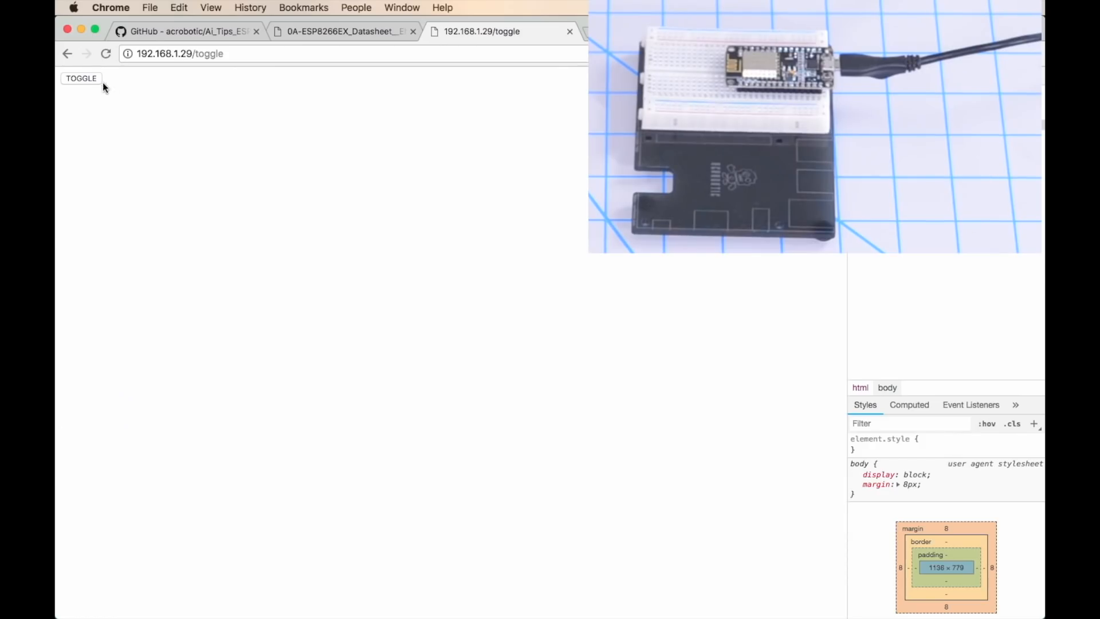
Toggle the board's LED twice from the 192.168.1.29/toggle page
left_click(81, 78)
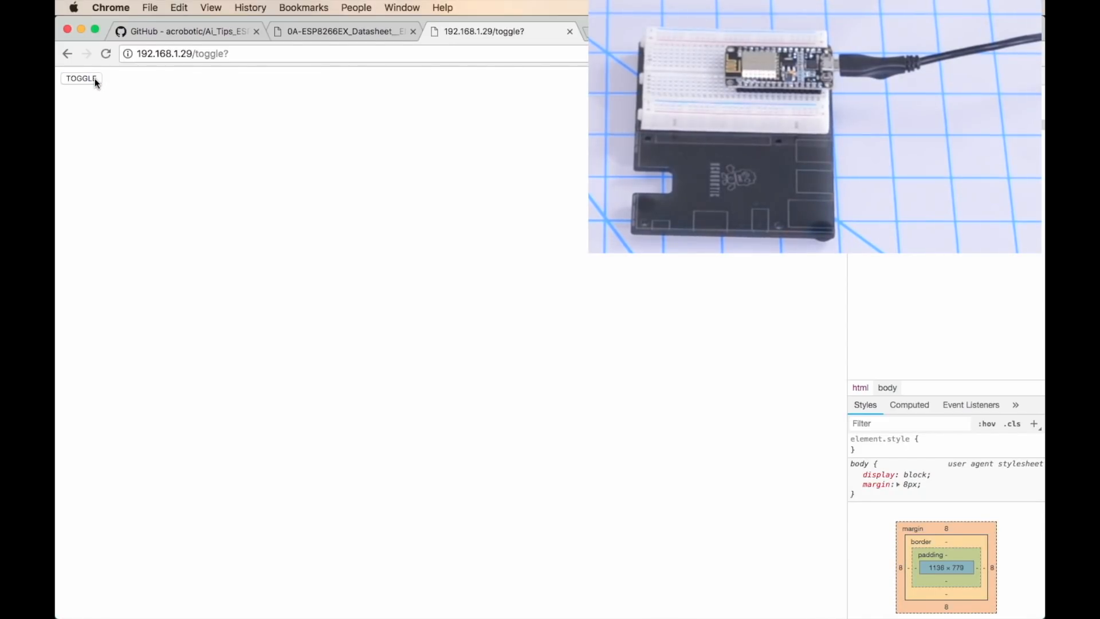
left_click(186, 31)
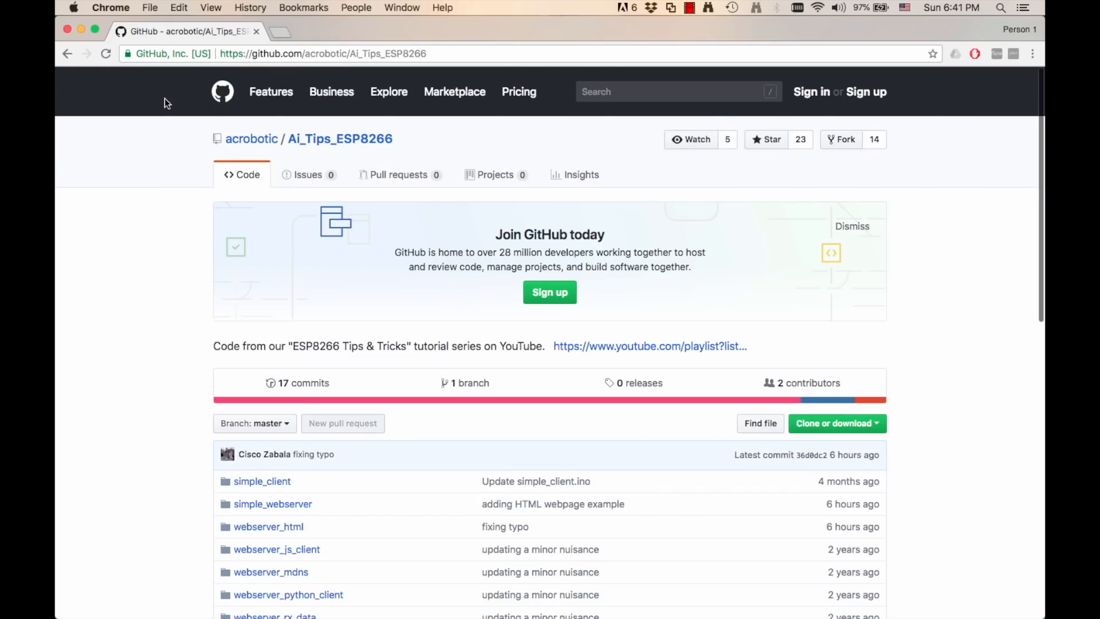
mouse_move(659, 257)
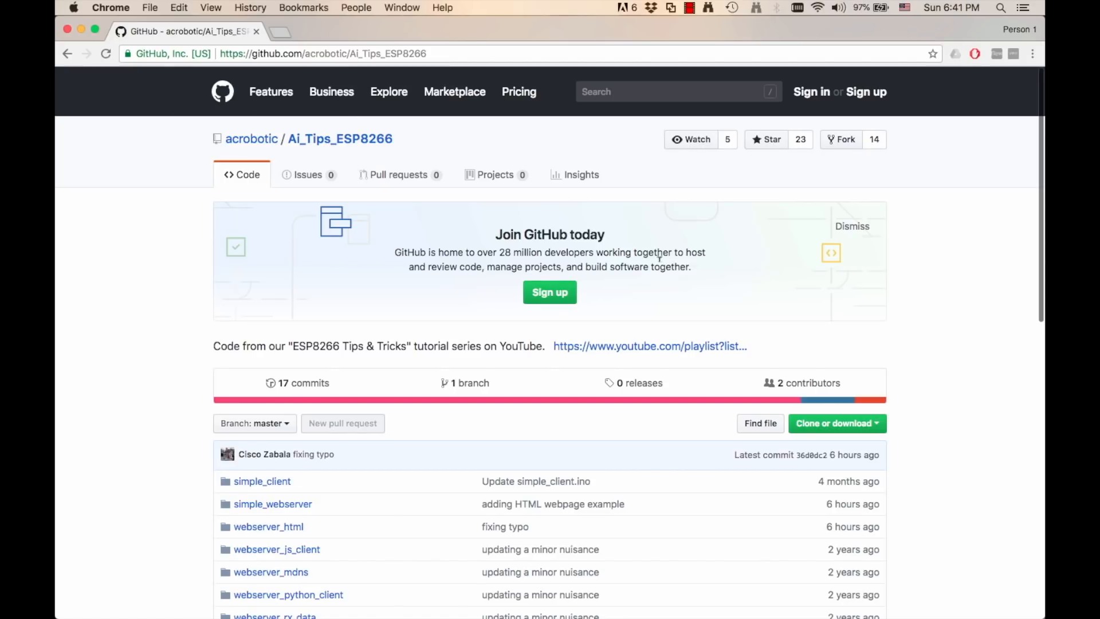
mouse_move(825, 429)
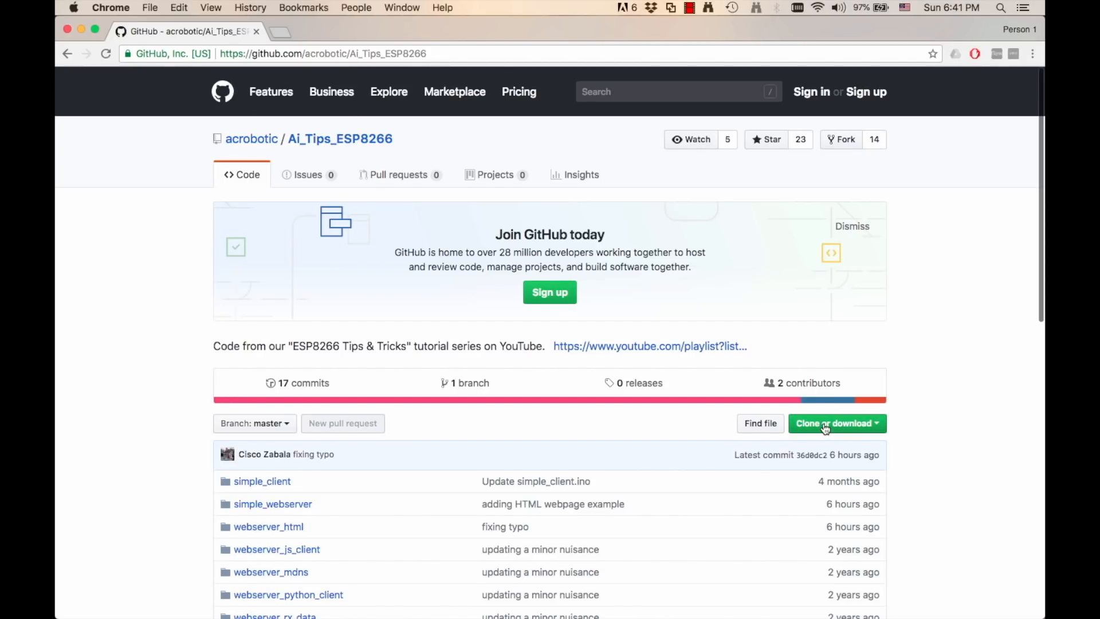
Download the Ai_Tips_ESP8266 repository from GitHub as a master ZIP file
left_click(836, 423)
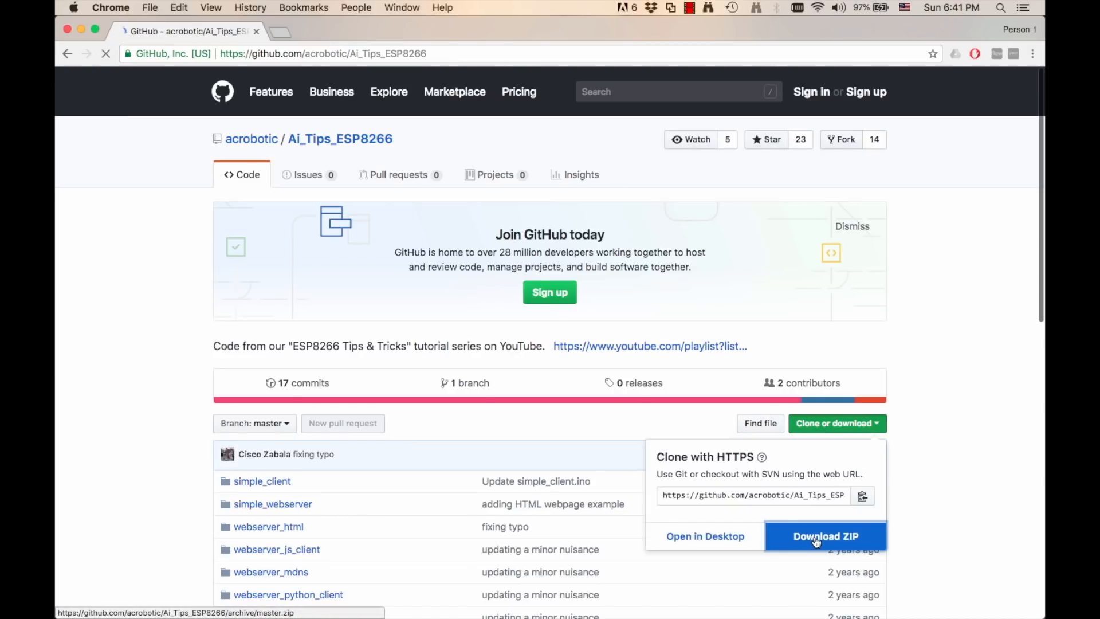
left_click(825, 537)
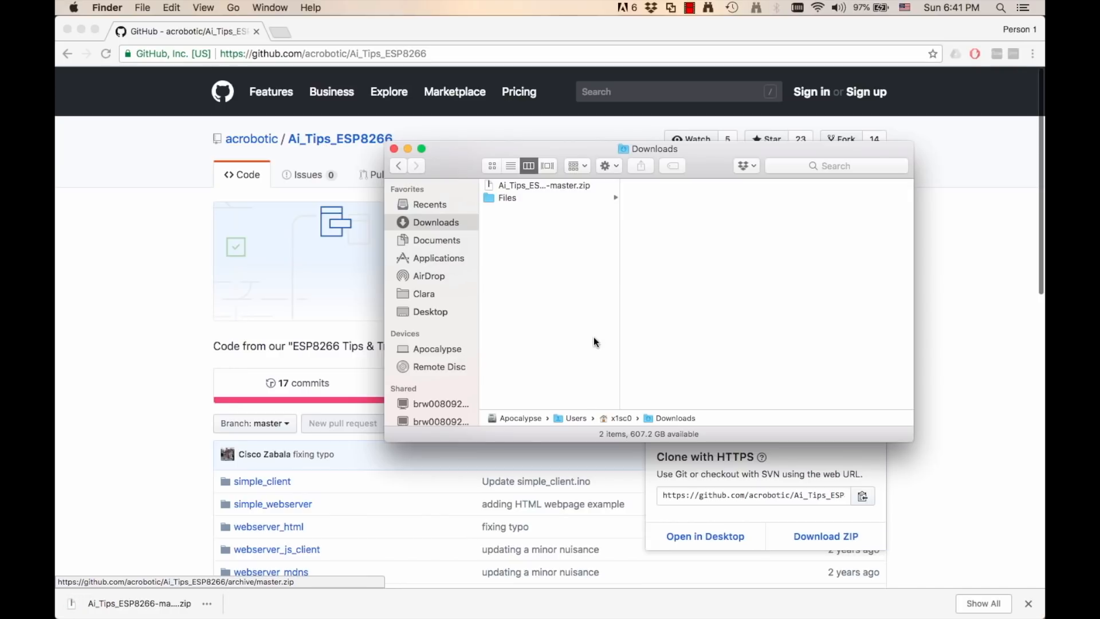
Extract the downloaded ZIP and open webserver_html.ino in Arduino IDE
left_click(544, 185)
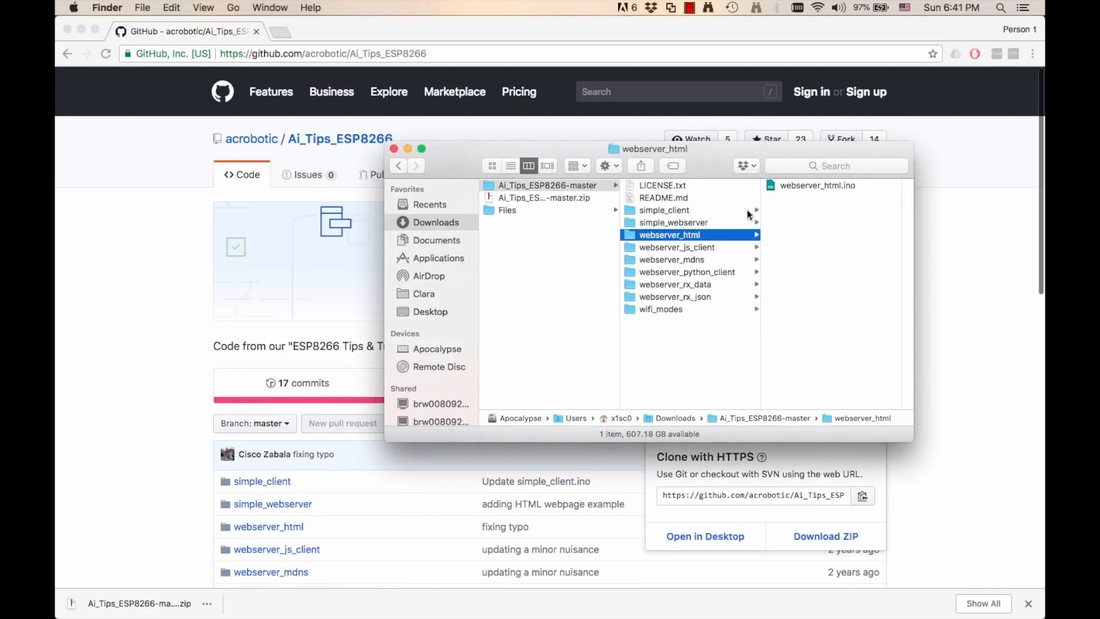
double_click(818, 185)
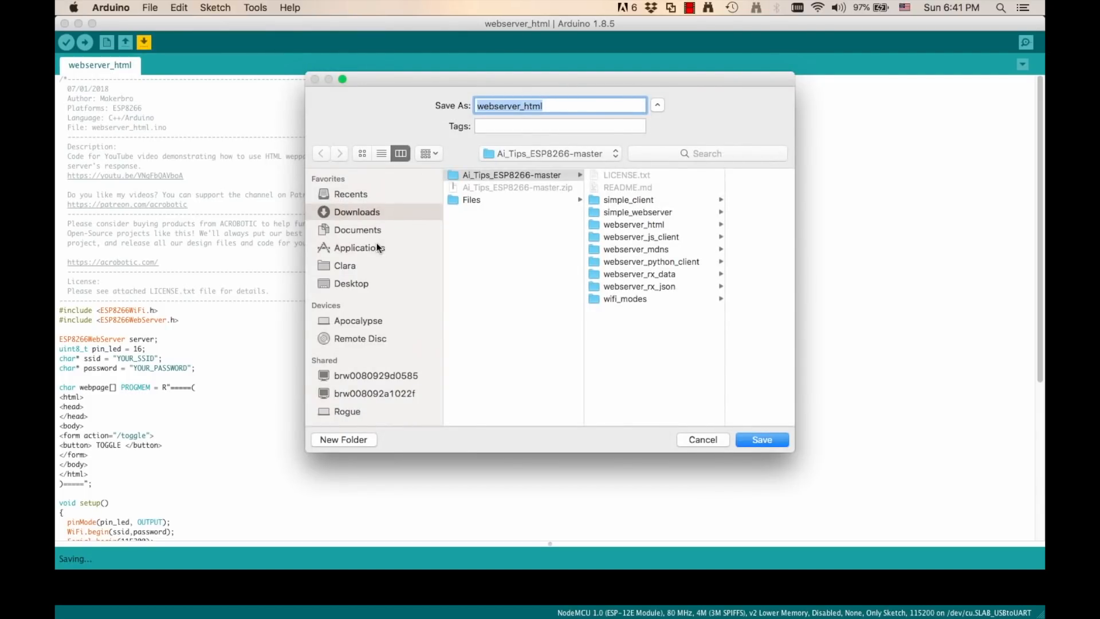
Save the sketch on the Desktop under the name webserver_html_js
left_click(350, 283)
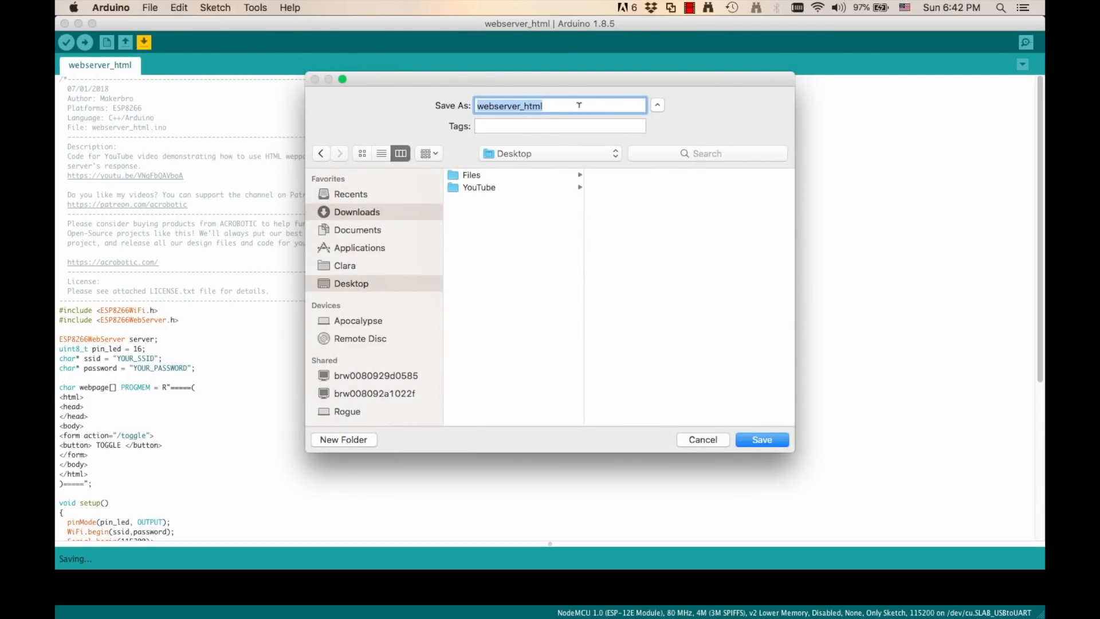
type("_js")
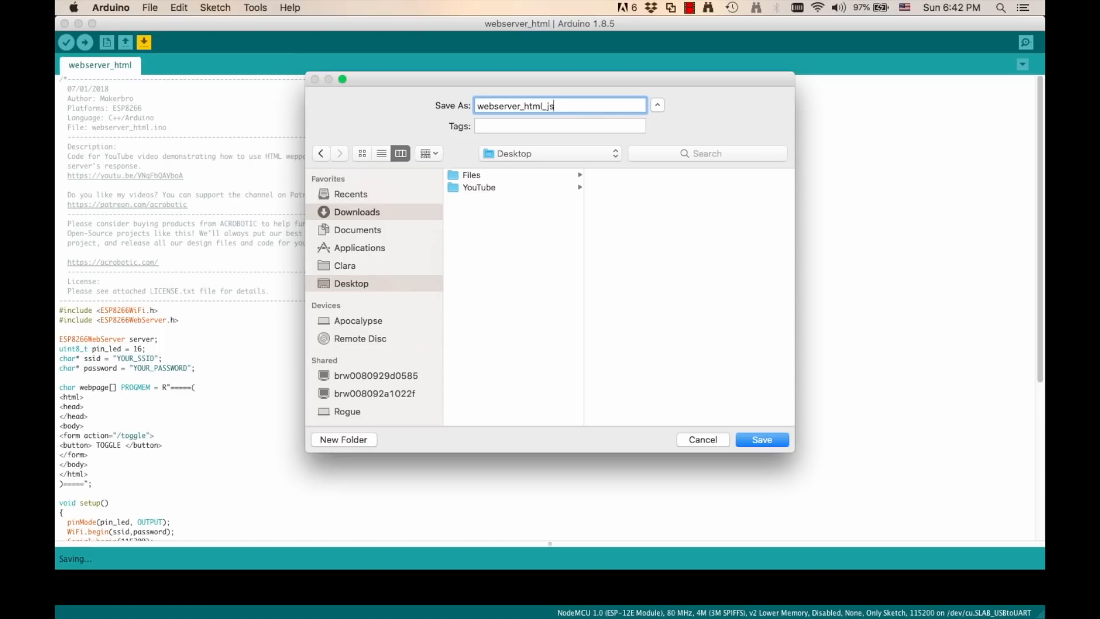
left_click(762, 439)
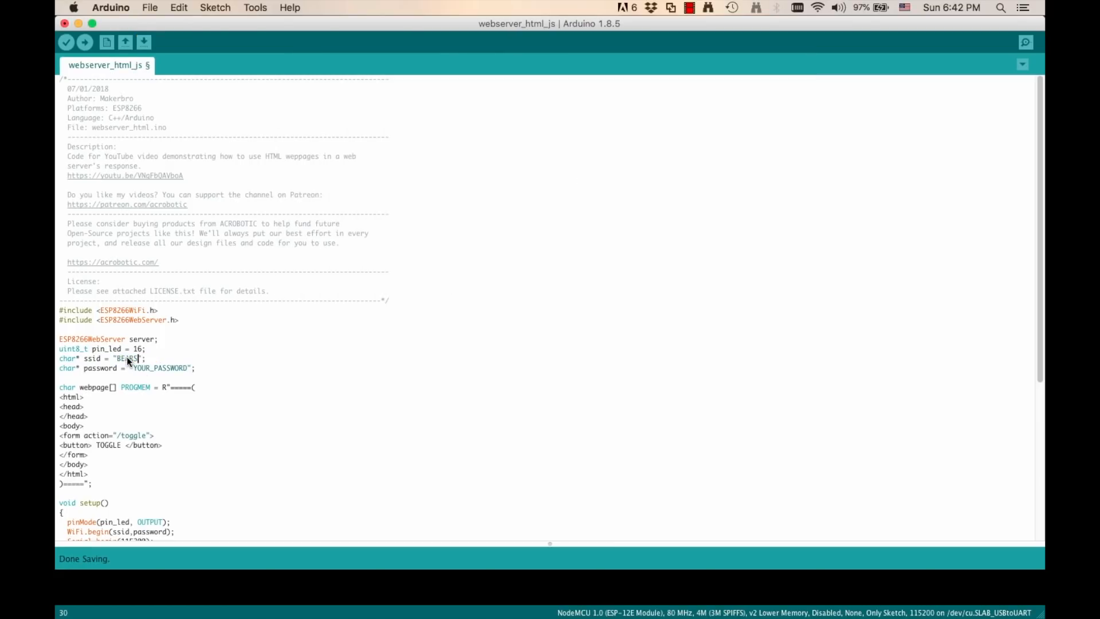
Replace the placeholder SSID with 'tengezero' and fill in the network password
type("tengezero")
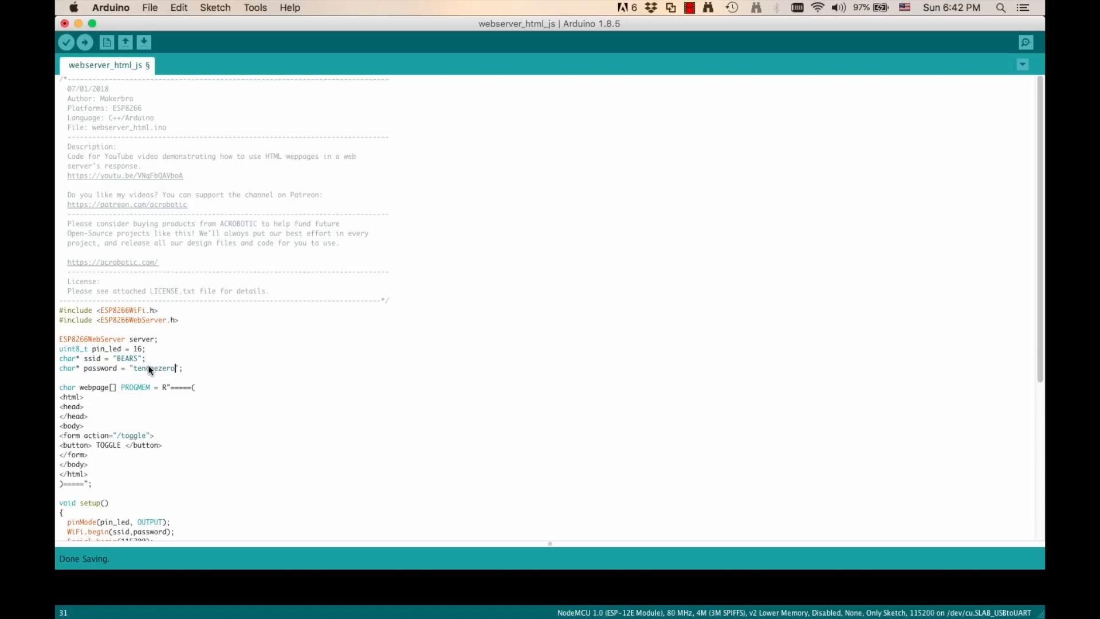
scroll("down", 3)
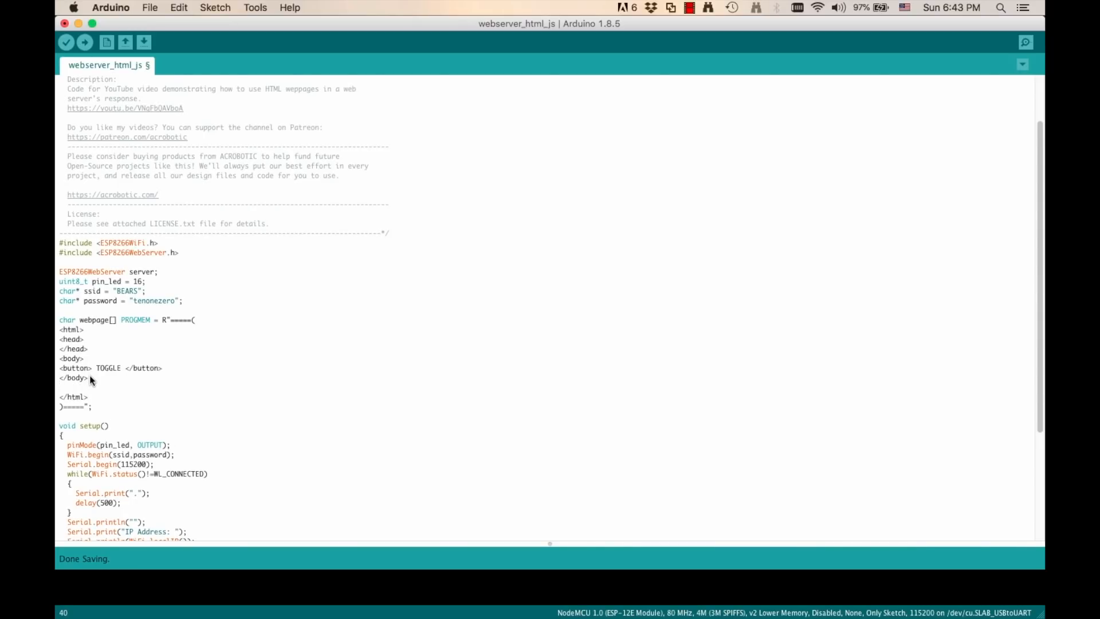
Start a <script> tag and give the TOGGLE button onclick="myFunction()"
type("<script>")
type("</scr")
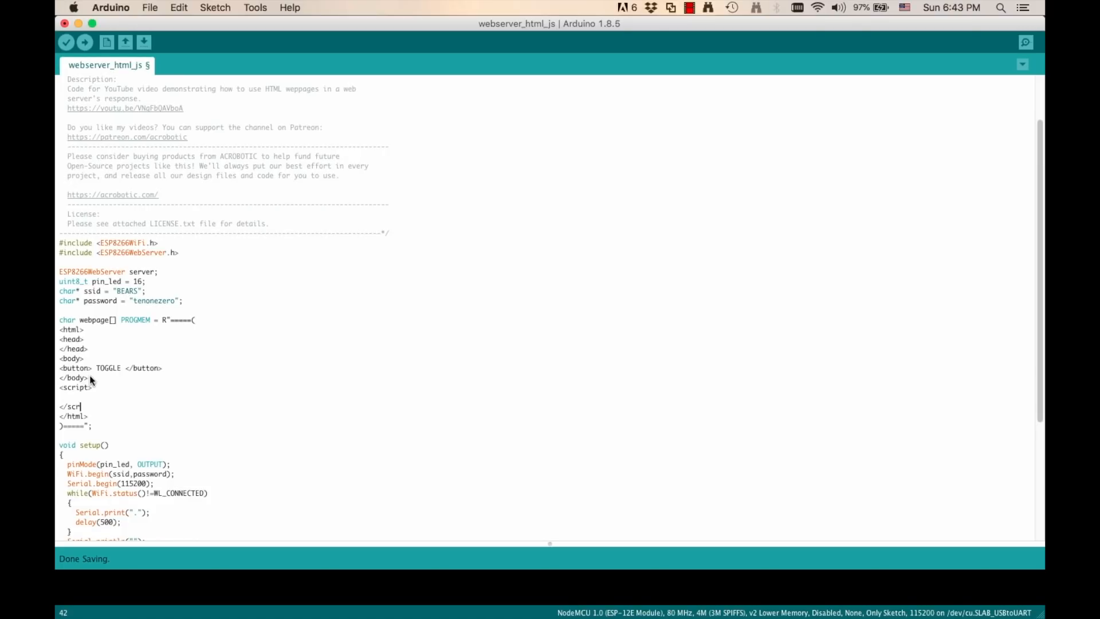
type("onclick")
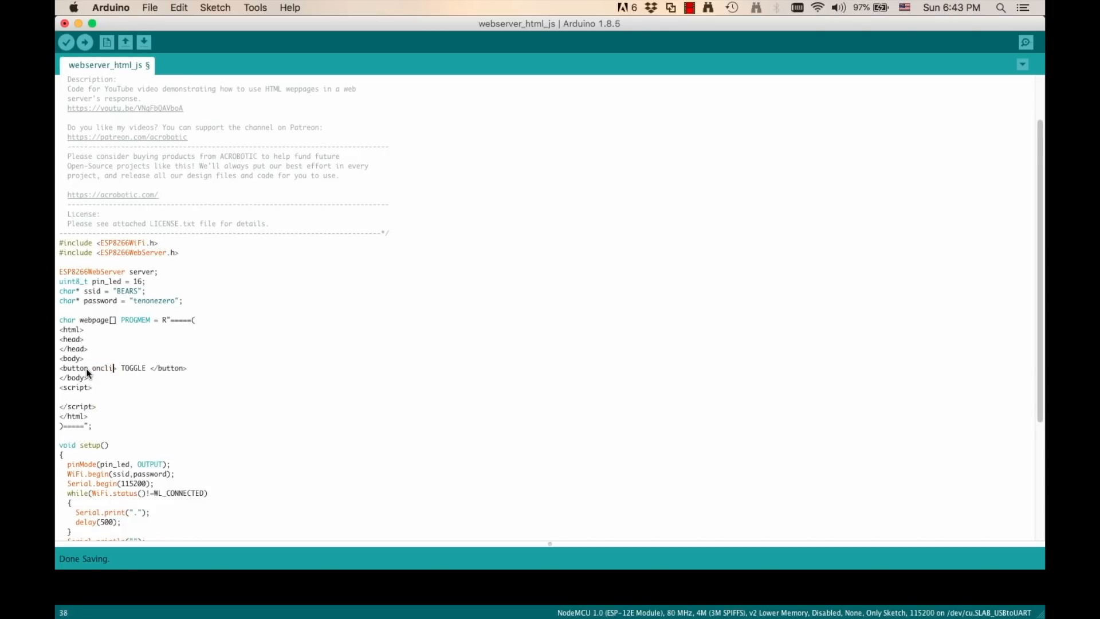
type("=\"")
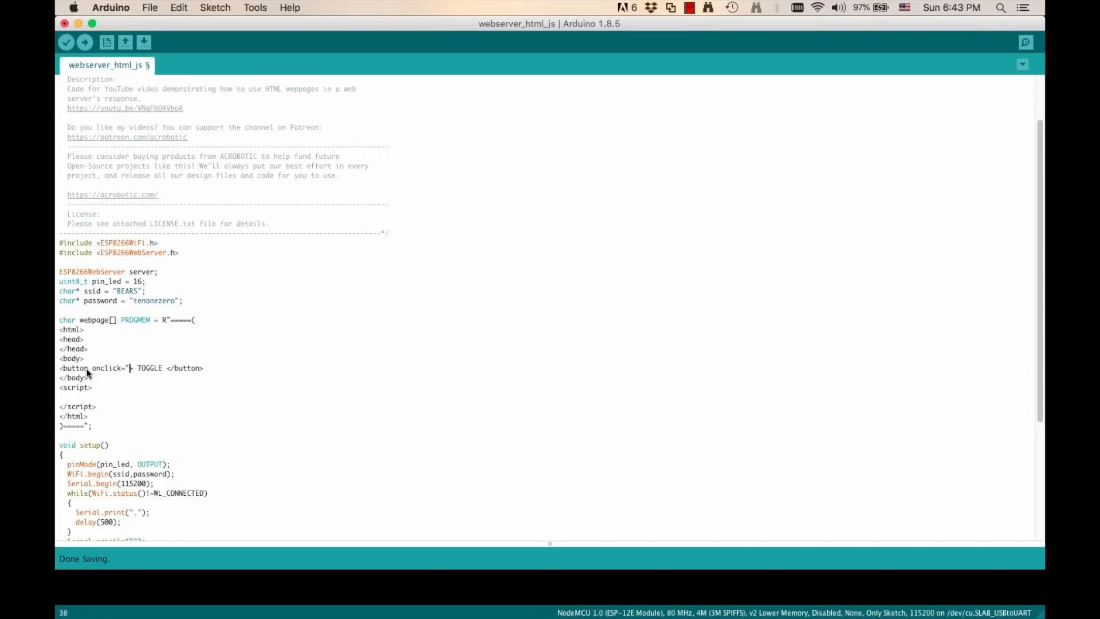
type("myFunction")
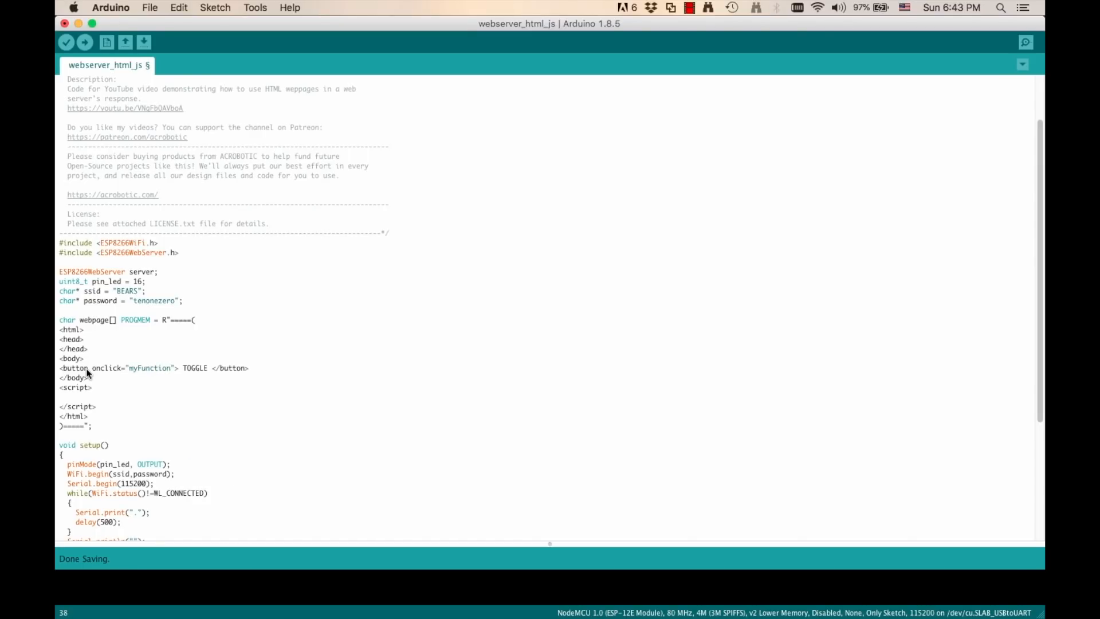
type("()")
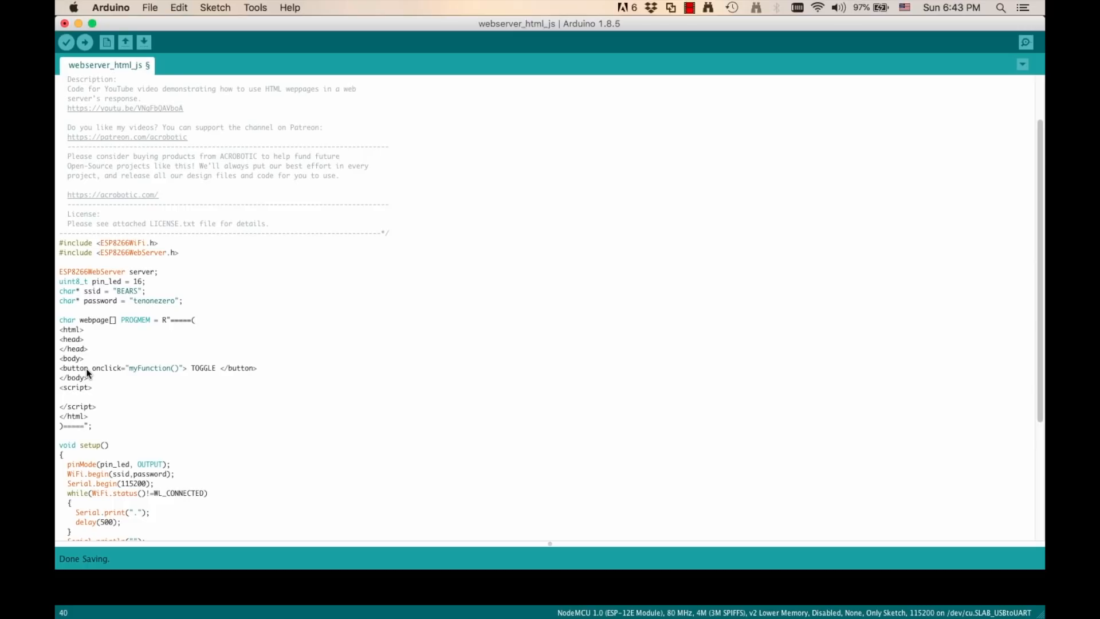
Define function myFunction that logs a button-clicked message with console.log
type("functio")
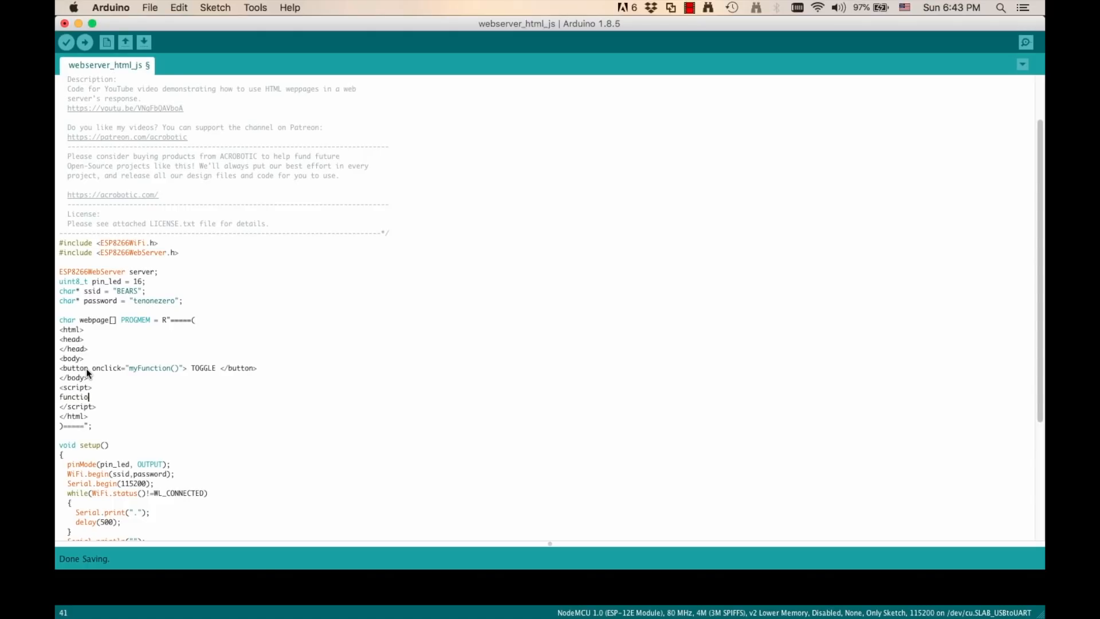
type("n myFunction(){")
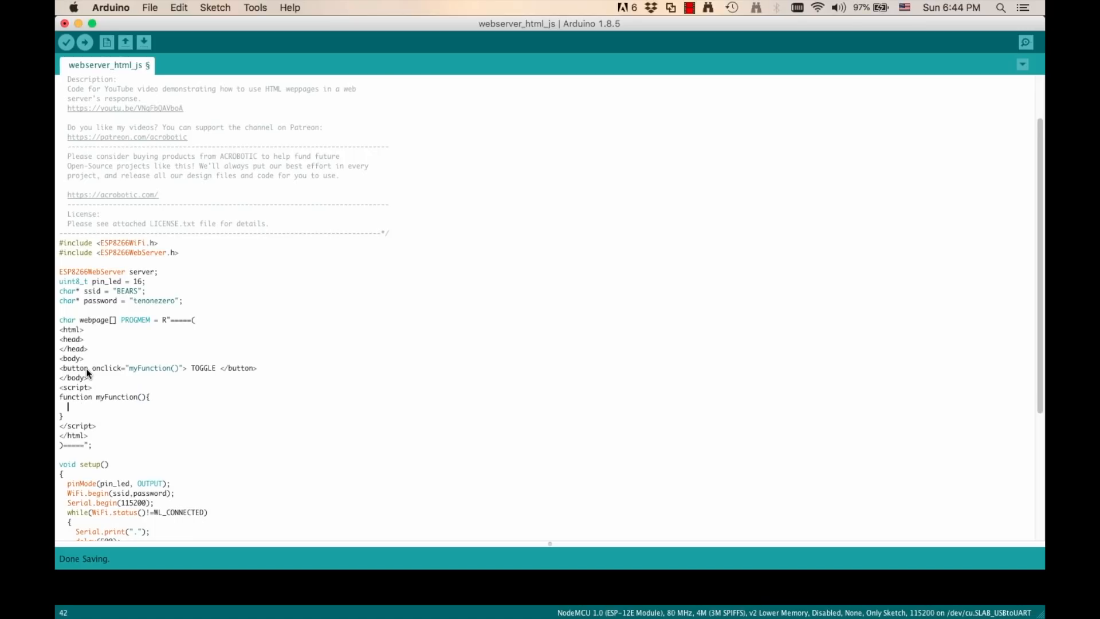
type("console.")
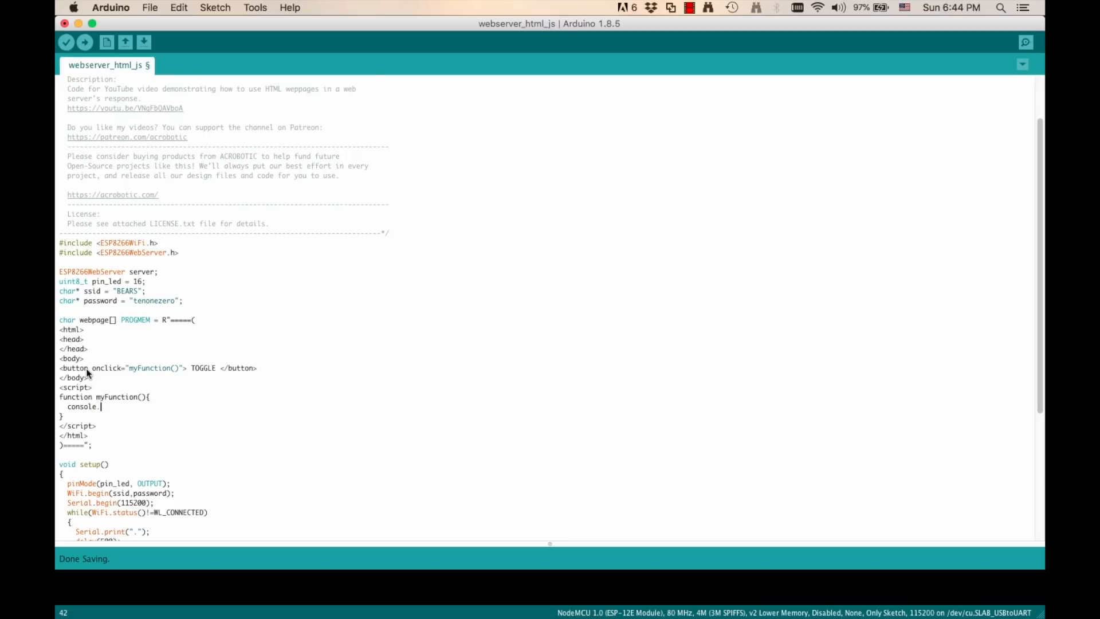
type("log(\"button was clicked!\");")
type("var")
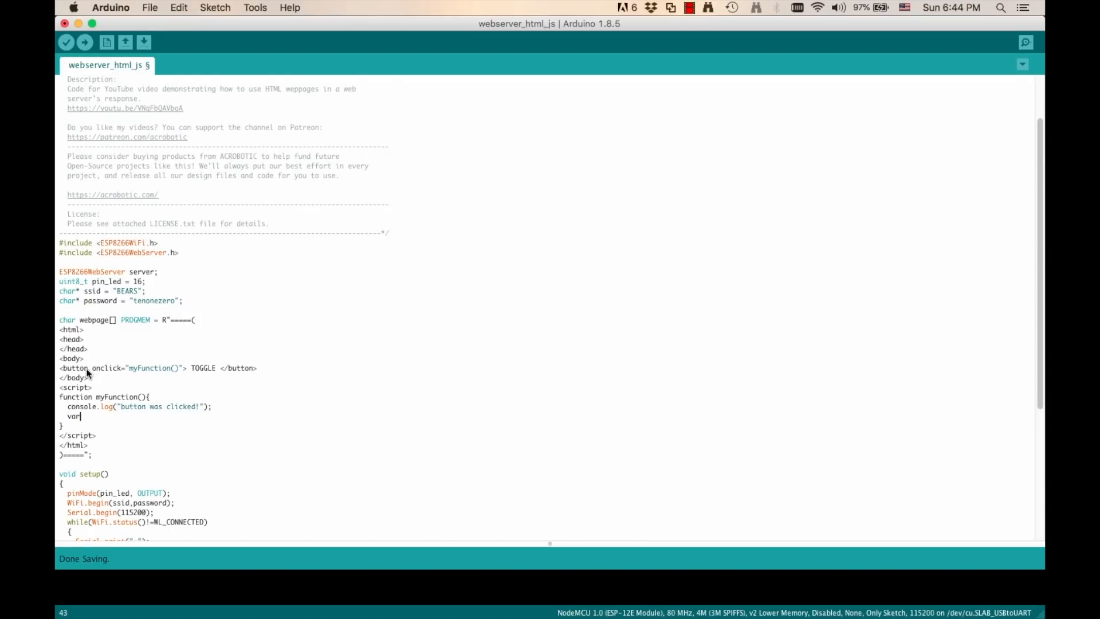
Create an XMLHttpRequest named xhr and declare var url in myFunction
type("xhr")
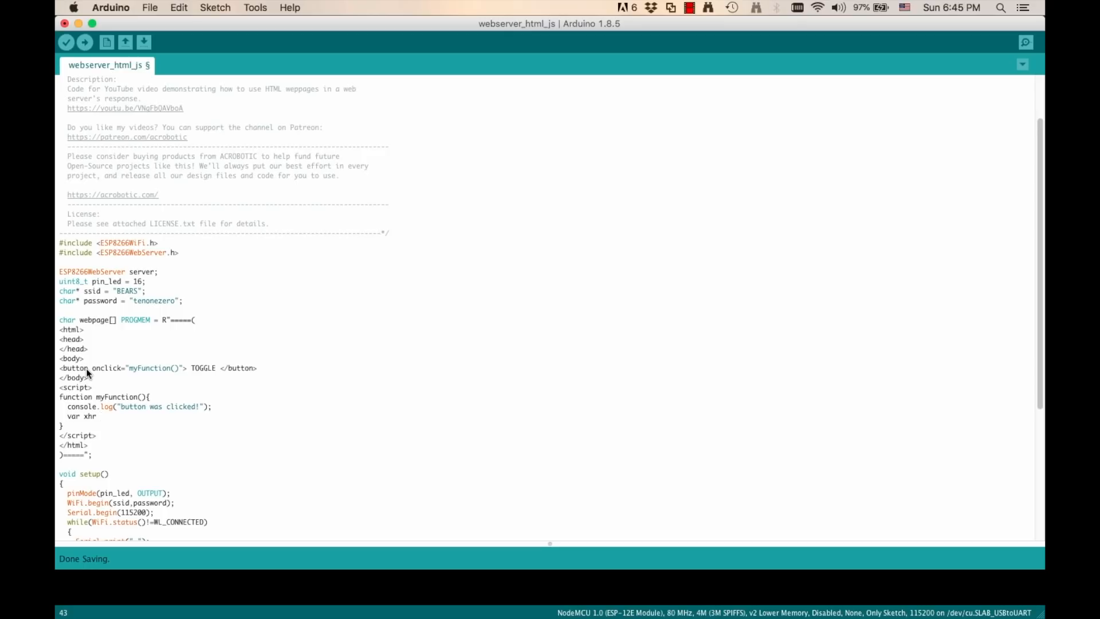
type("= new")
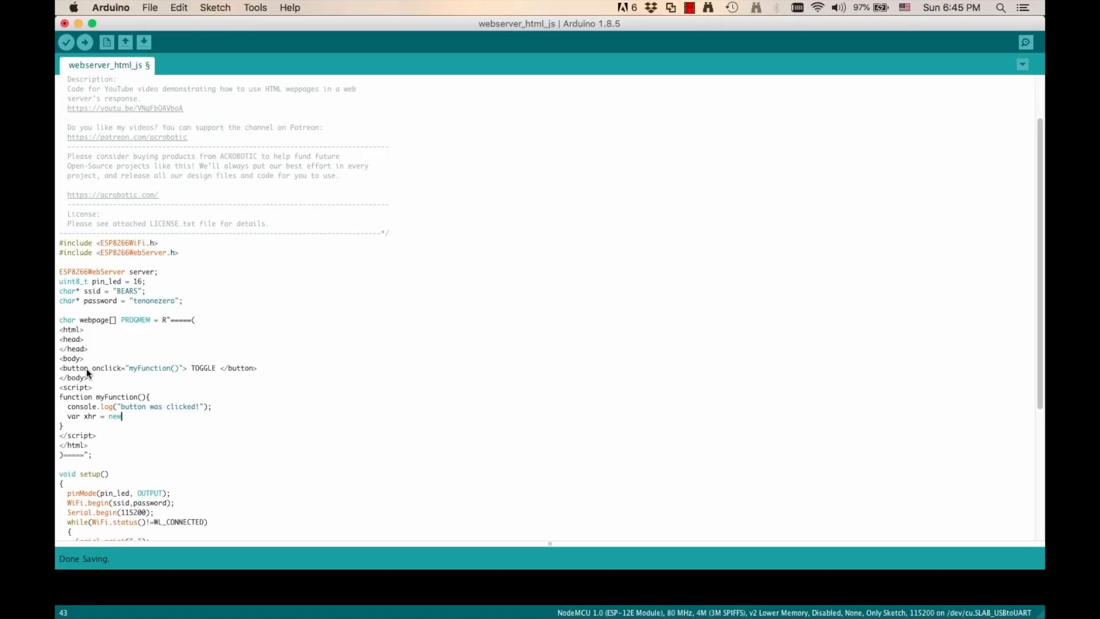
type("XMLHttpRequest();")
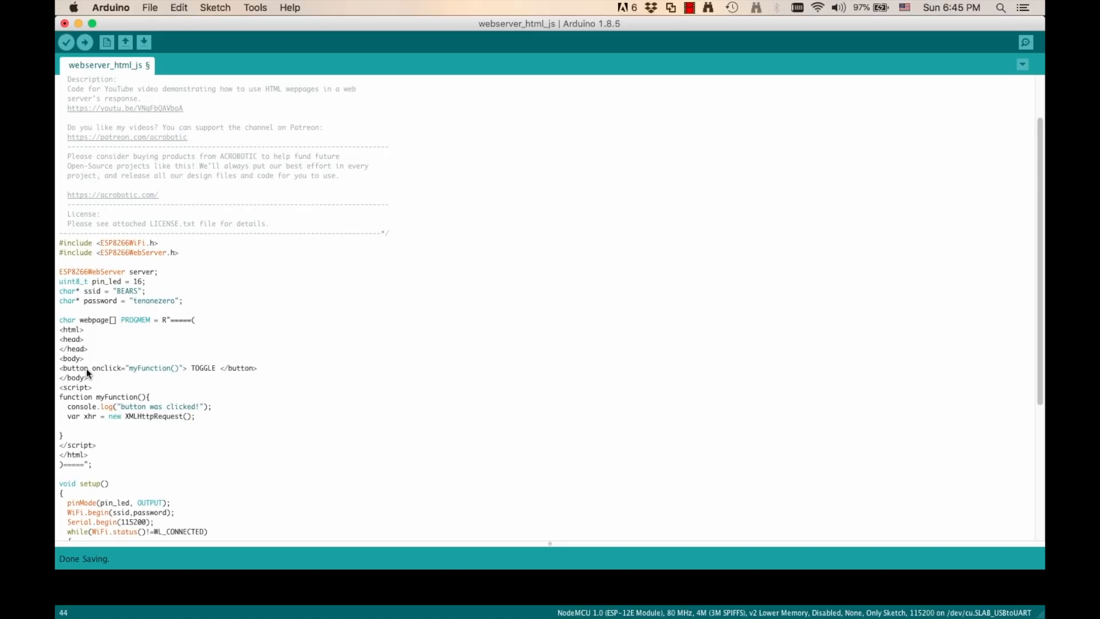
type("var url")
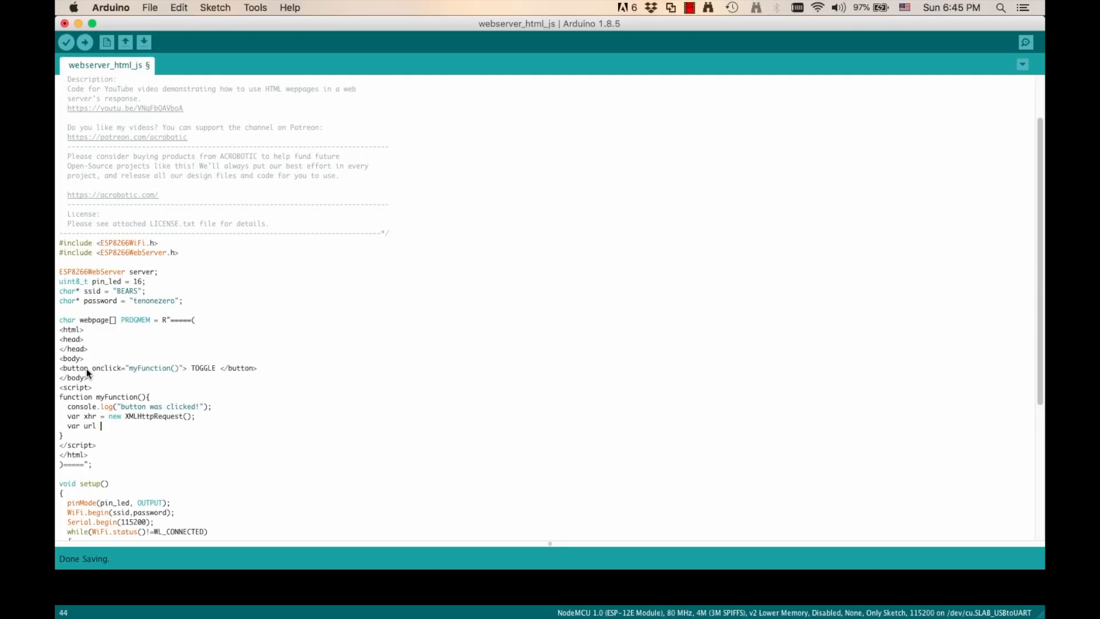
type("=")
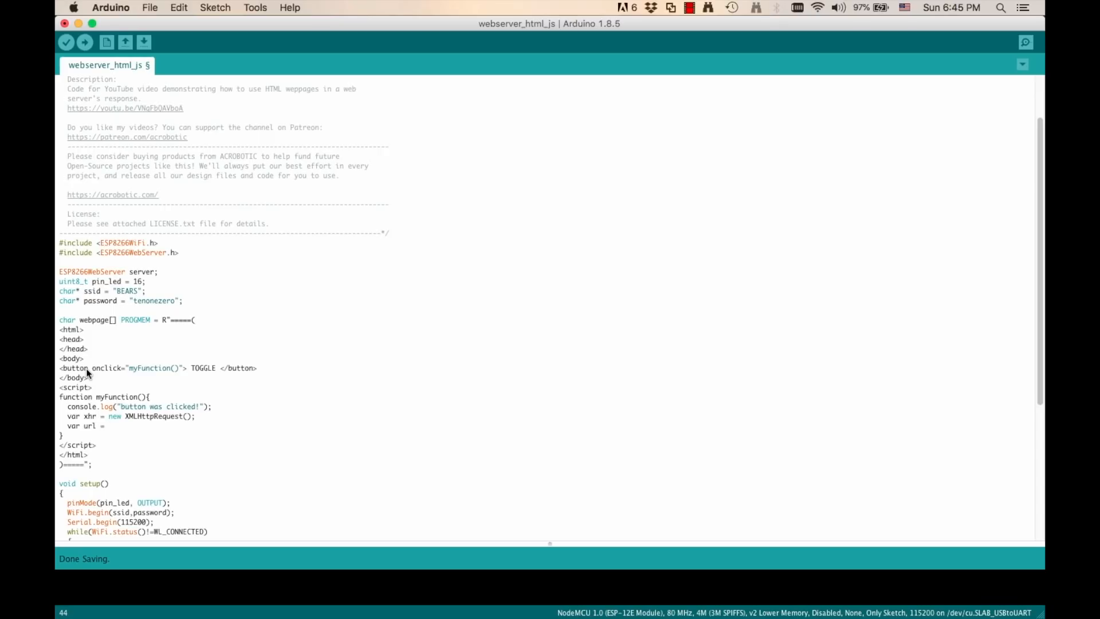
type("\"\";")
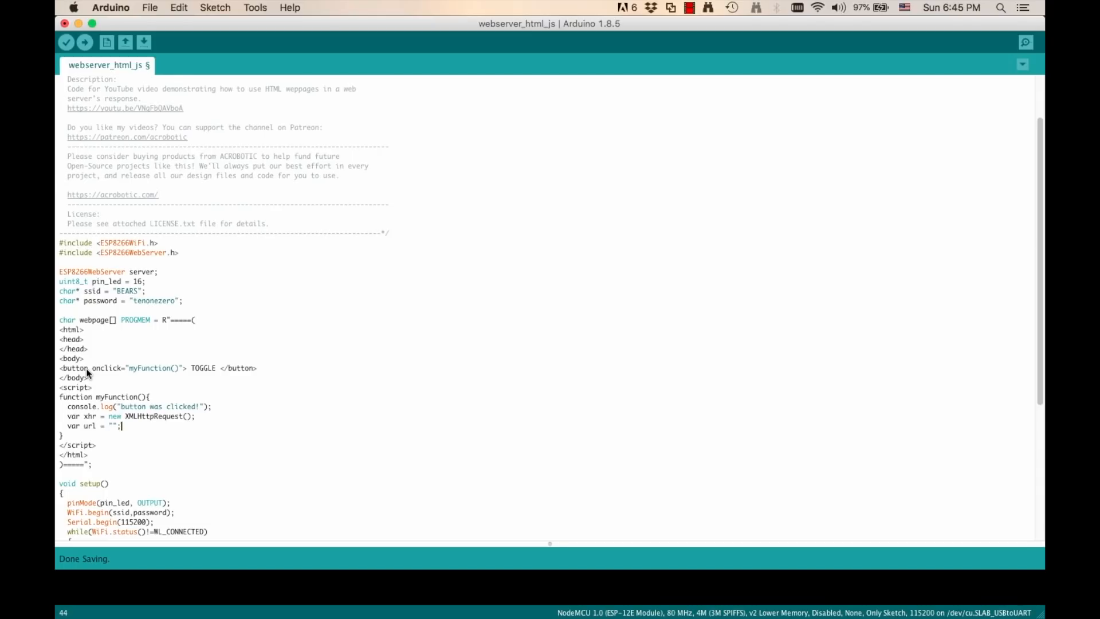
mouse_move(119, 425)
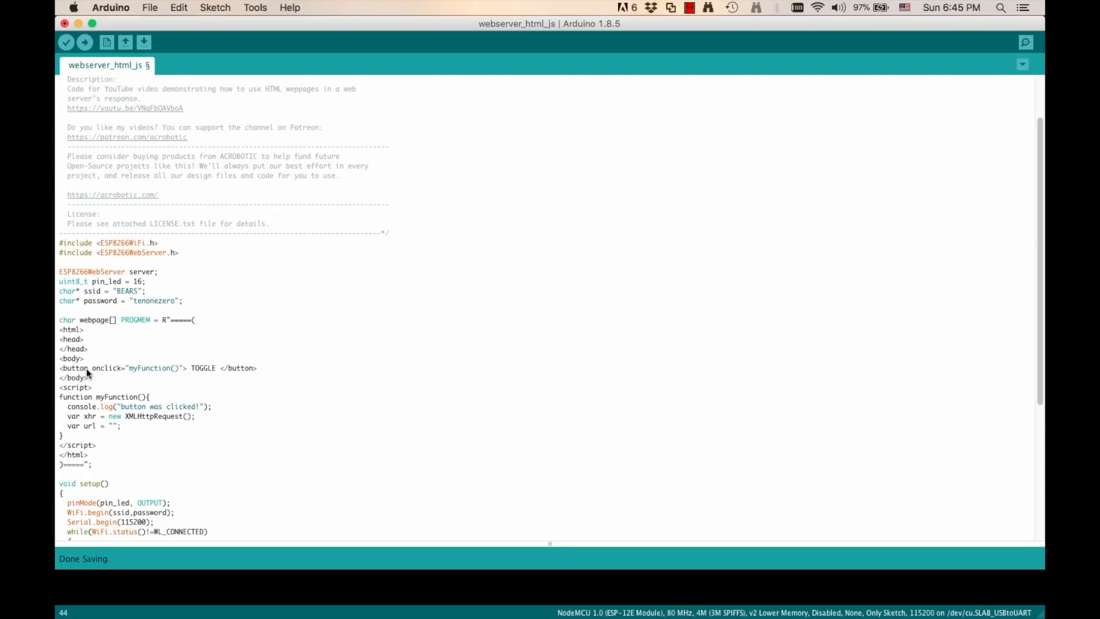
Add an onreadystatechange handler writing responseText into led-state when status is 200
type("xhr")
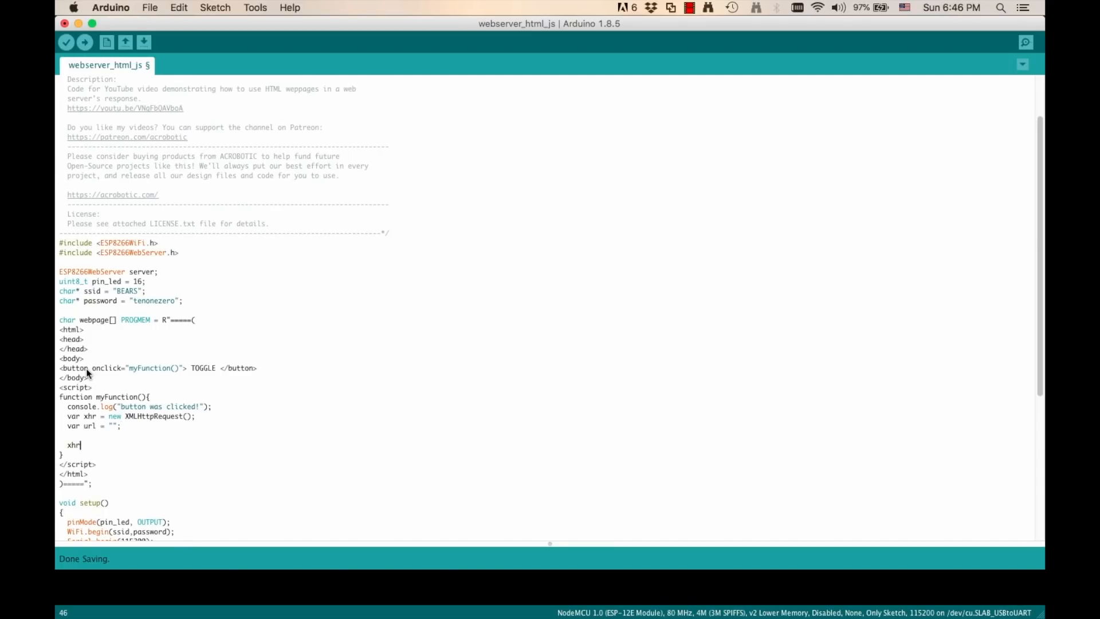
type(".onreadystatechange")
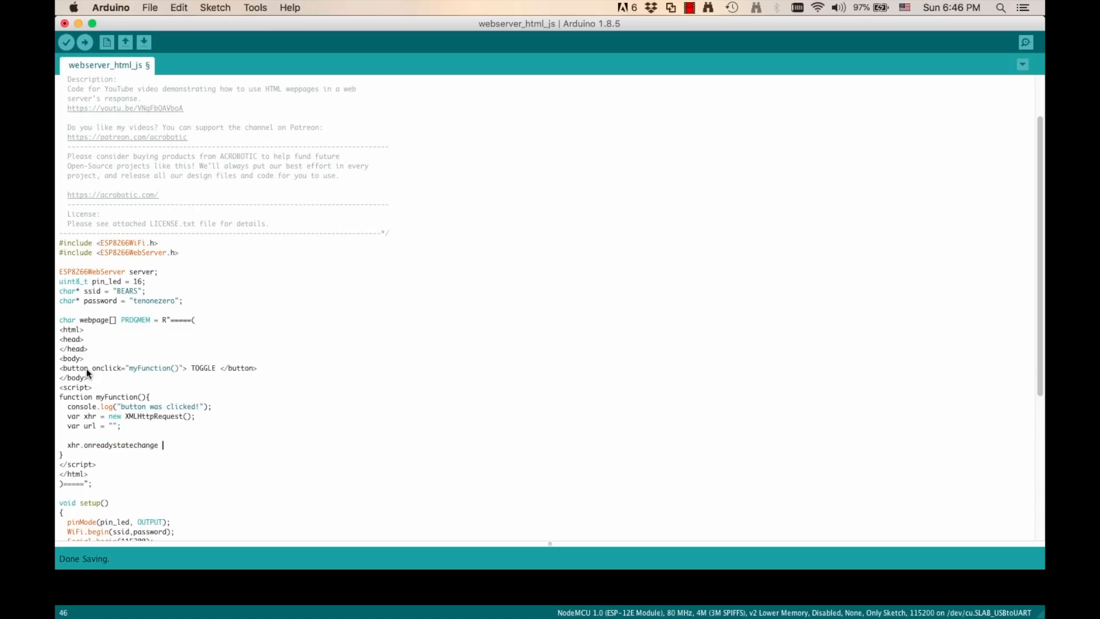
type("= function() {")
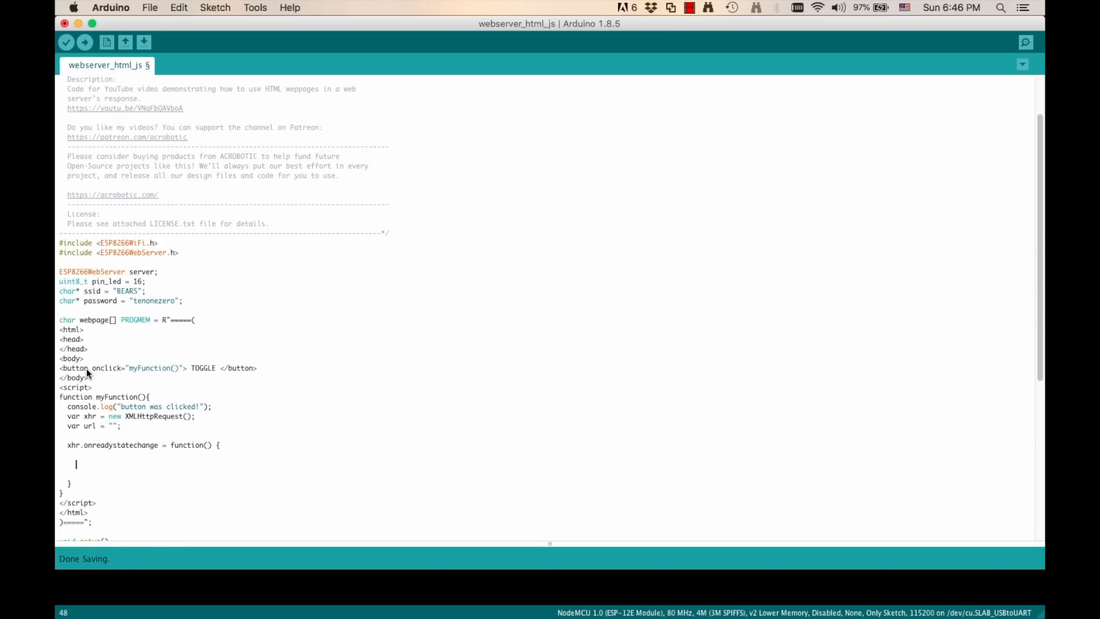
type("if (this.readyState == 4 && t")
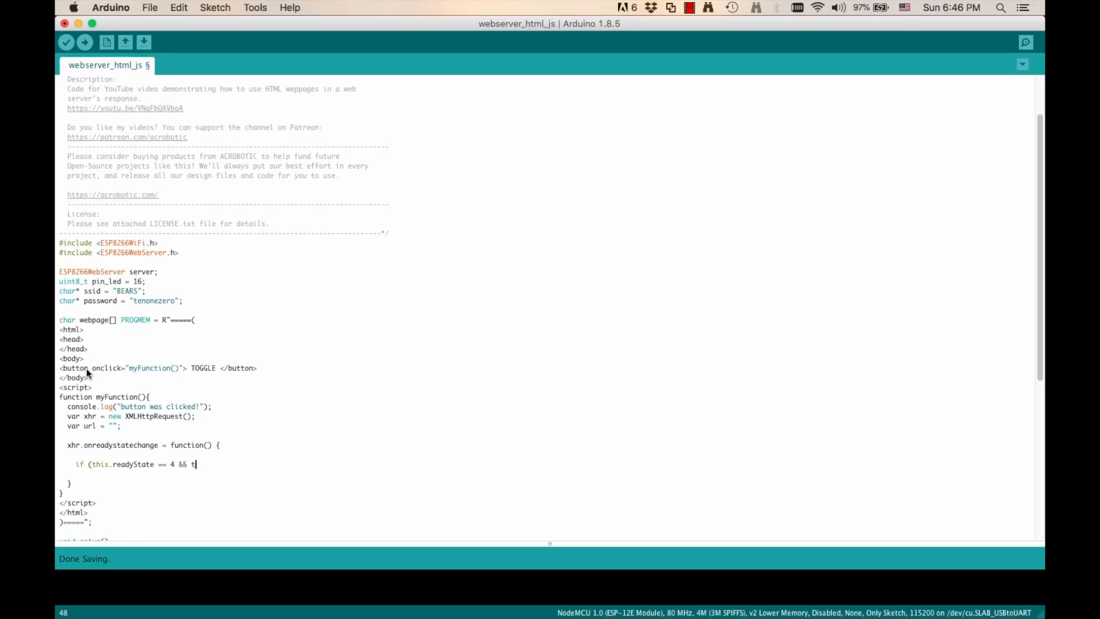
type("his.status == 200) {")
type("document.getEleme")
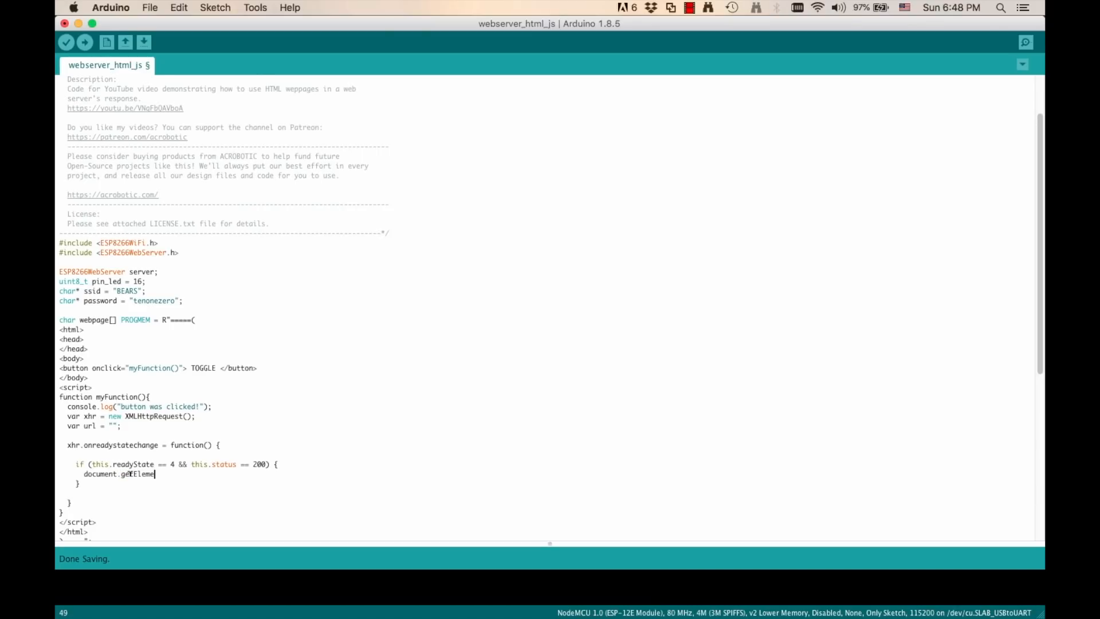
type("ntById(")
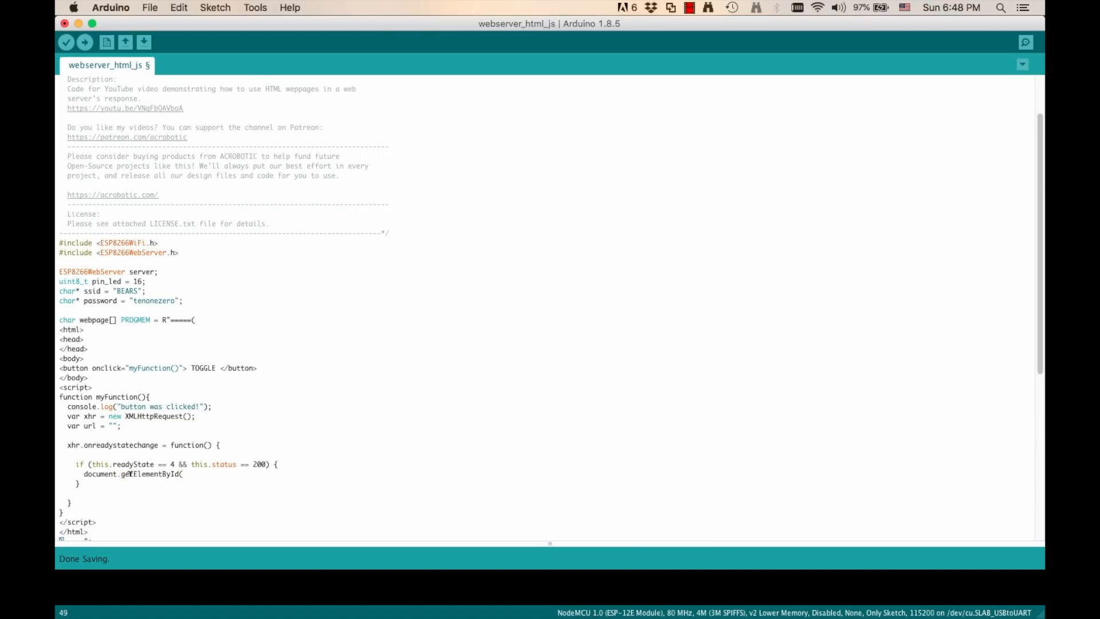
type("\"led-state\"")
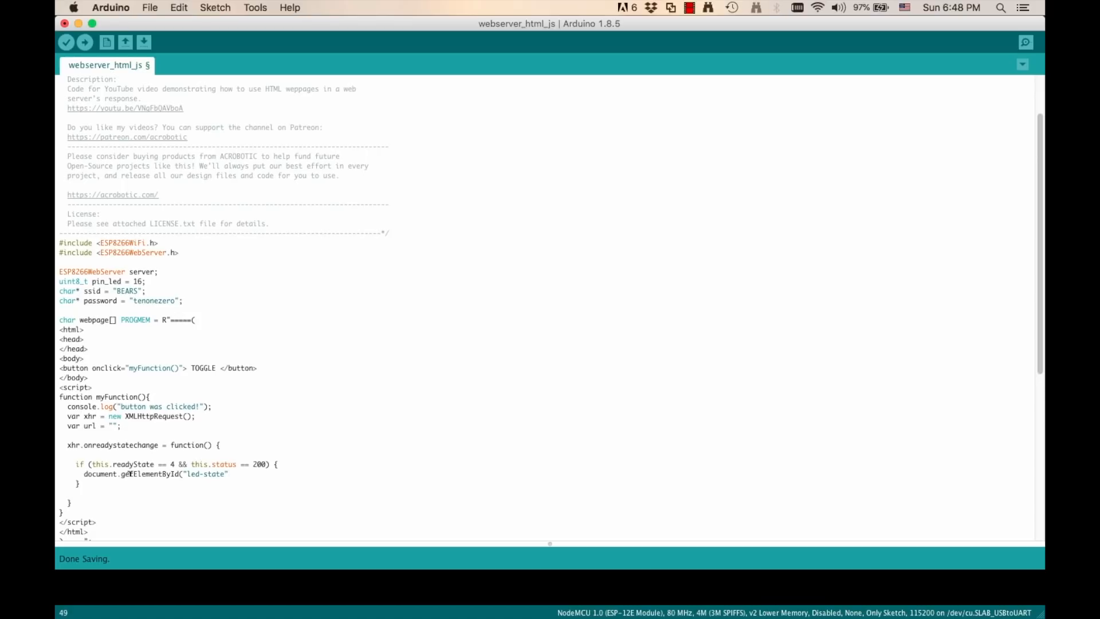
type(".innerHTML")
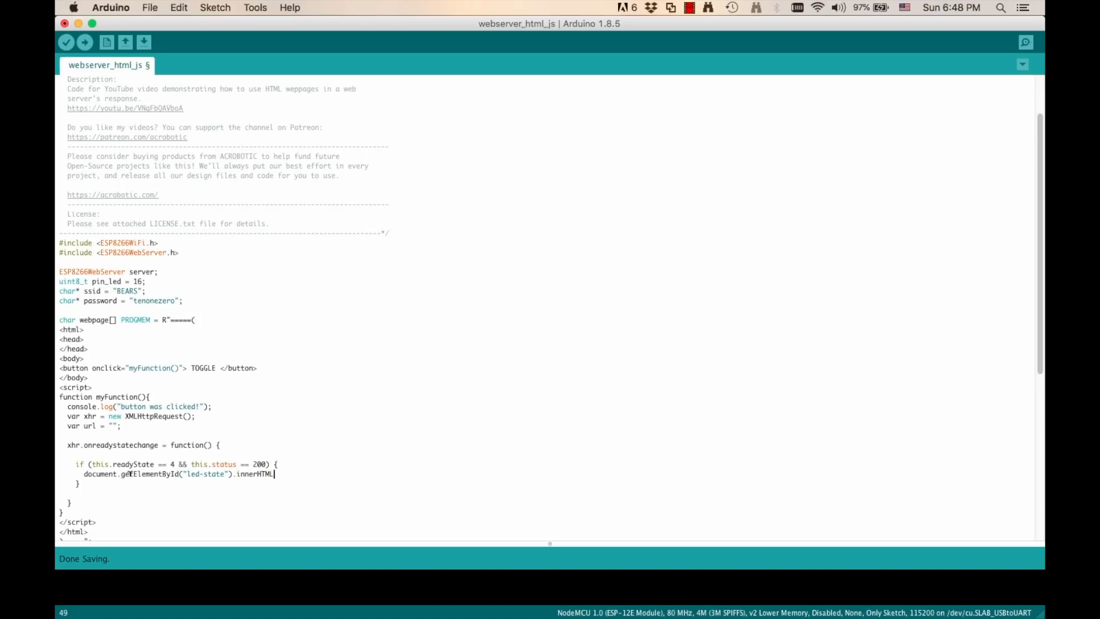
type("= this.responseText;")
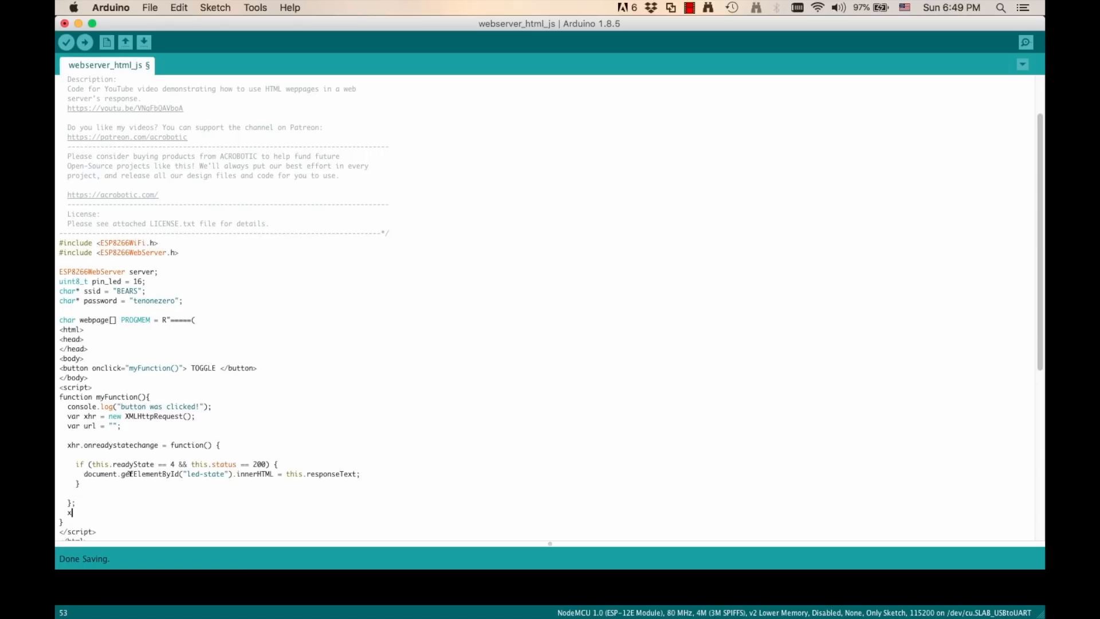
Open an asynchronous GET request to url with xhr.open and send it
type("hr.open")
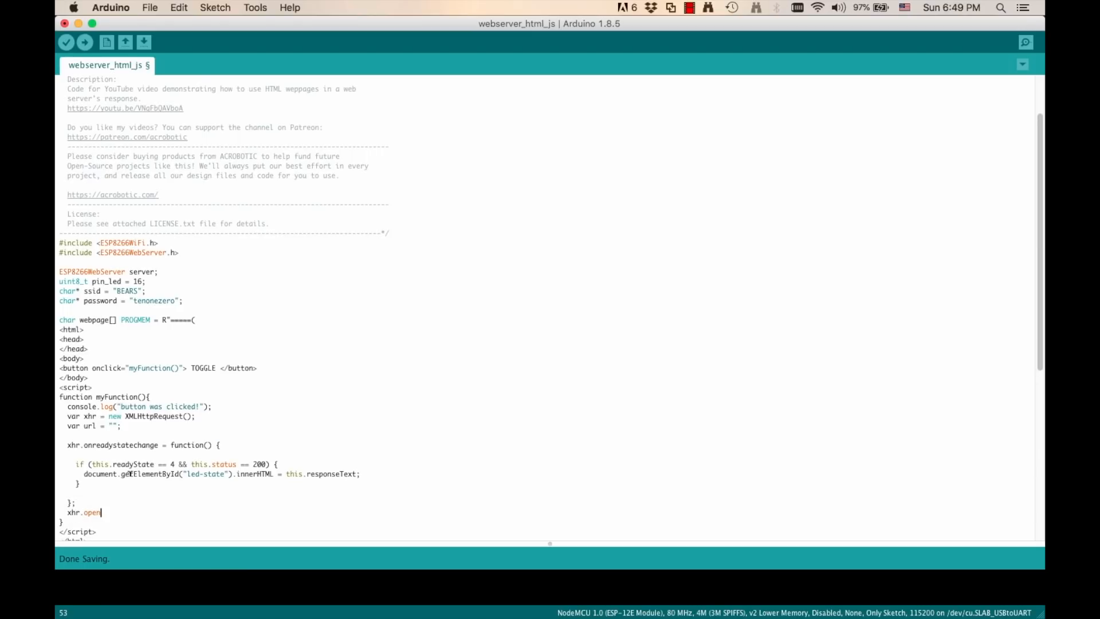
type("(\"GET\", url")
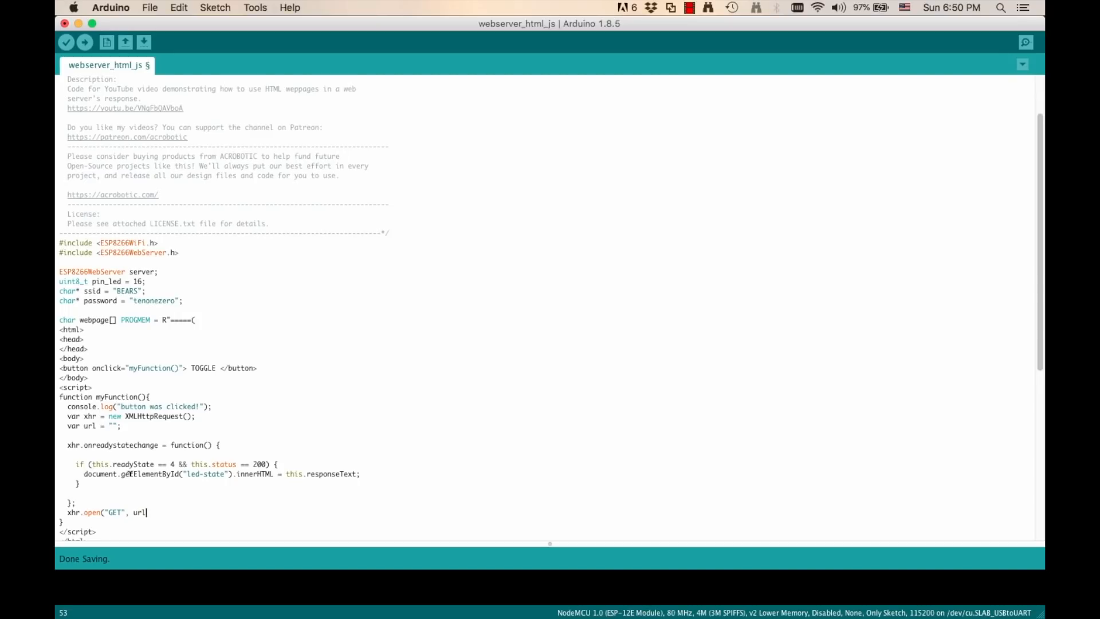
type(", true);")
type("x")
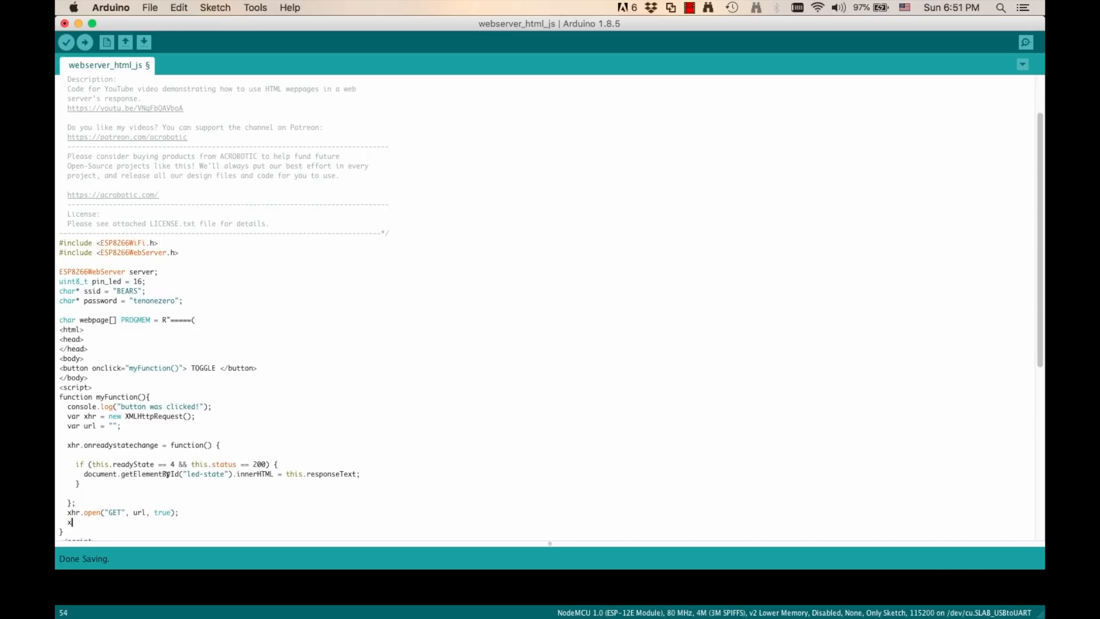
type("hr.se")
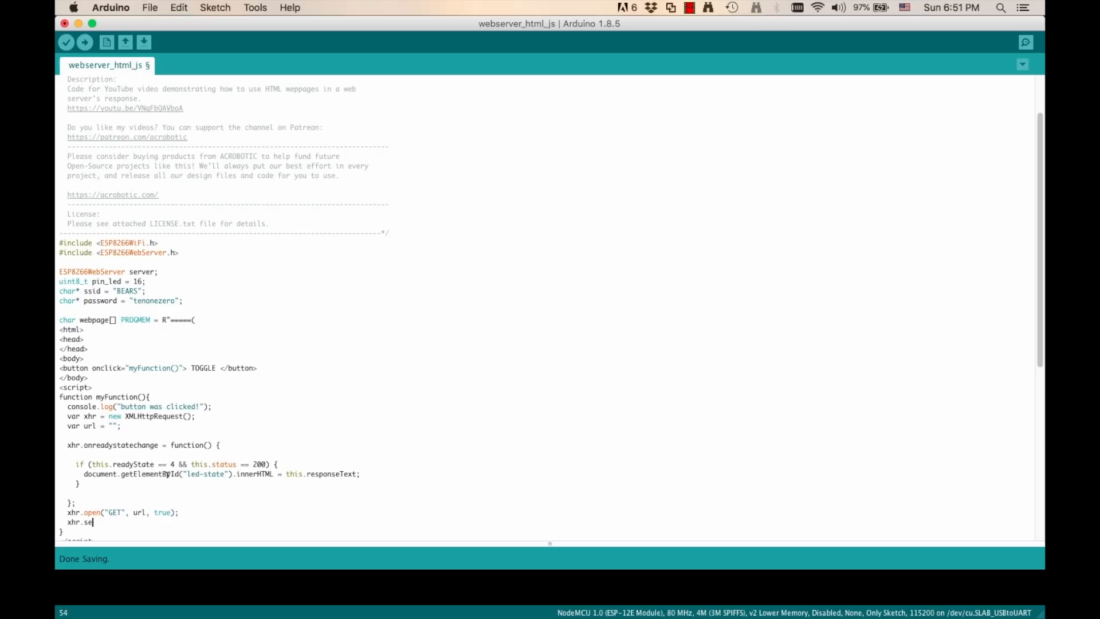
type("nd();")
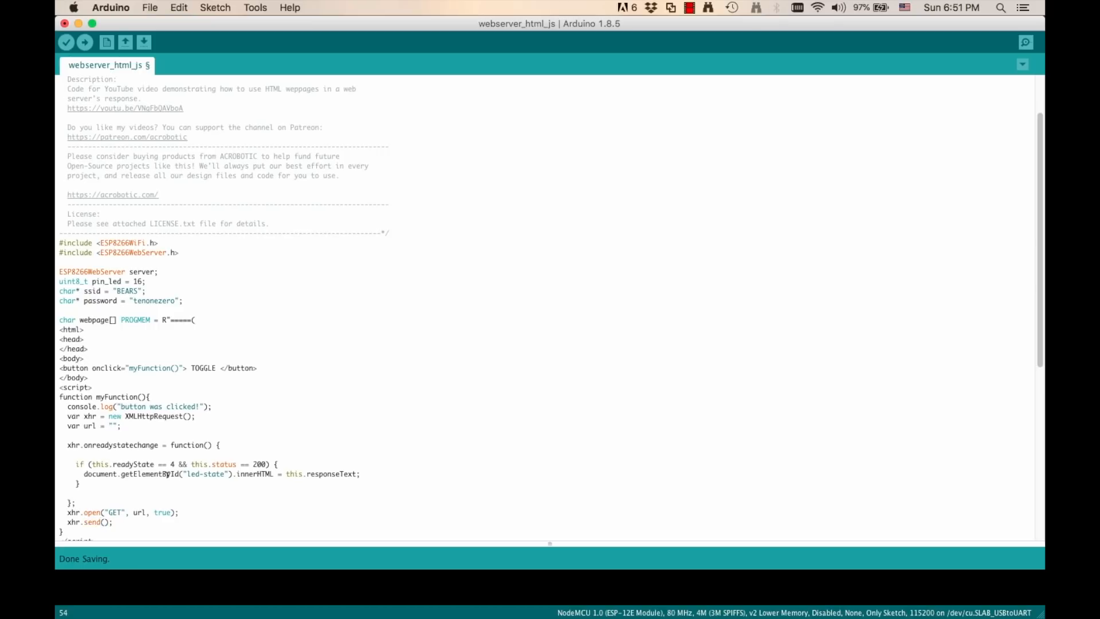
Add document.addEventListener('DOMContentLoaded', myFunction, false) below the function
type("docu")
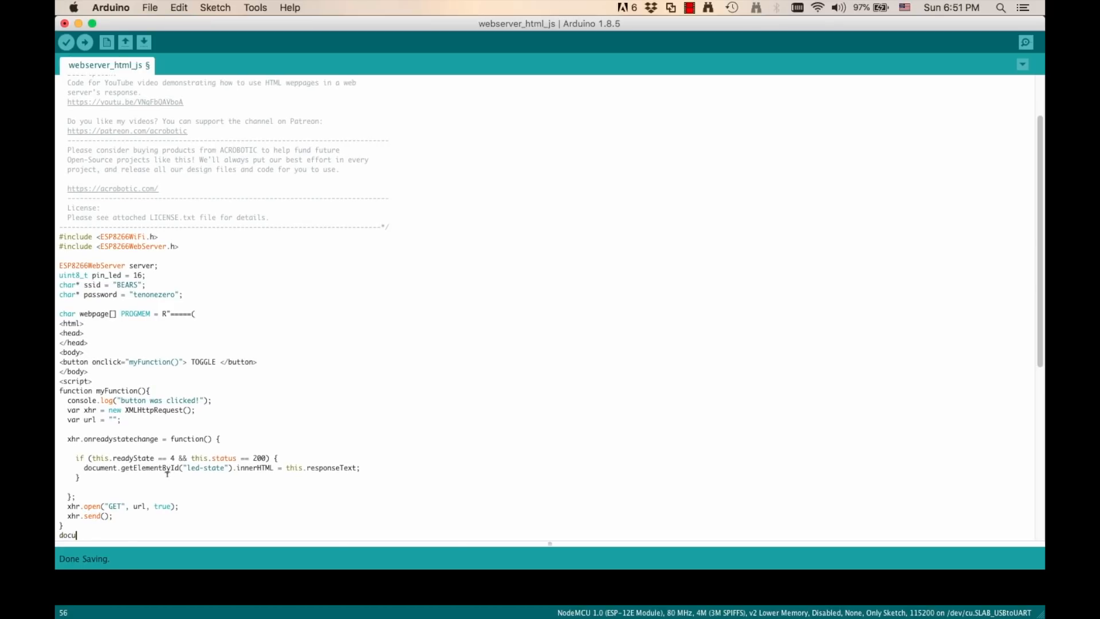
type("ment.o")
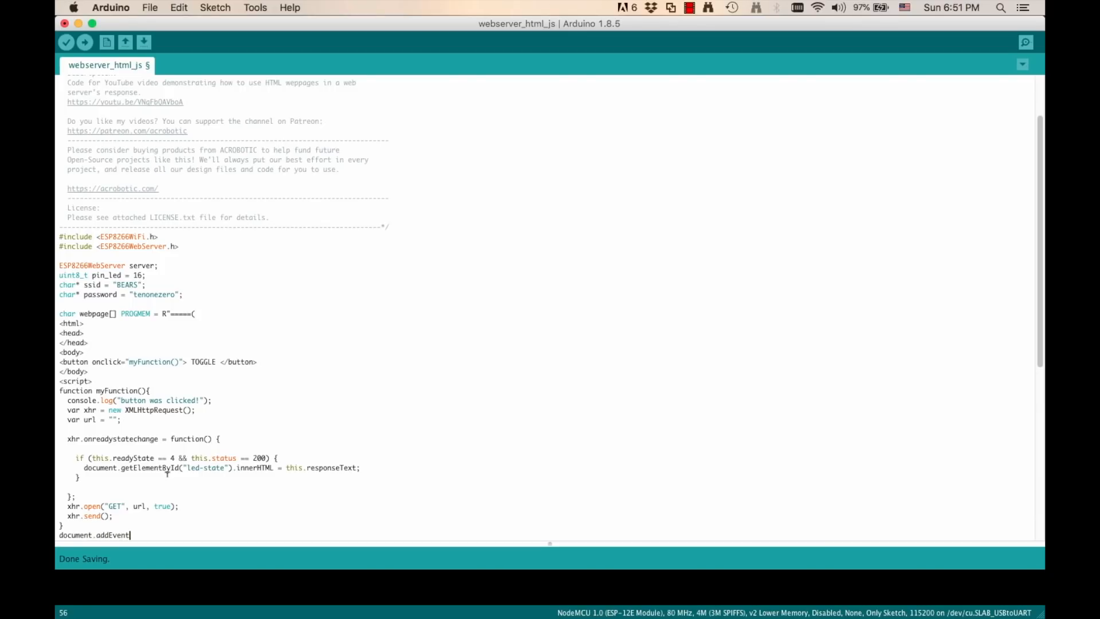
type("Listener")
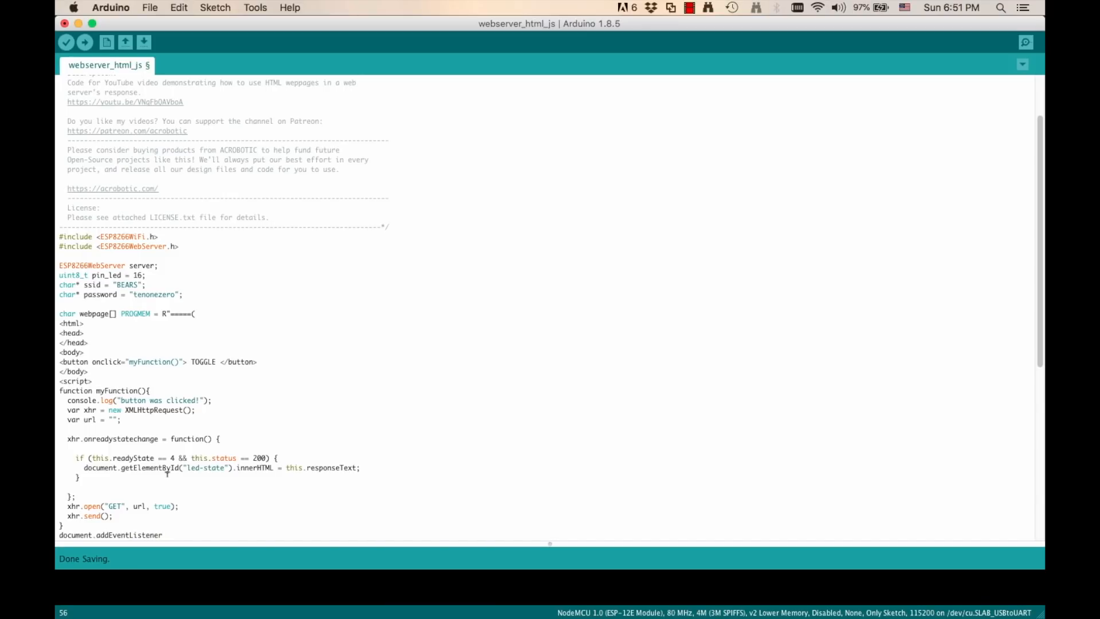
type("('DOMContent")
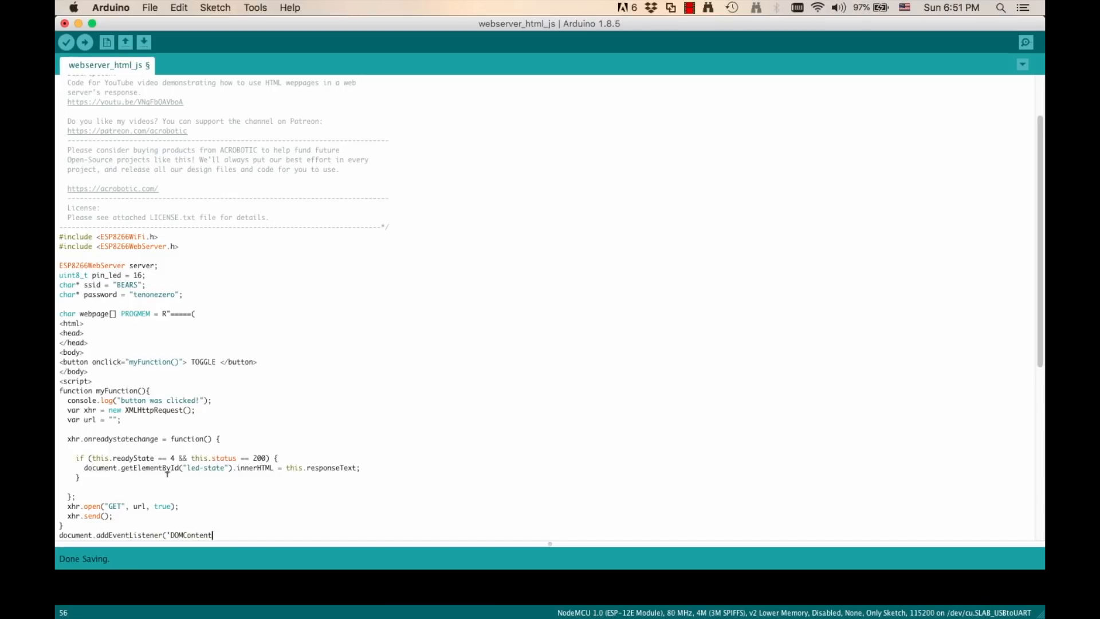
type("Loaded'")
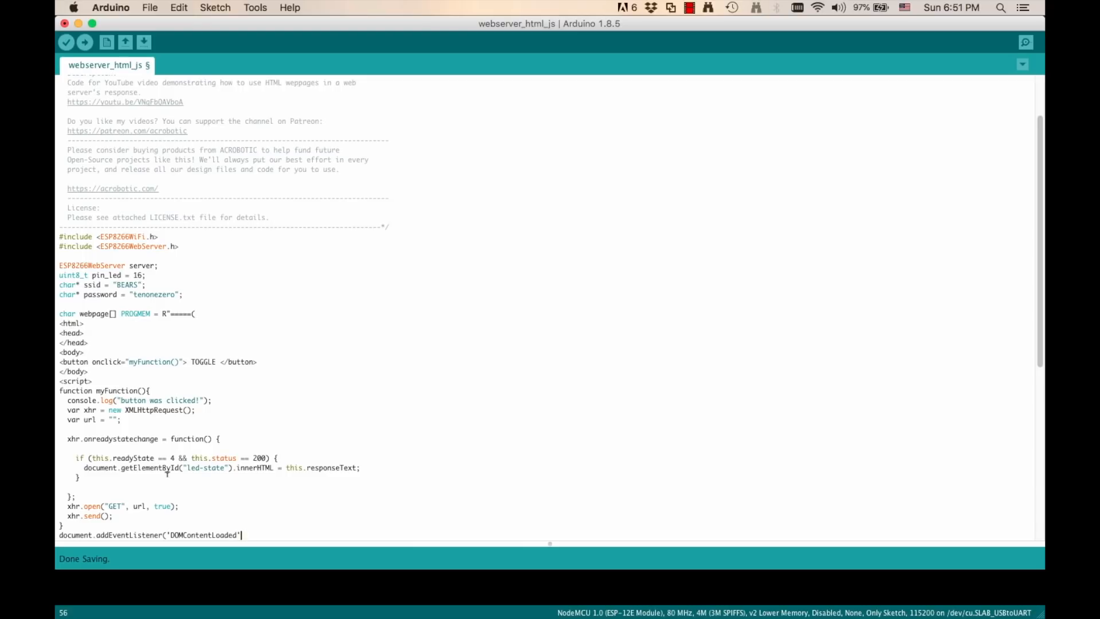
type(", myFunction, false);")
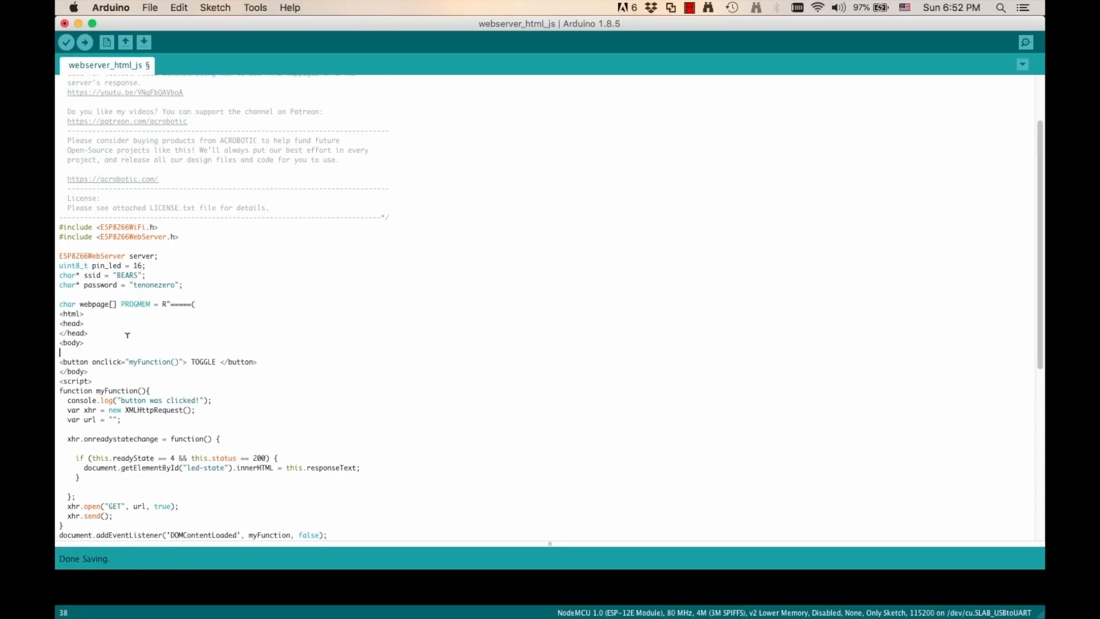
Add a 'LED State:' paragraph with a span whose id is led-state
type("<p")
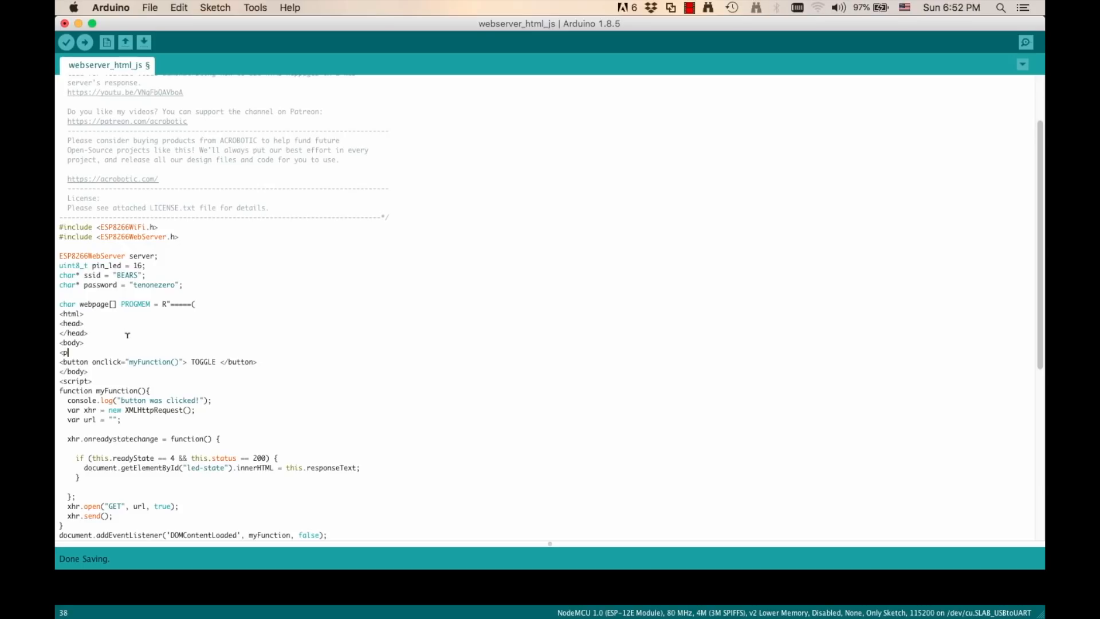
type("LED S")
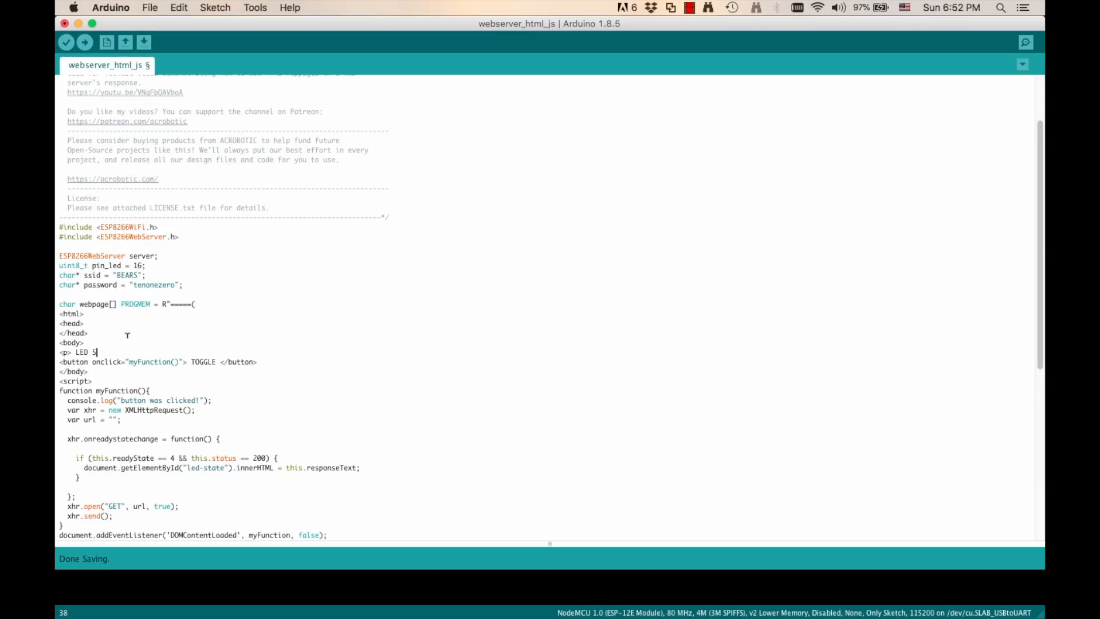
type("tate:")
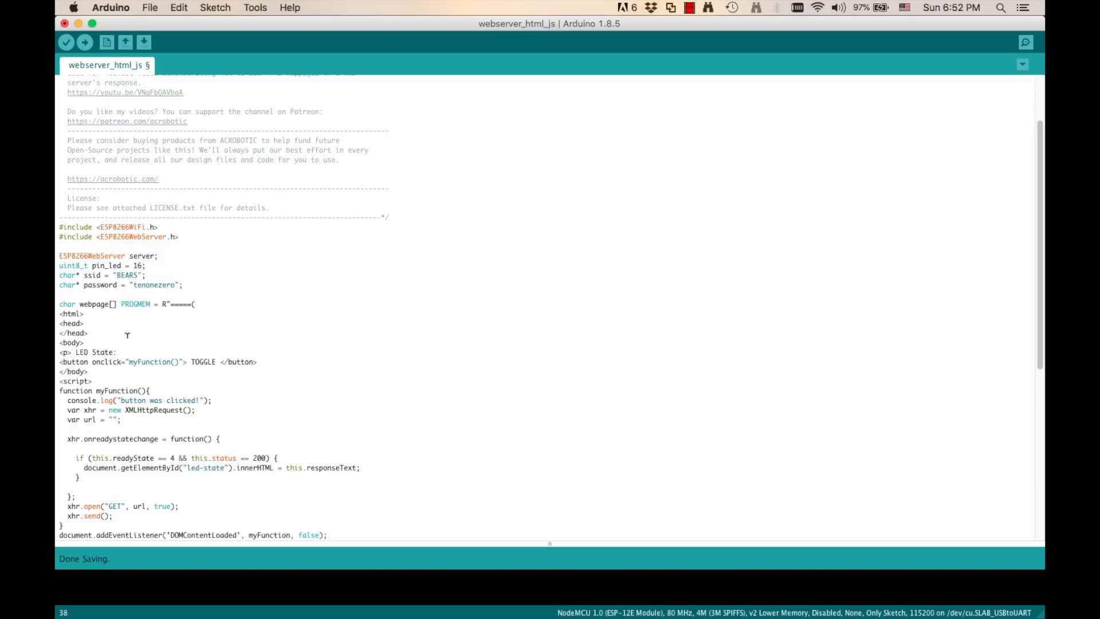
type("</p>")
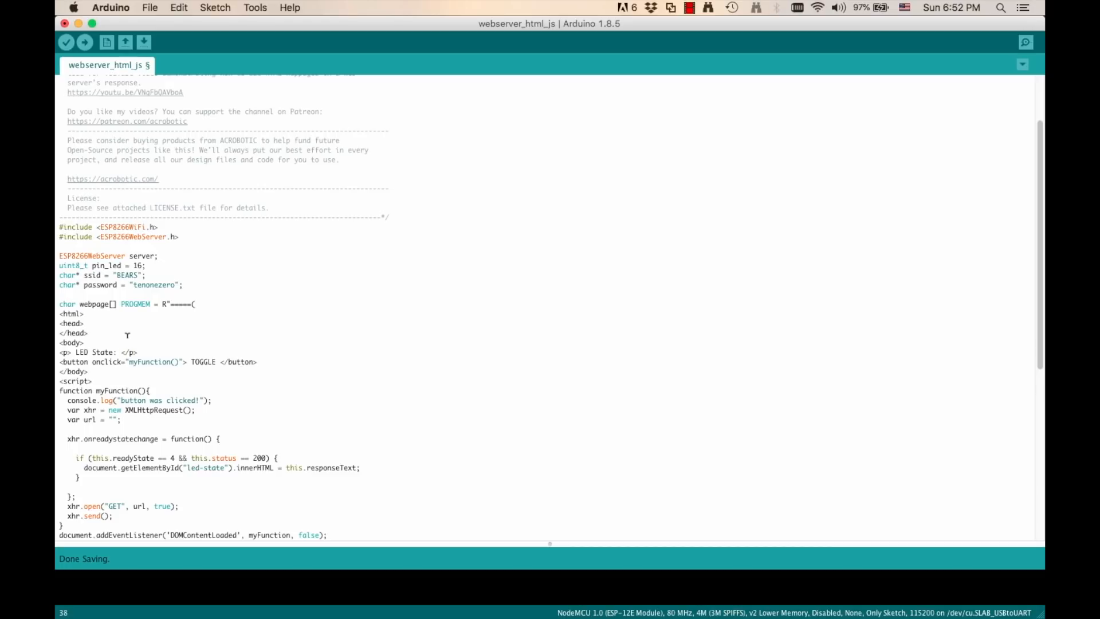
type("<span<>")
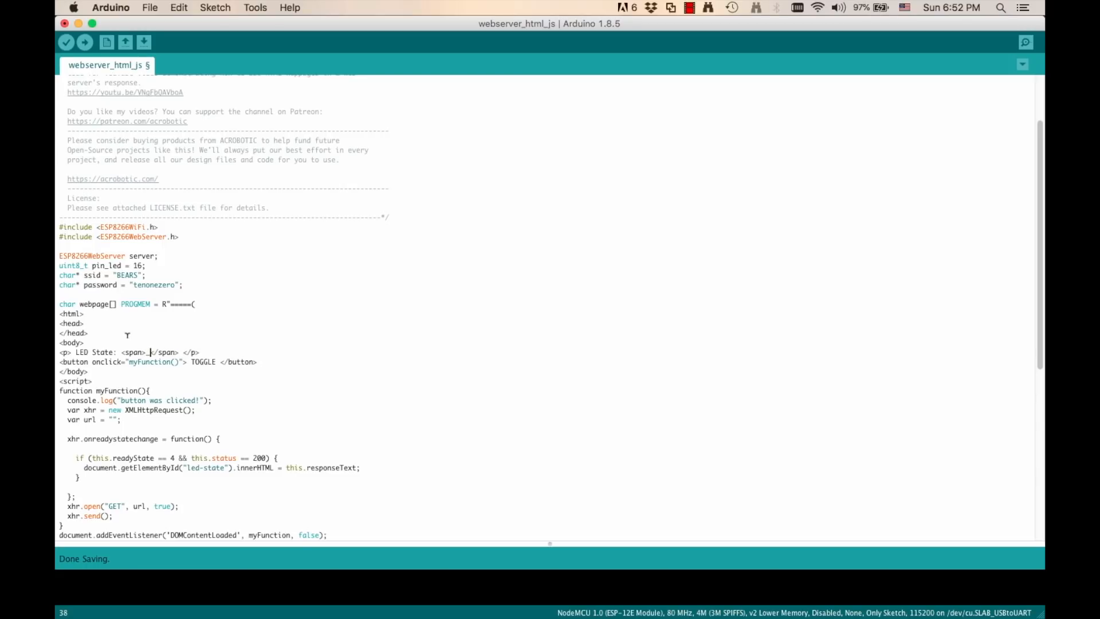
type("_")
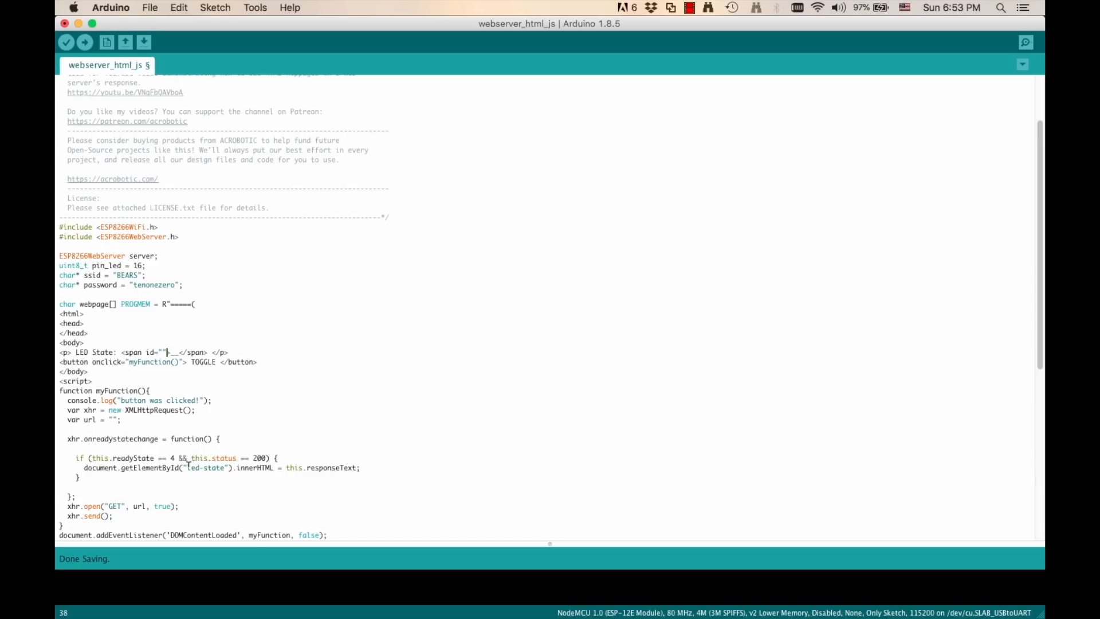
double_click(204, 468)
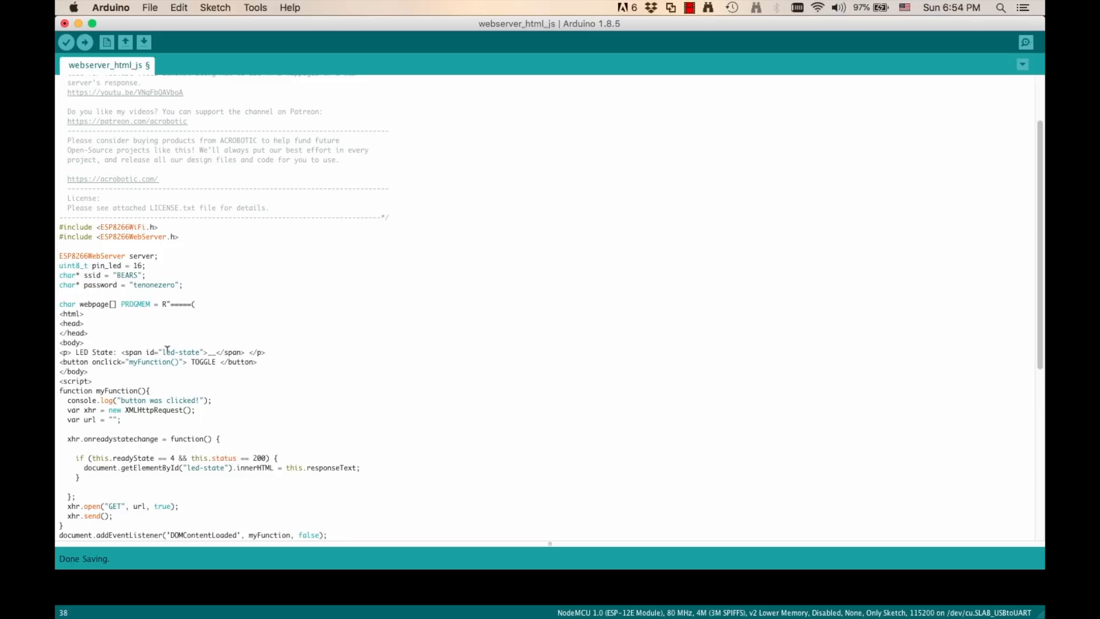
Serve webpage from server.on("/") and remove the toggle route and toggleLED's send_P line
scroll("down", 3)
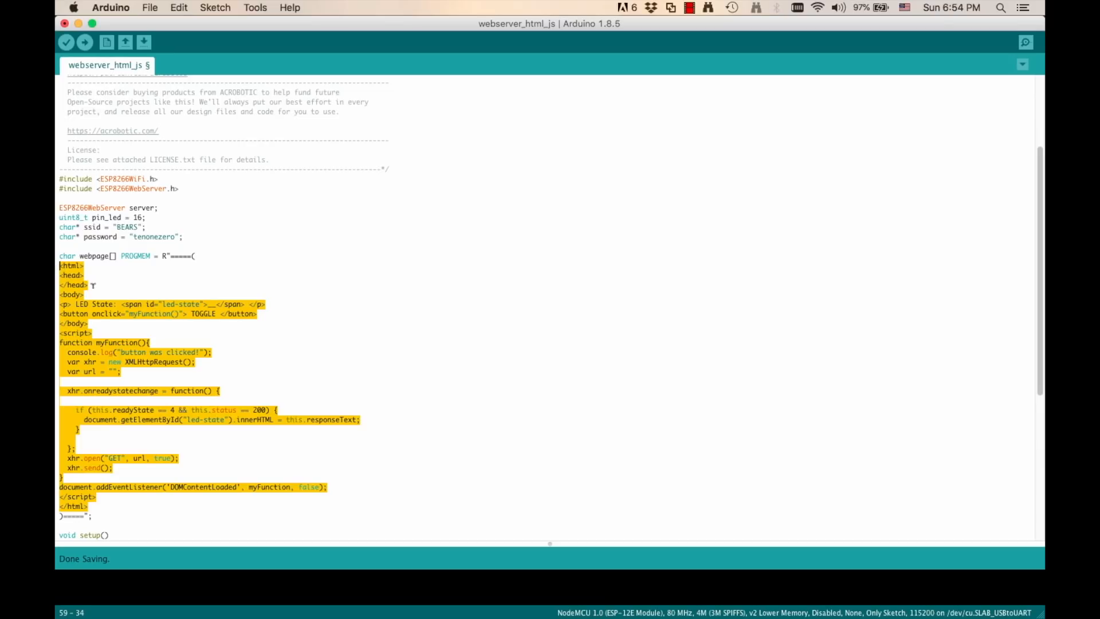
scroll("down", 3)
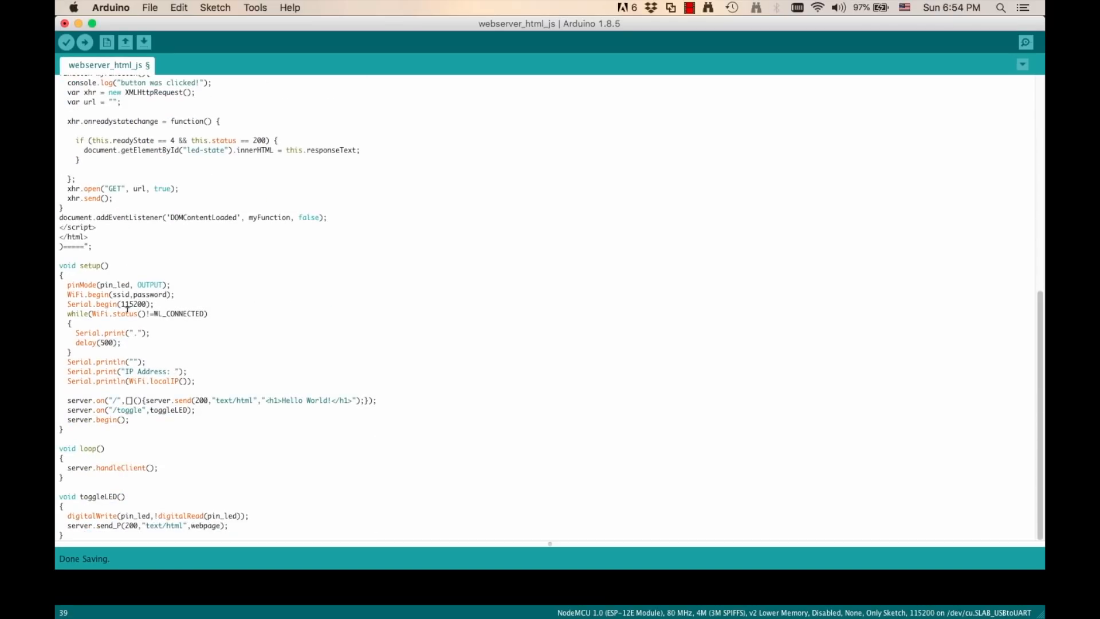
left_click(263, 400)
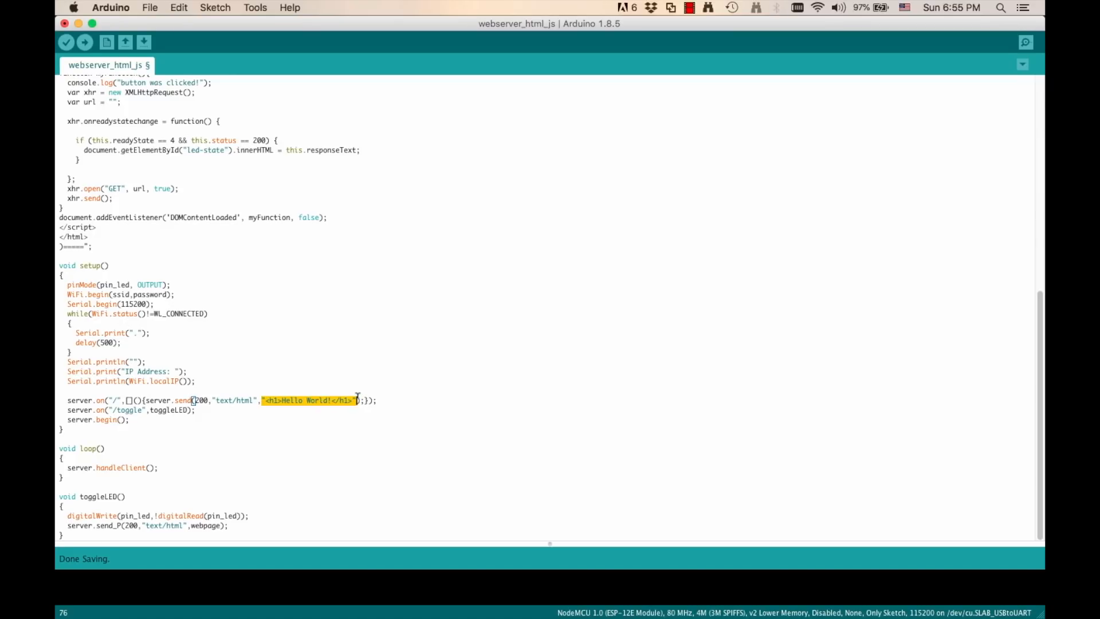
type("webpage")
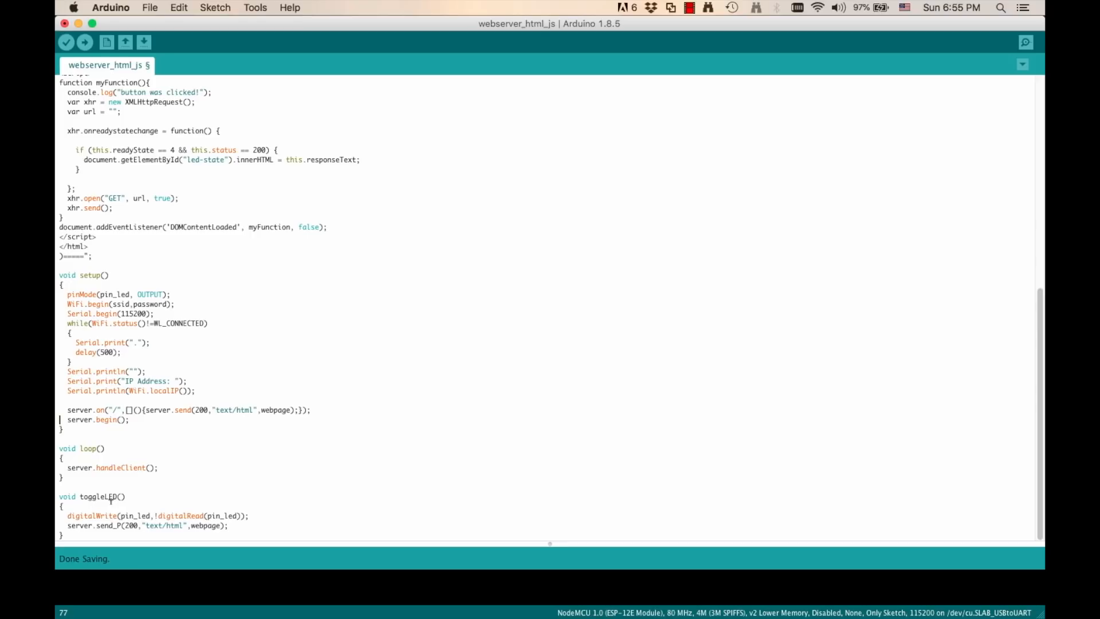
double_click(144, 526)
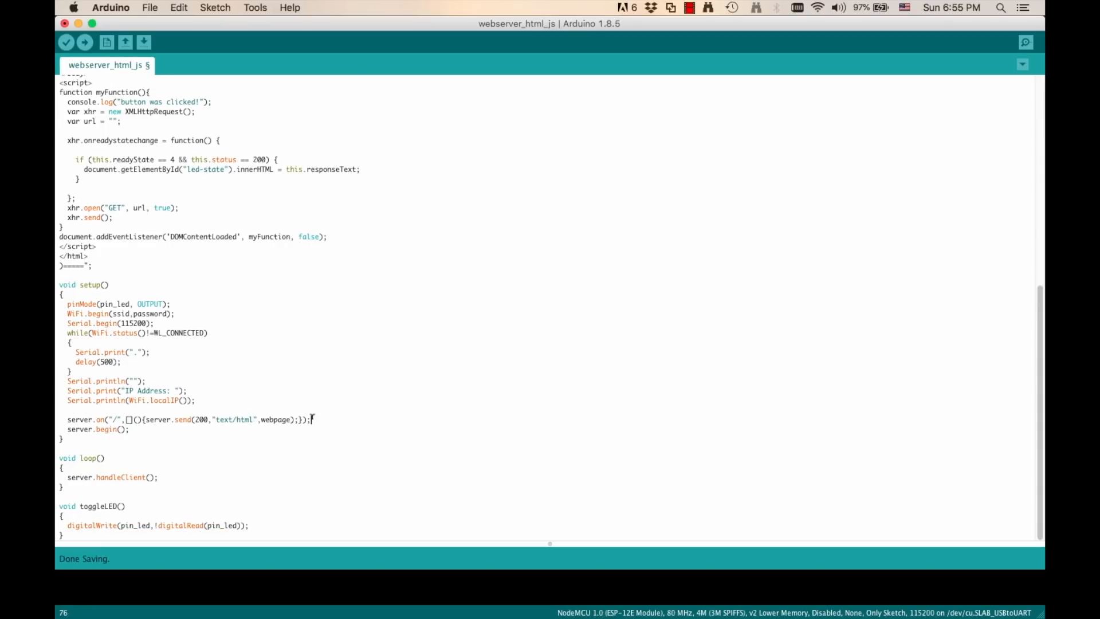
Add server.on("/ledstate",getLEDState) and start getLEDState with a toggleLED() call
key("Return")
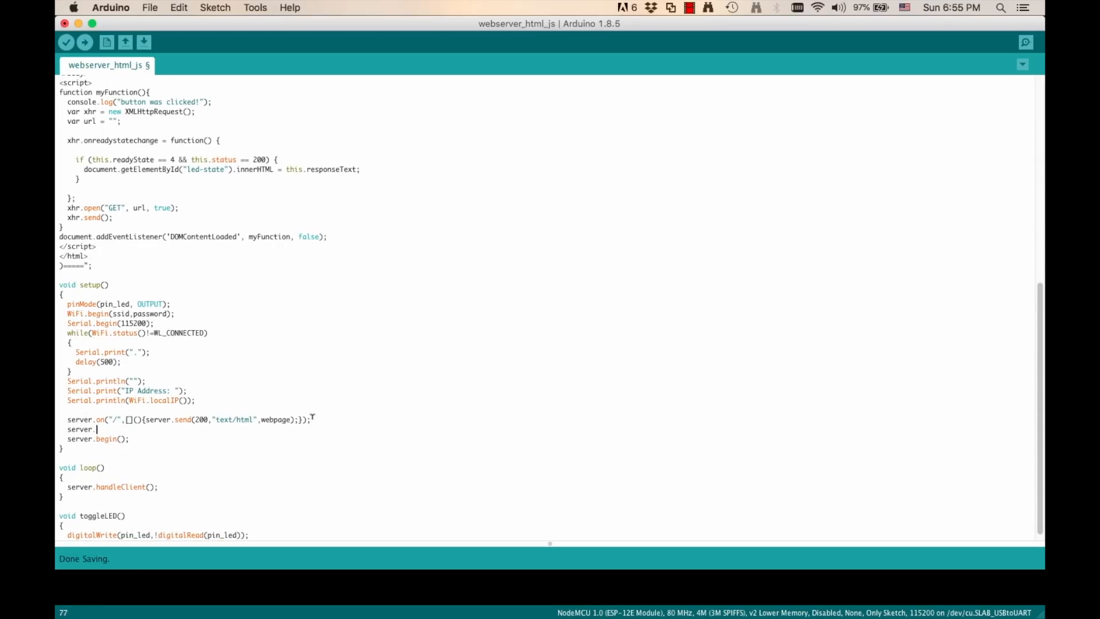
type(".on(\"/ledstate\"")
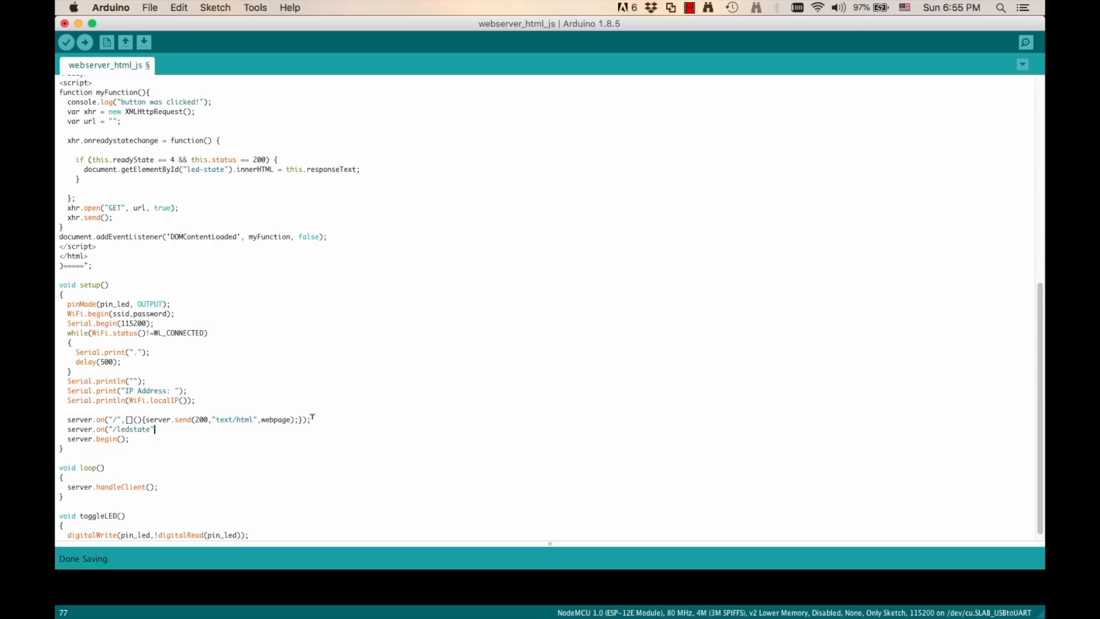
type(",getLEDState);")
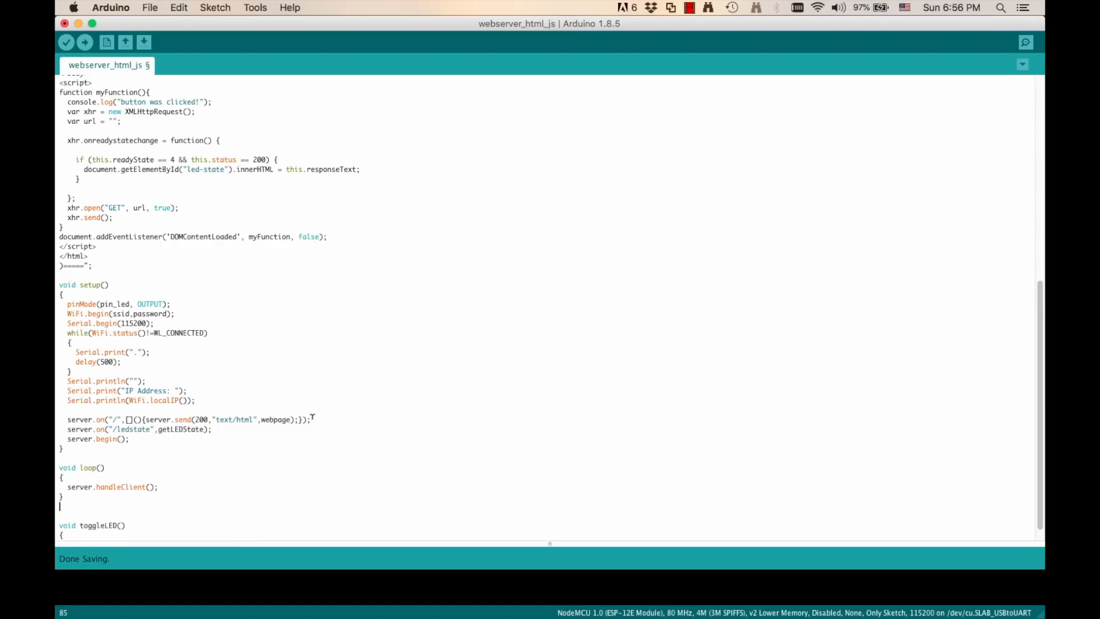
type("void getLEDState(){")
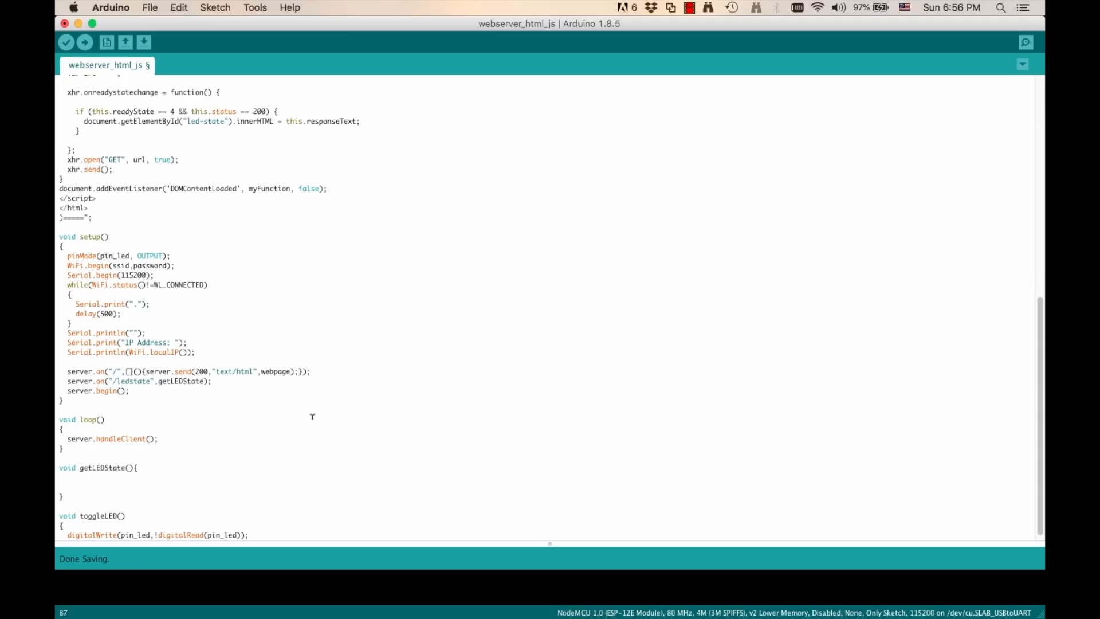
type("toggleLED();")
left_click(201, 487)
type("S")
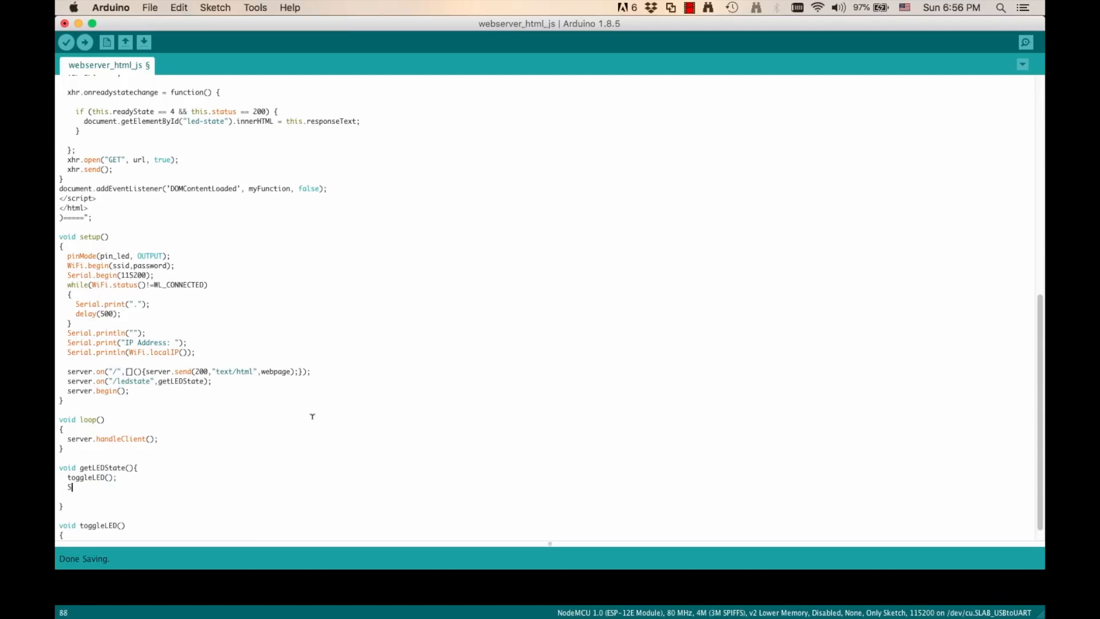
Declare String led_state from digitalRead(pin_led) using an empty-string ternary
type("tring led_state =")
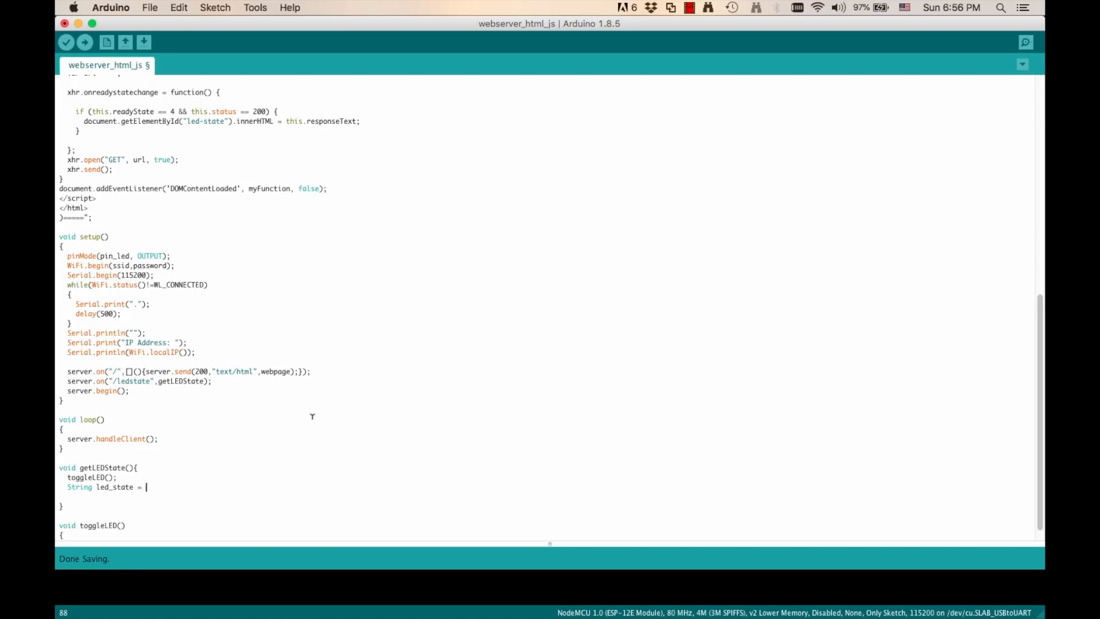
type("digitalRead")
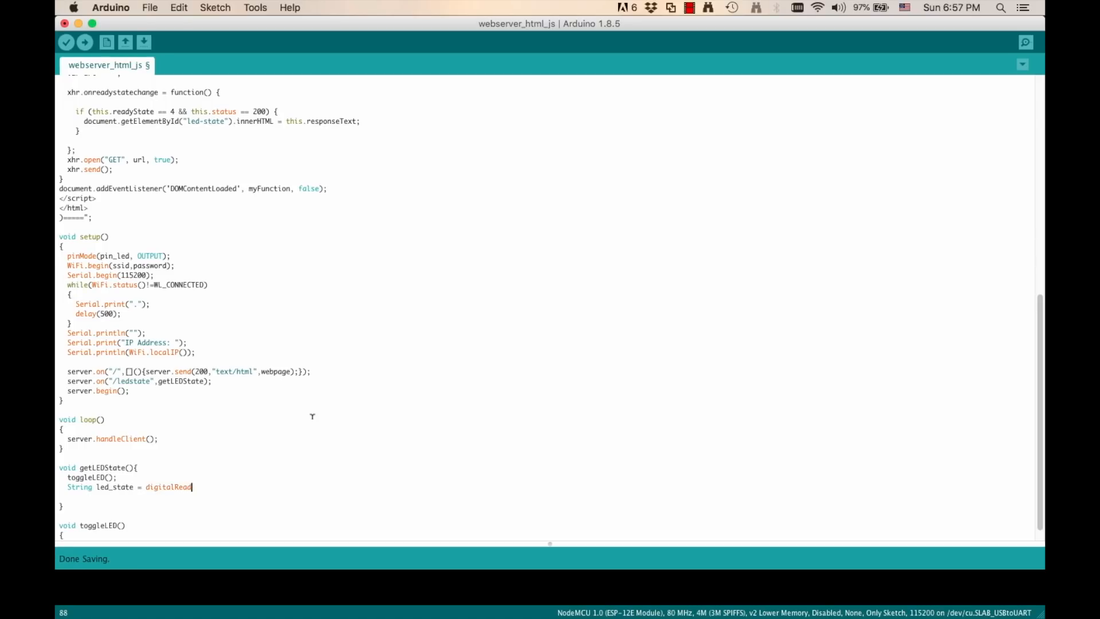
type("(pin_led)")
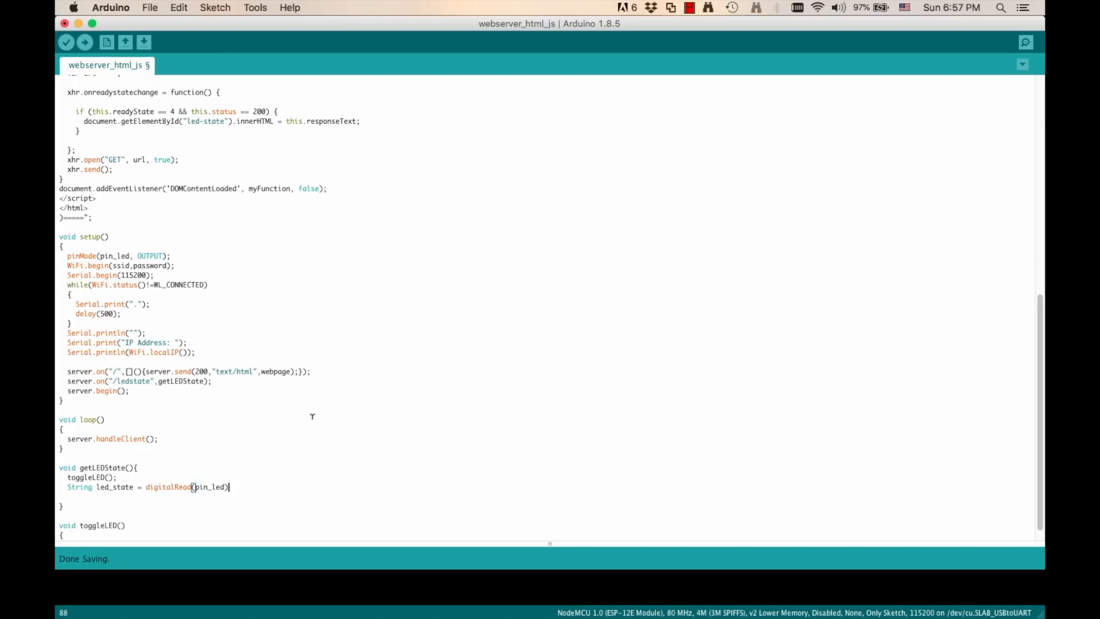
type(";")
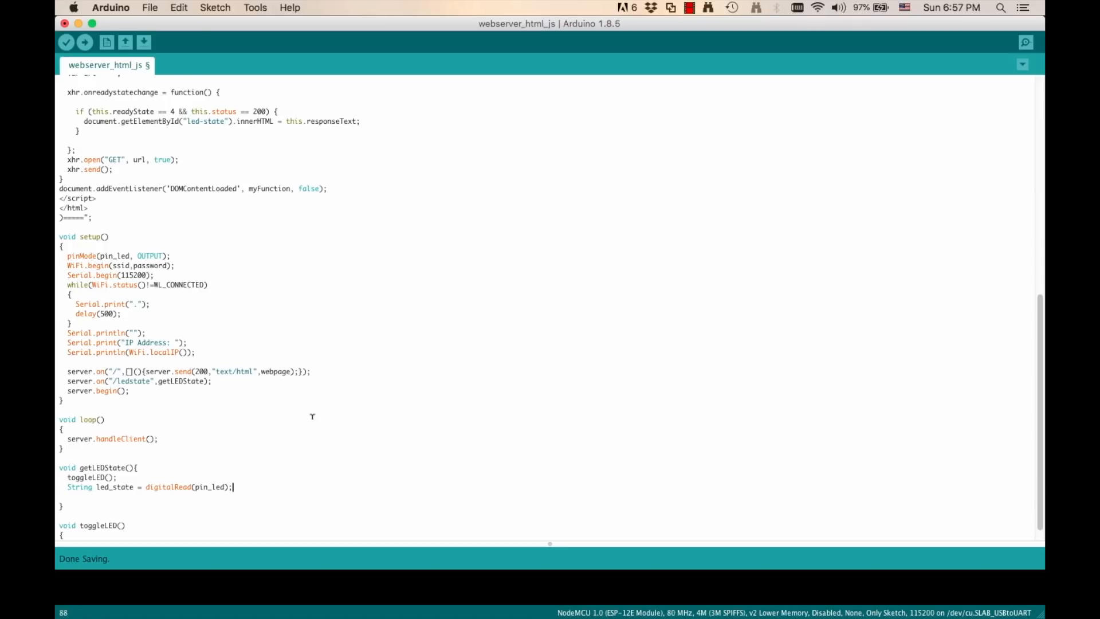
type("?")
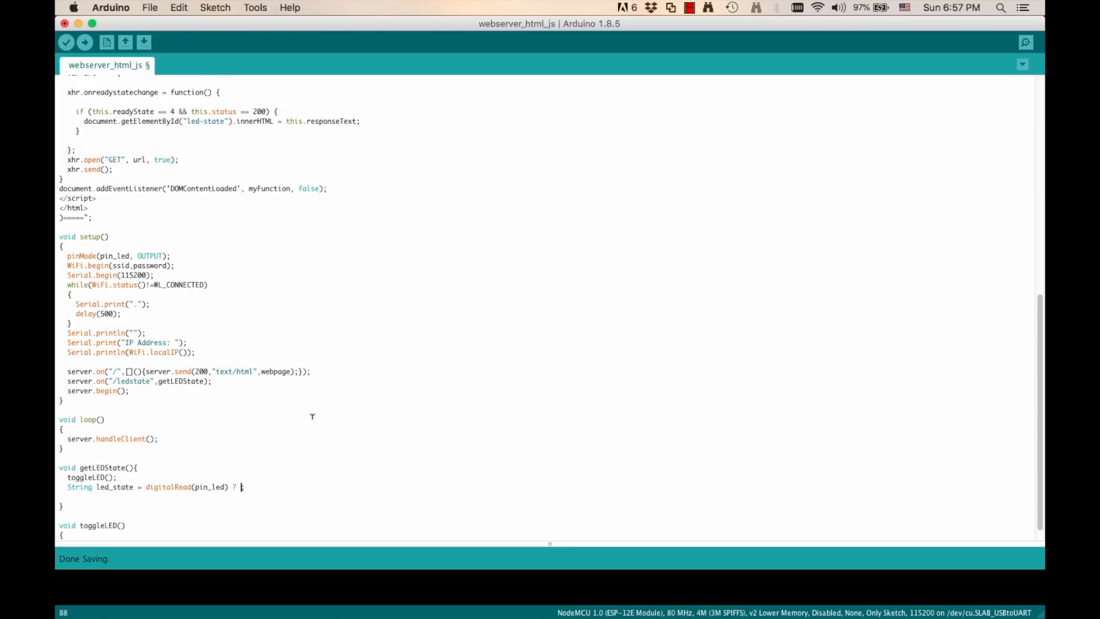
type("\"\" : \"\";")
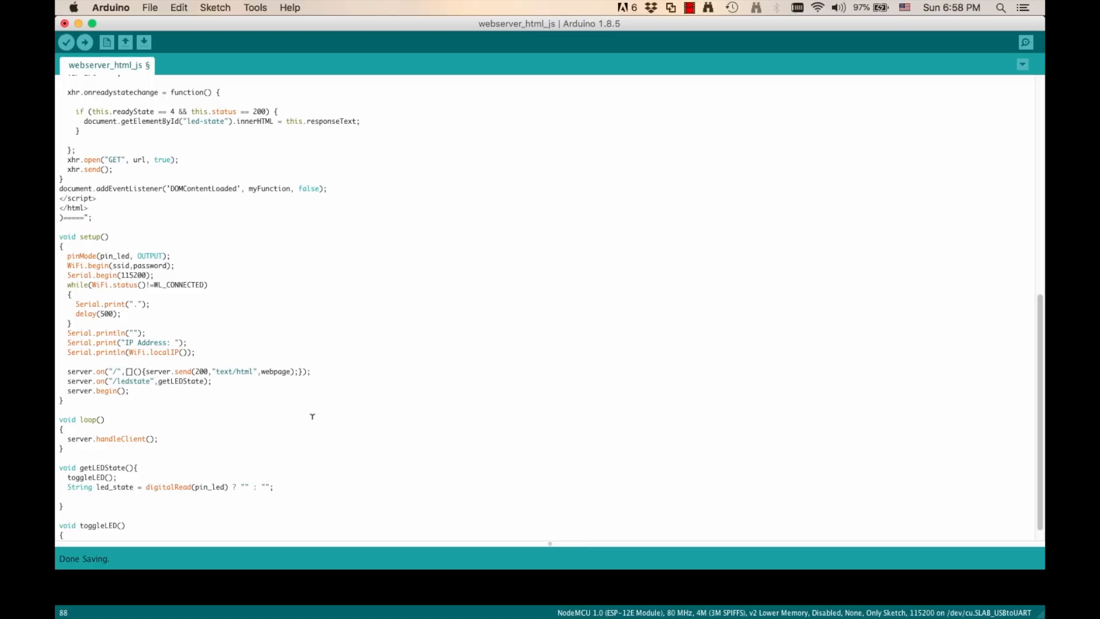
Fill the ternary with OFF and ON and send led_state as "text/plain"
left_click(269, 487)
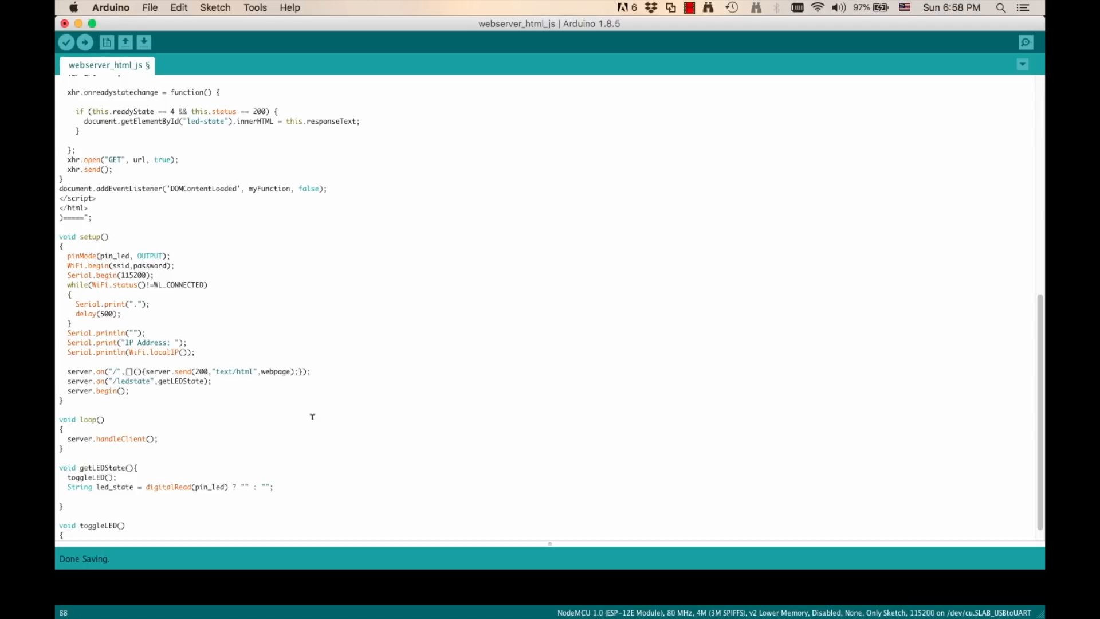
mouse_move(227, 487)
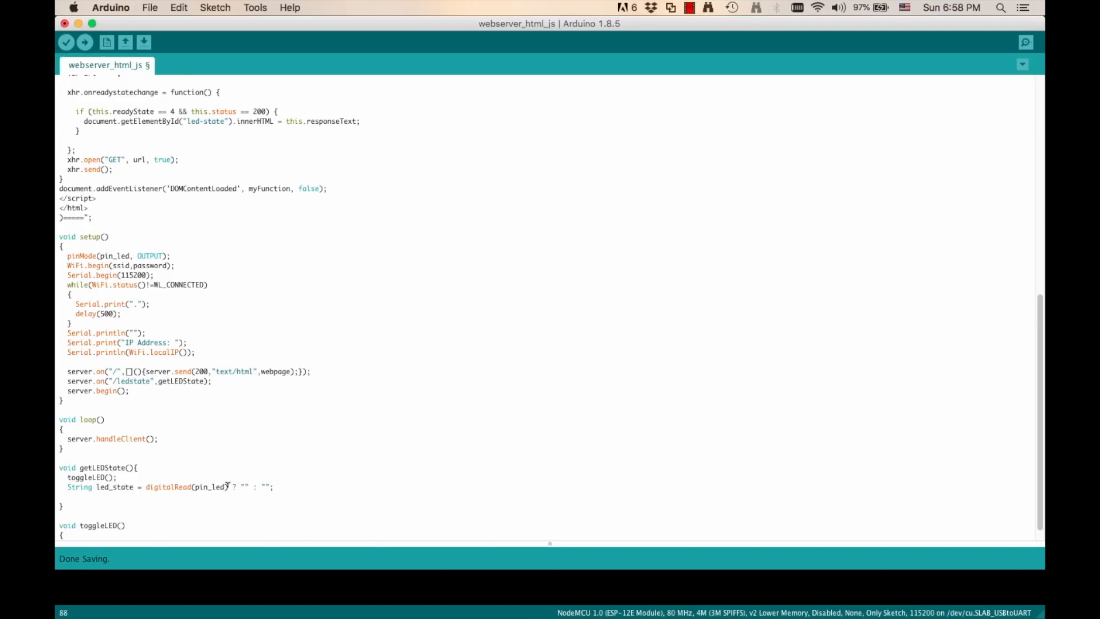
double_click(169, 487)
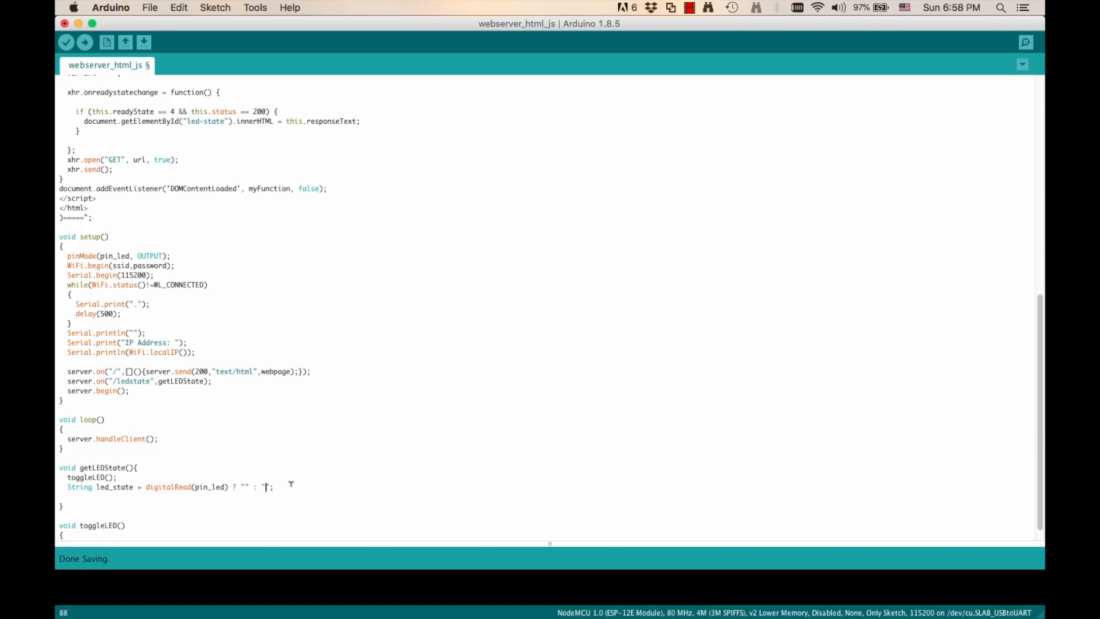
type("ON")
type("server.send(200")
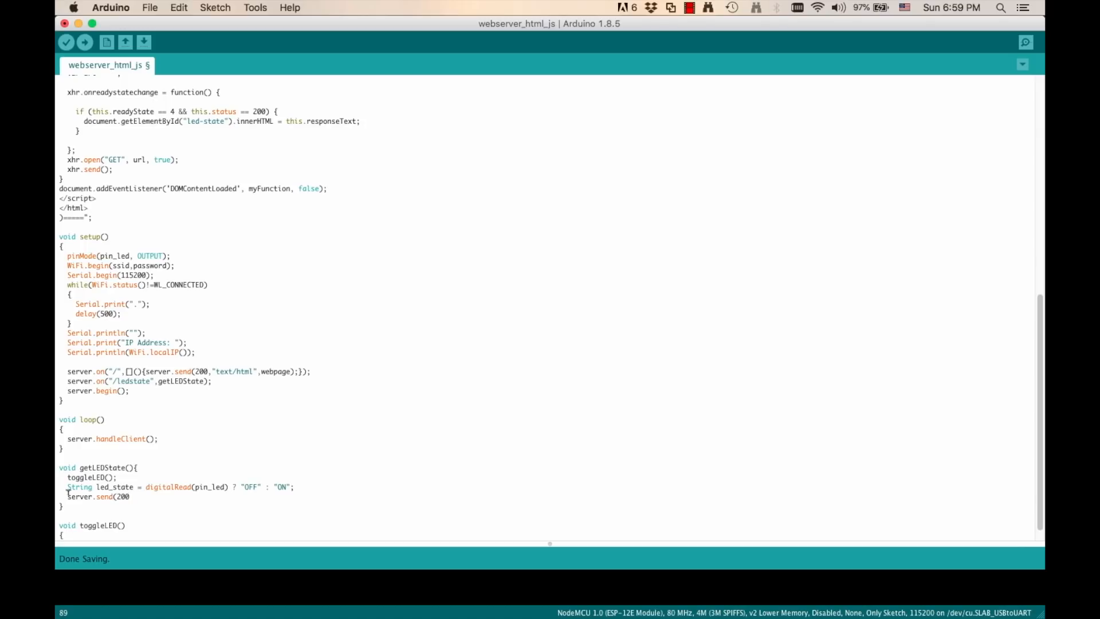
type(",\"text/plain\",led_state);")
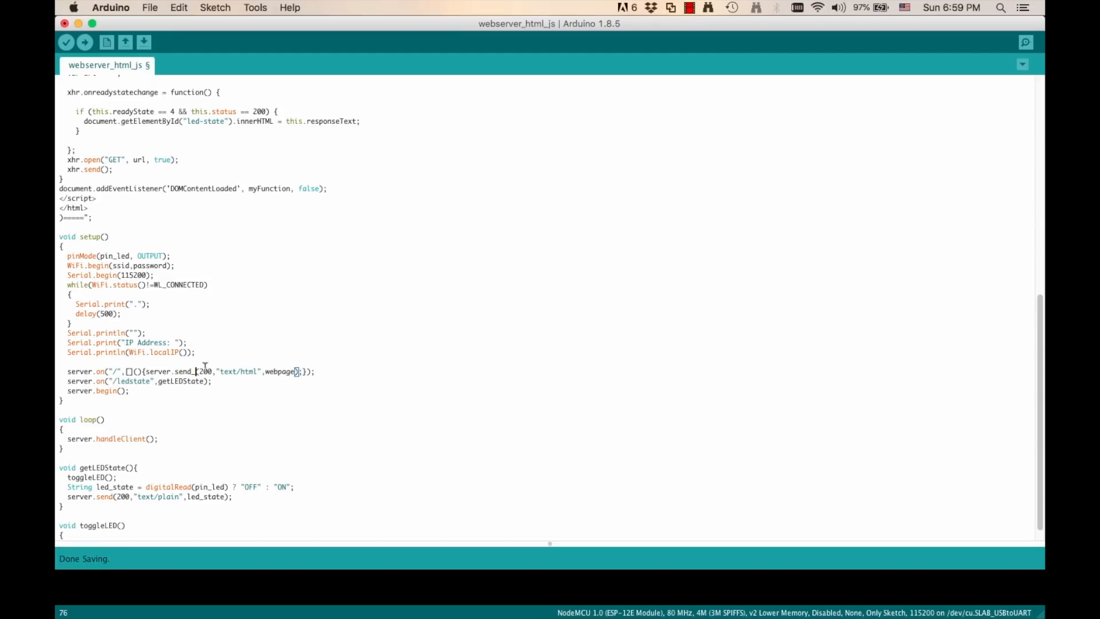
Set the page script's var url to "ledstate" instead of an empty string
double_click(283, 372)
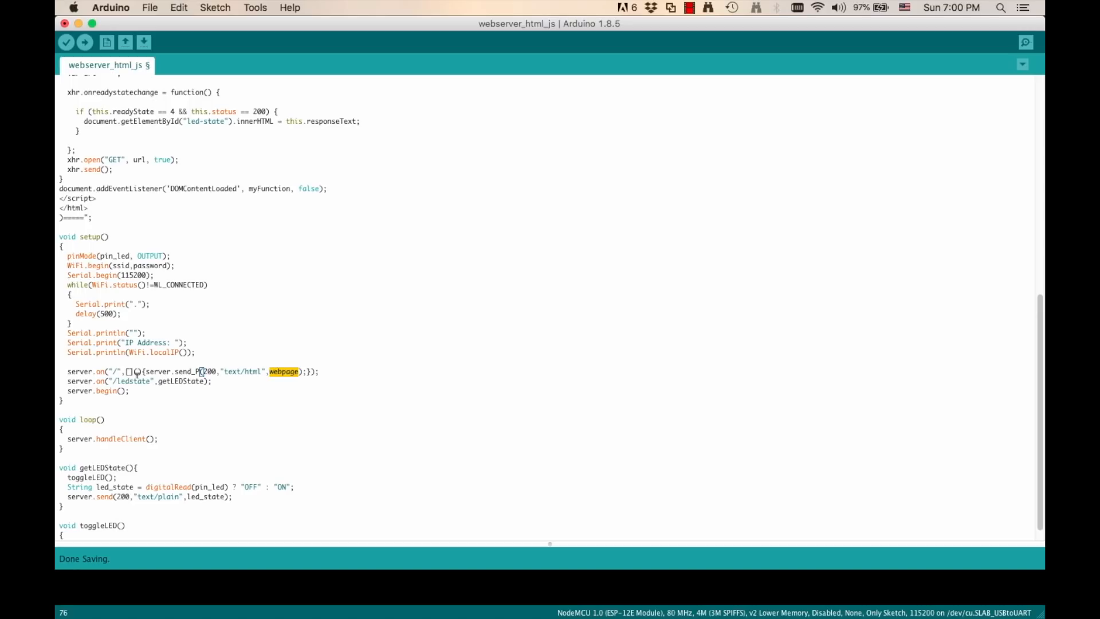
scroll("up", 3)
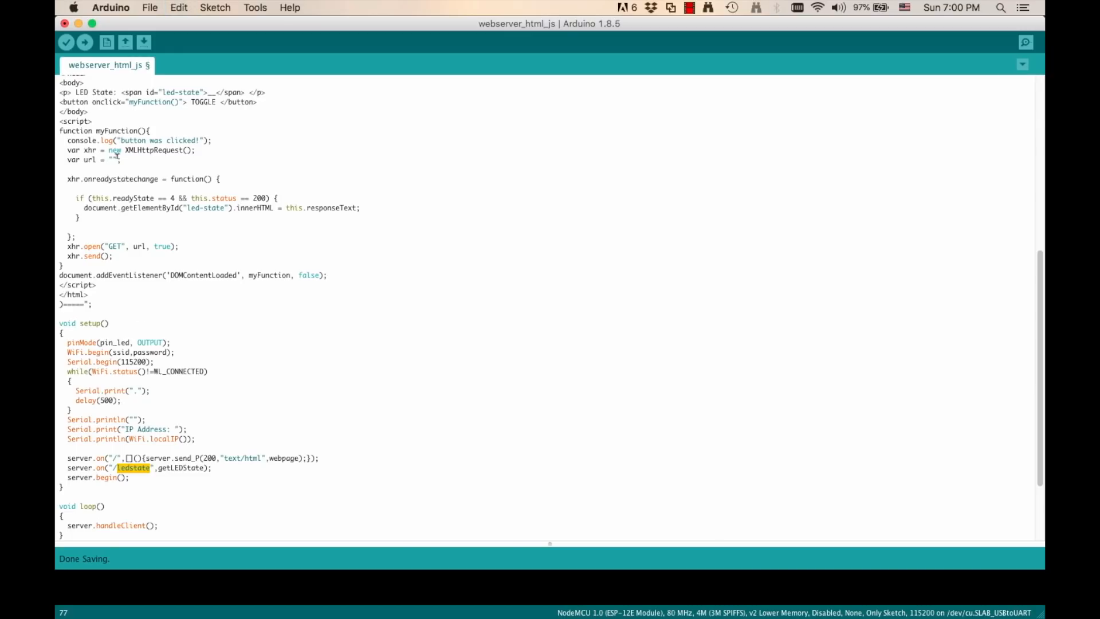
left_click(255, 7)
type("ledstate")
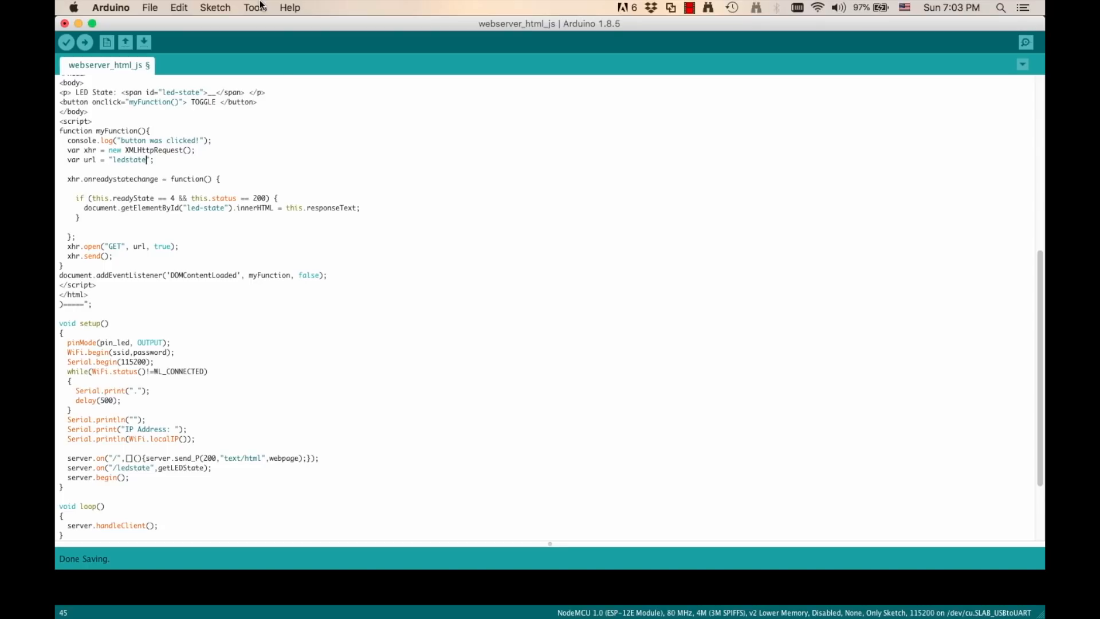
Confirm the NodeMCU 1.0 board, upload the sketch, and open Serial Monitor for IP 192.168.1.29
left_click(254, 8)
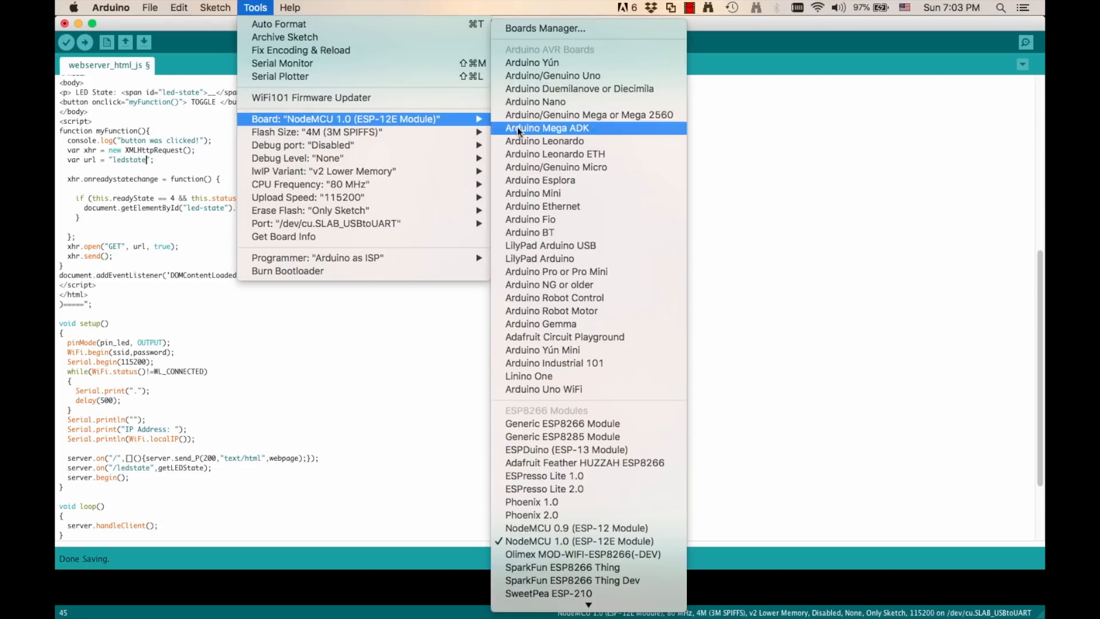
mouse_move(578, 541)
type("/")
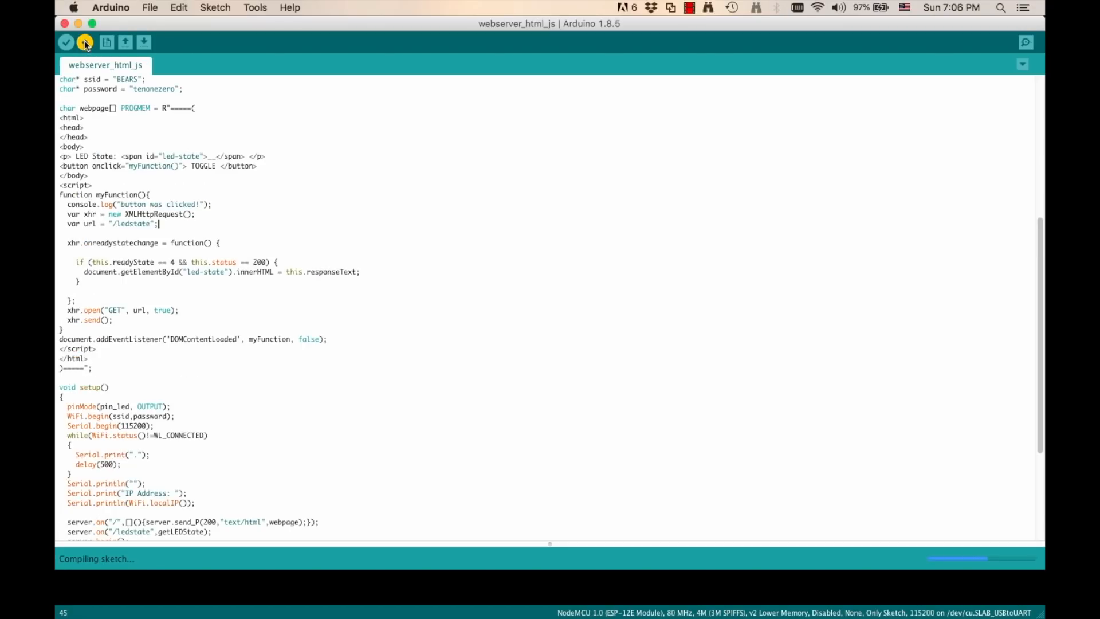
left_click(84, 42)
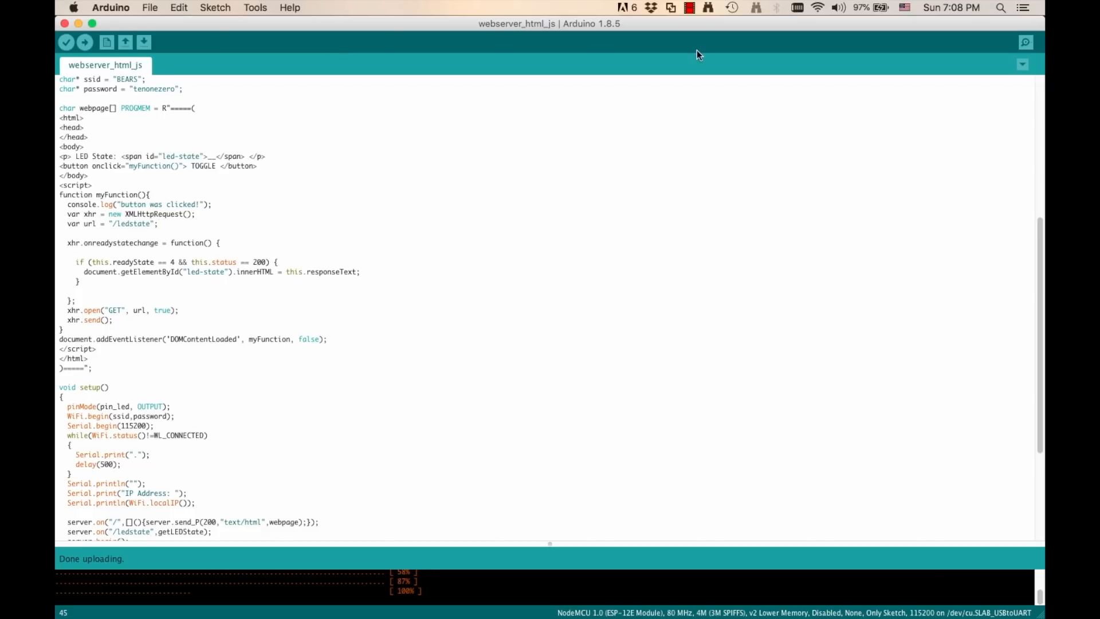
left_click(1026, 42)
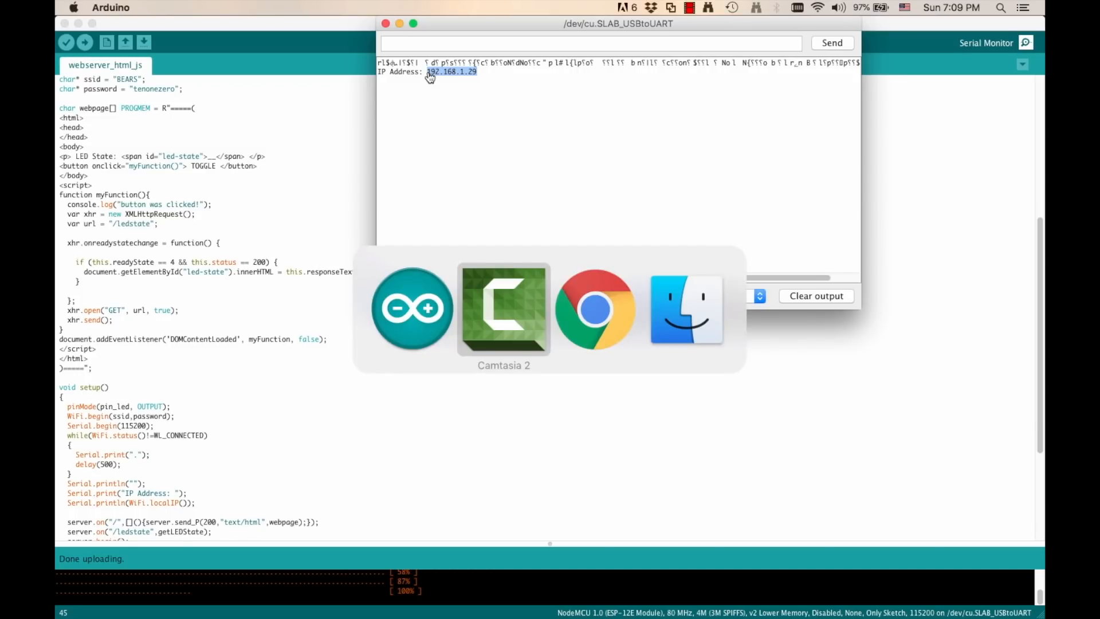
left_click(595, 309)
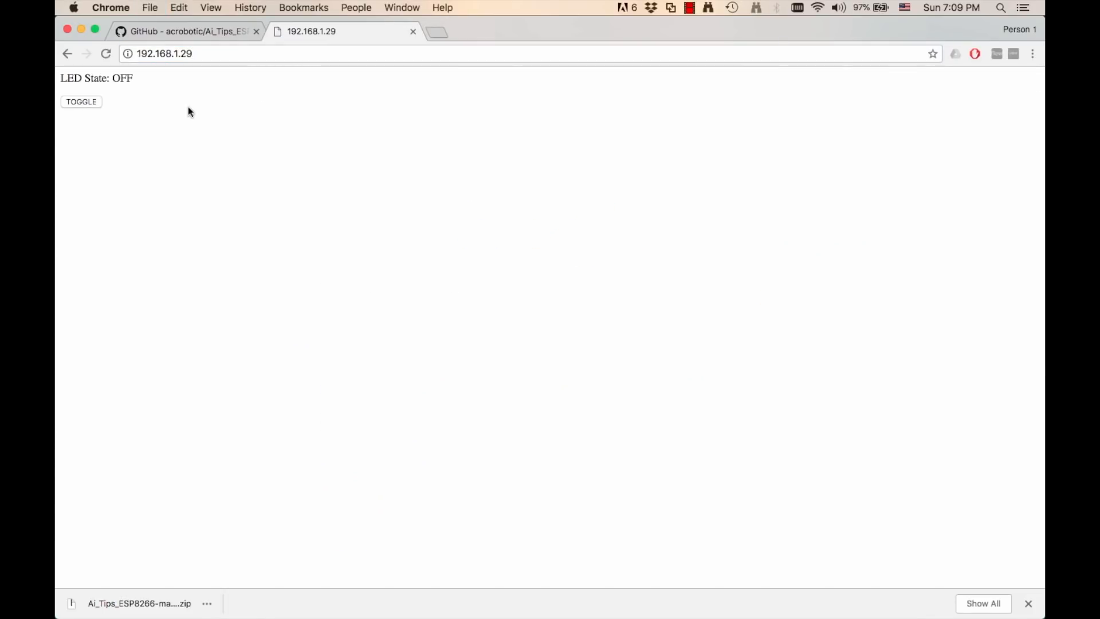
double_click(122, 78)
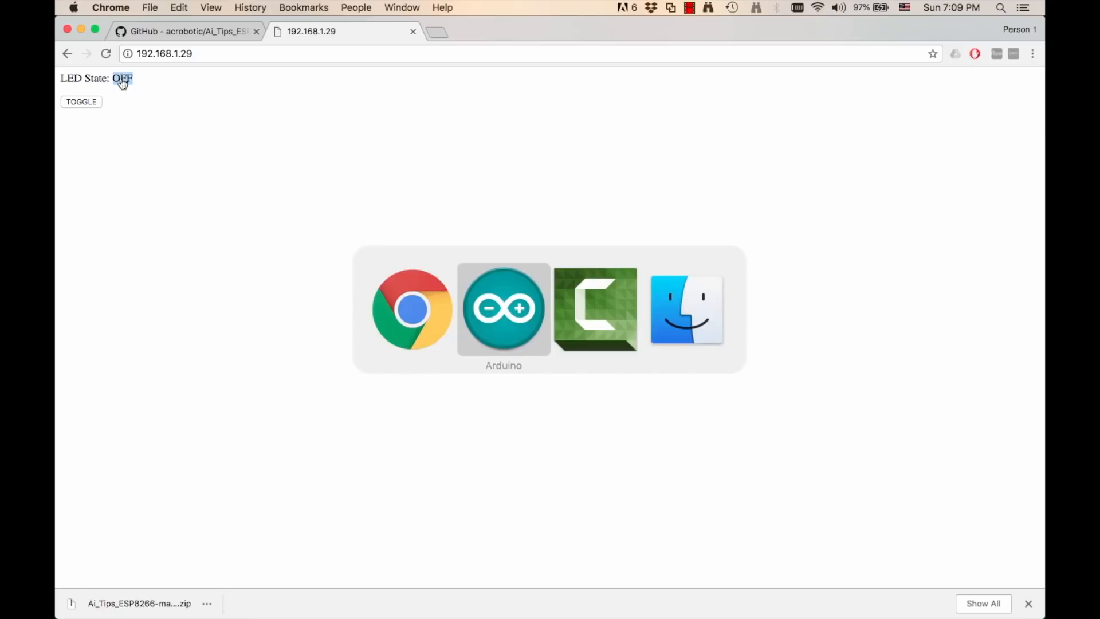
left_click(504, 309)
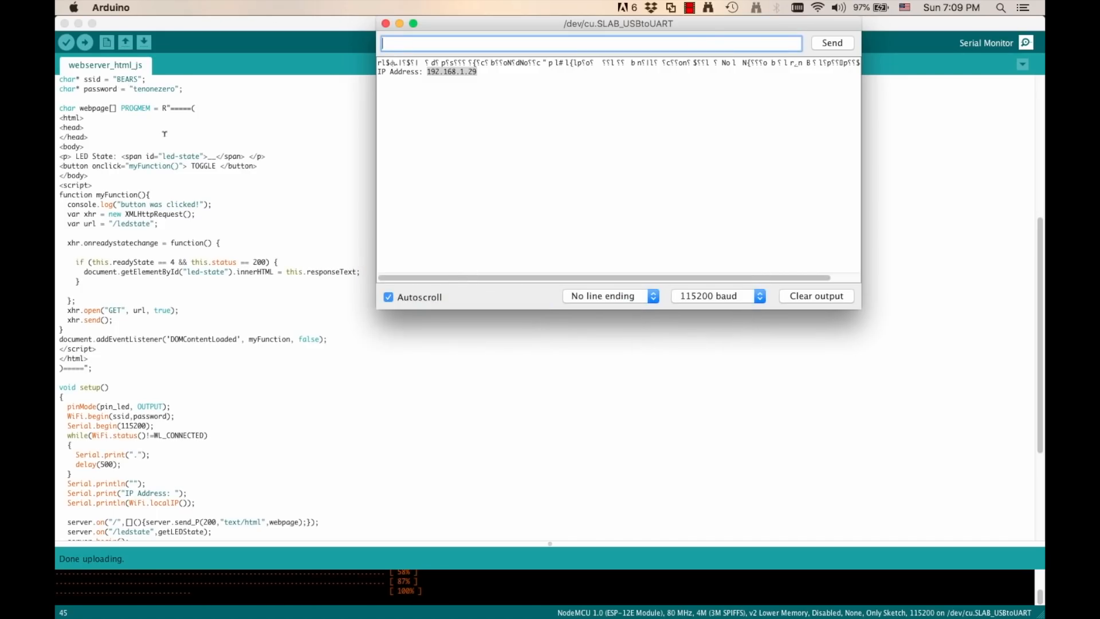
left_click(385, 23)
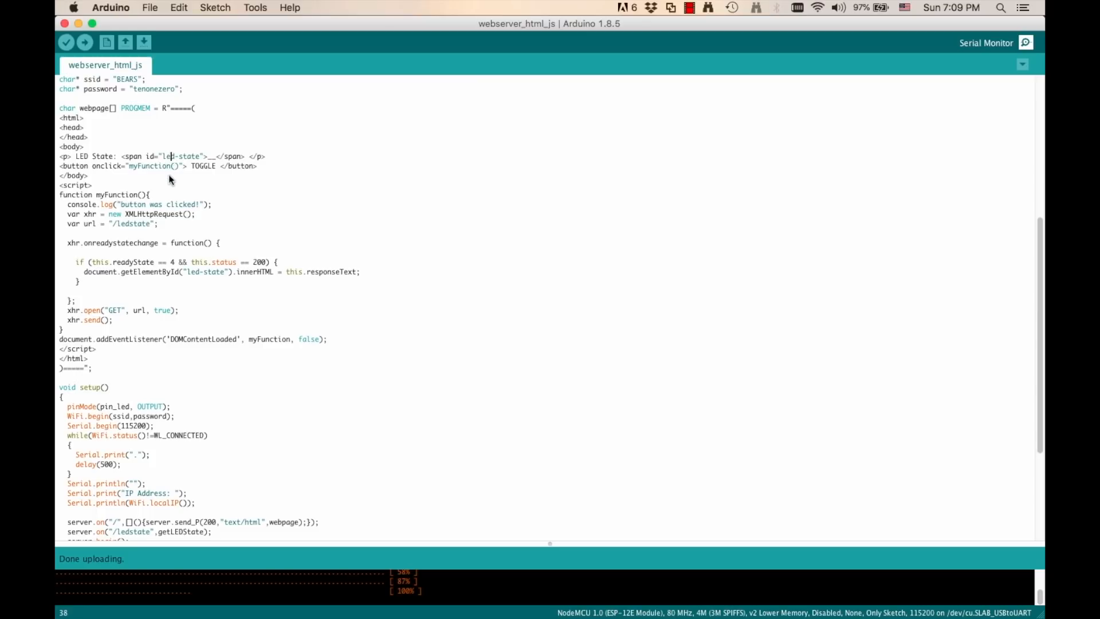
mouse_move(207, 245)
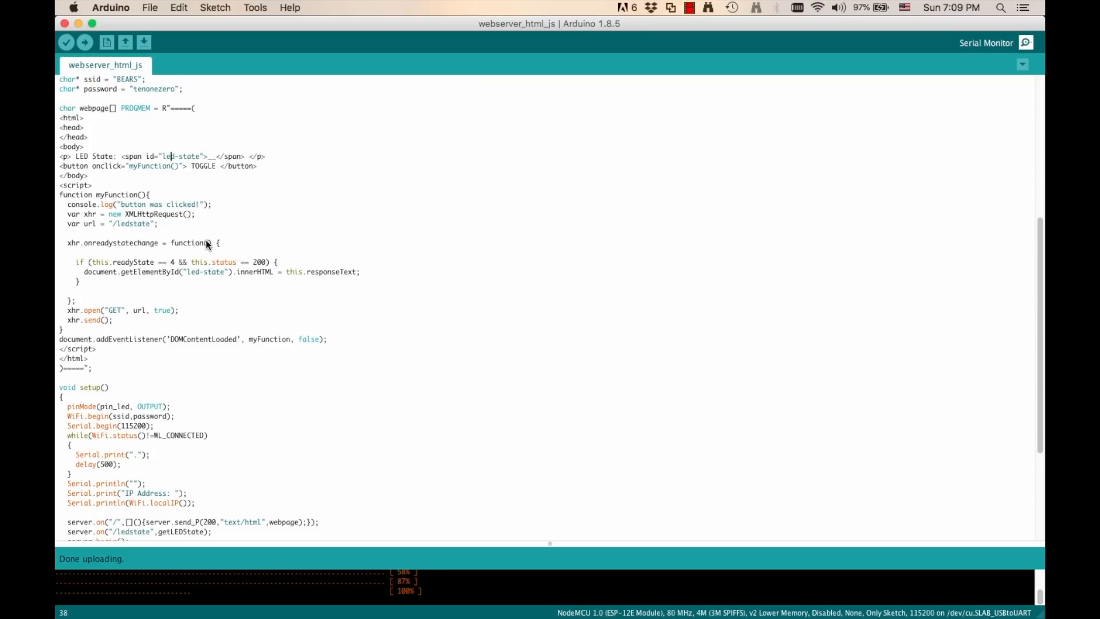
scroll("up", 3)
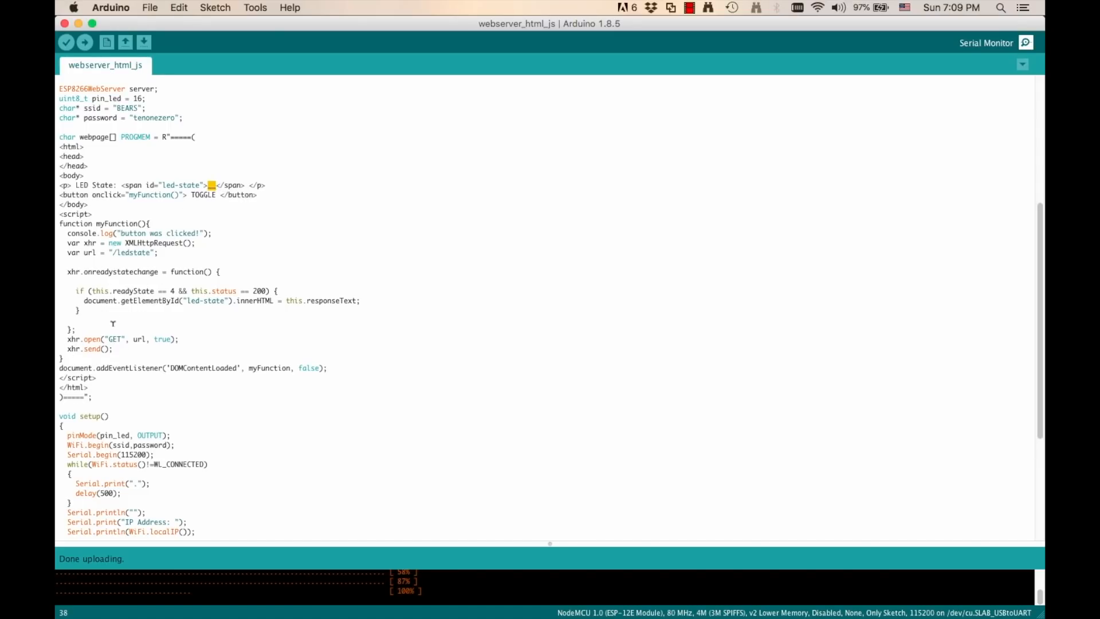
mouse_move(253, 356)
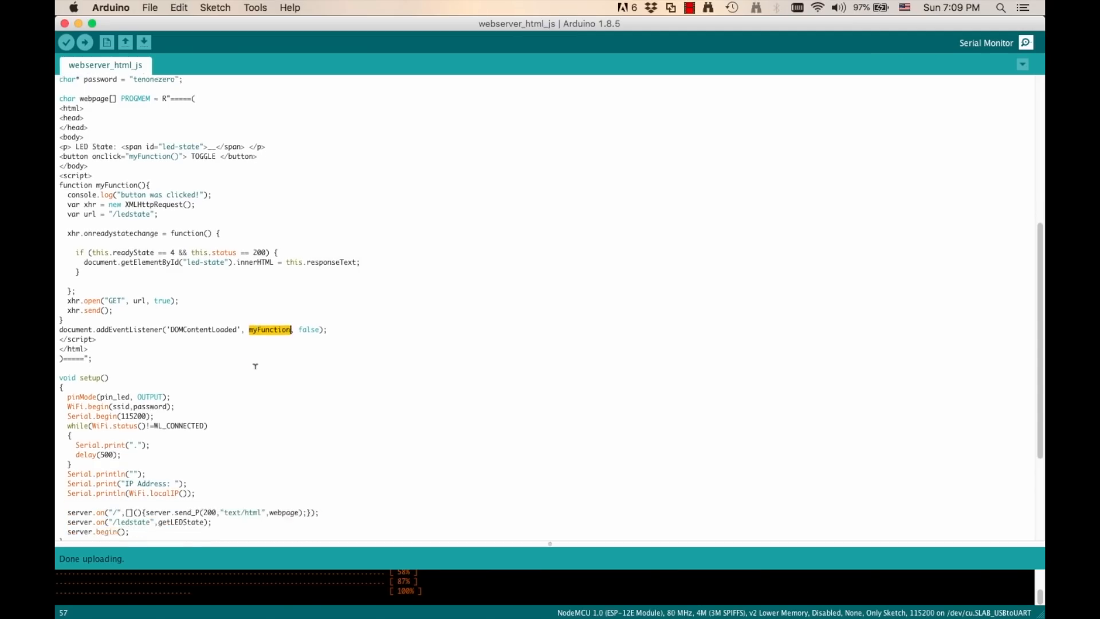
scroll("down", 3)
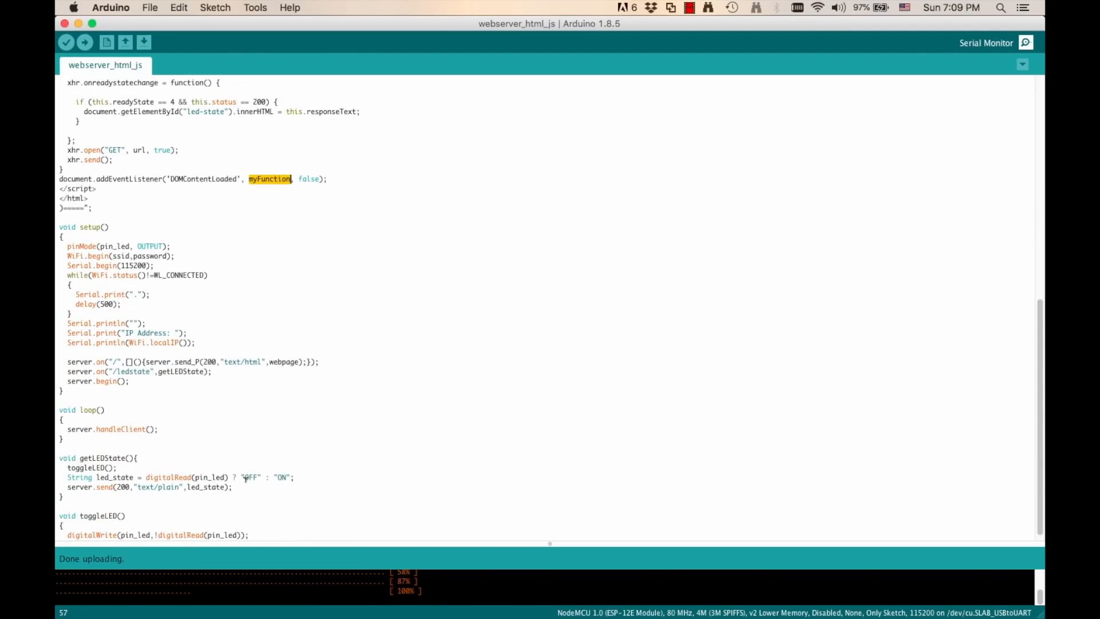
double_click(250, 477)
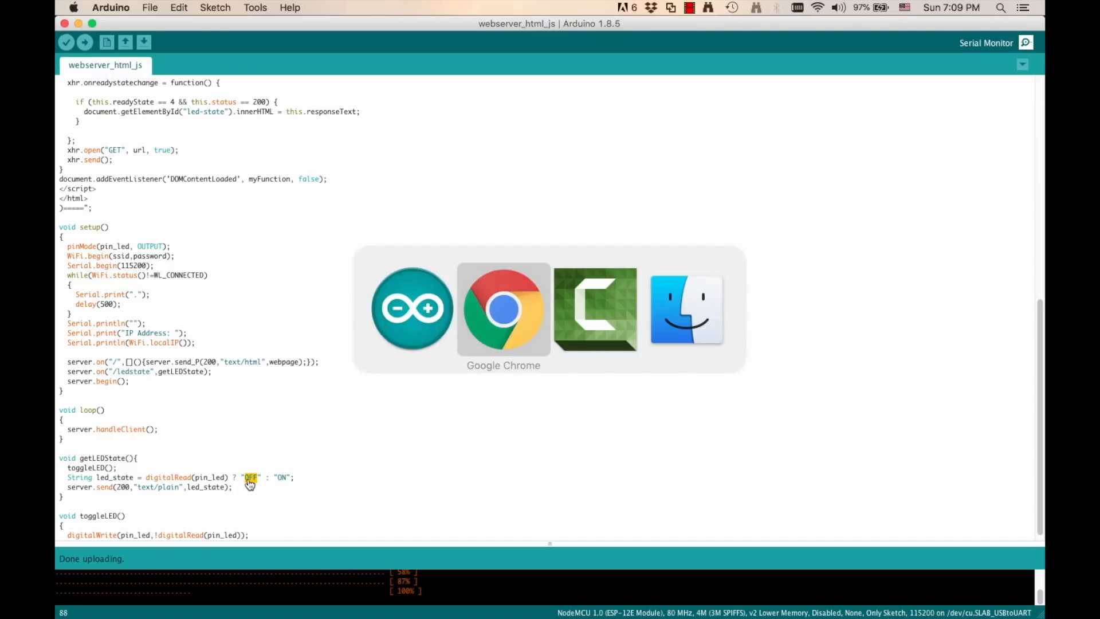
left_click(504, 310)
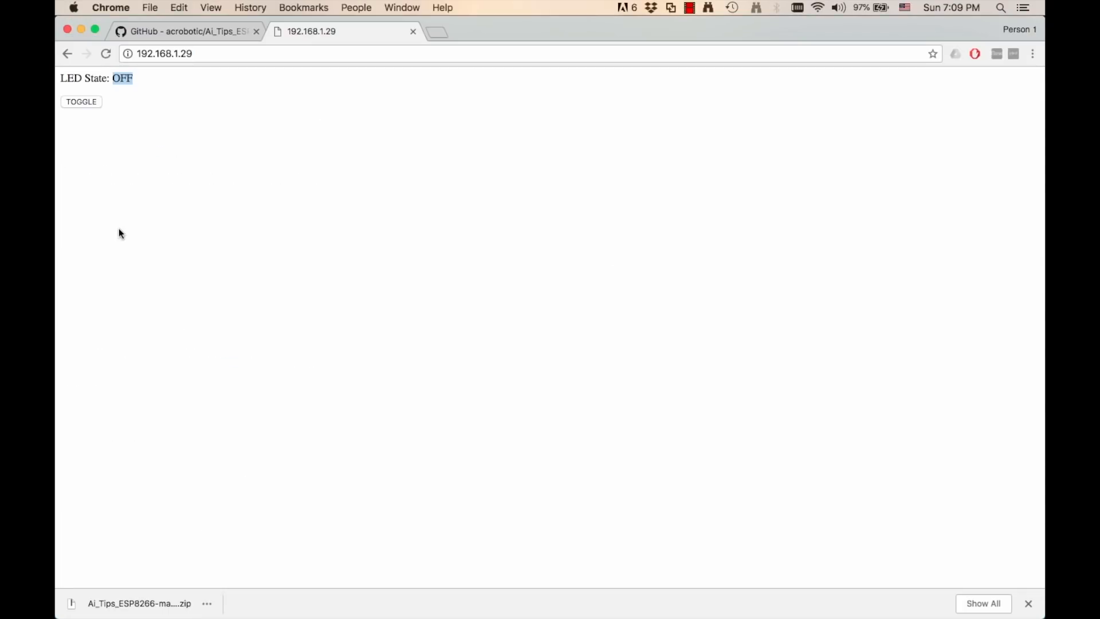
Press TOGGLE three times, watching LED State switch between ON and OFF
left_click(81, 102)
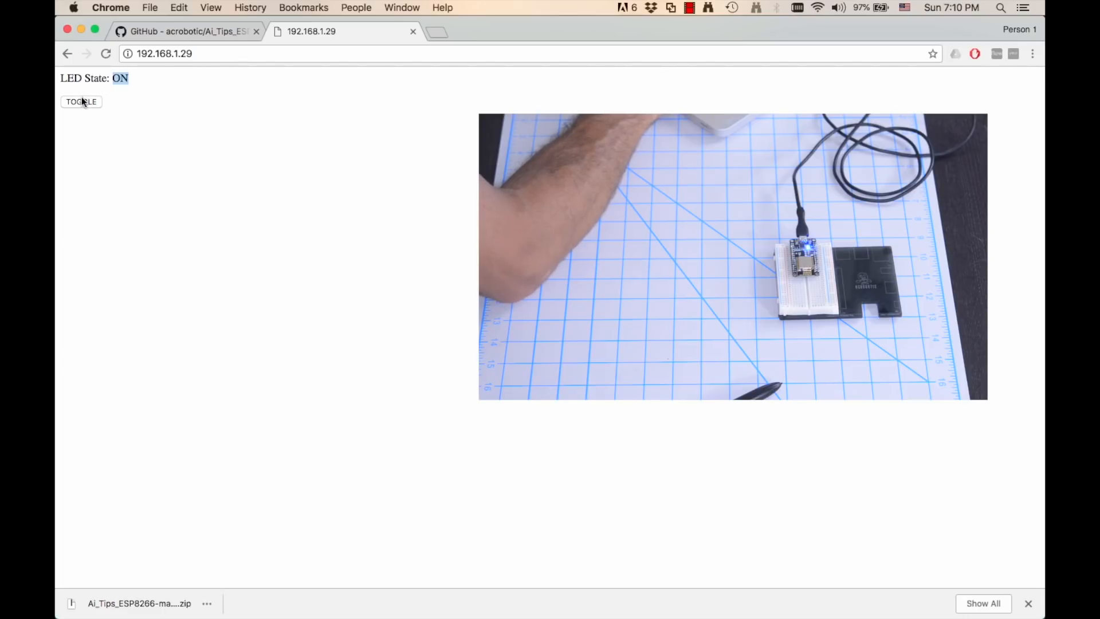
left_click(81, 102)
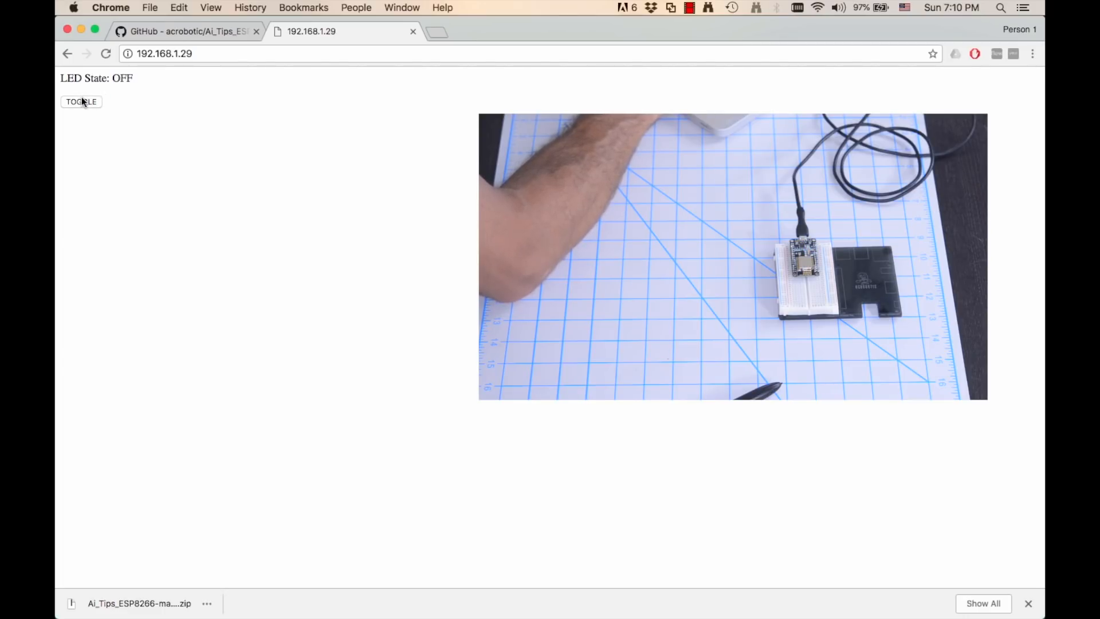
left_click(81, 102)
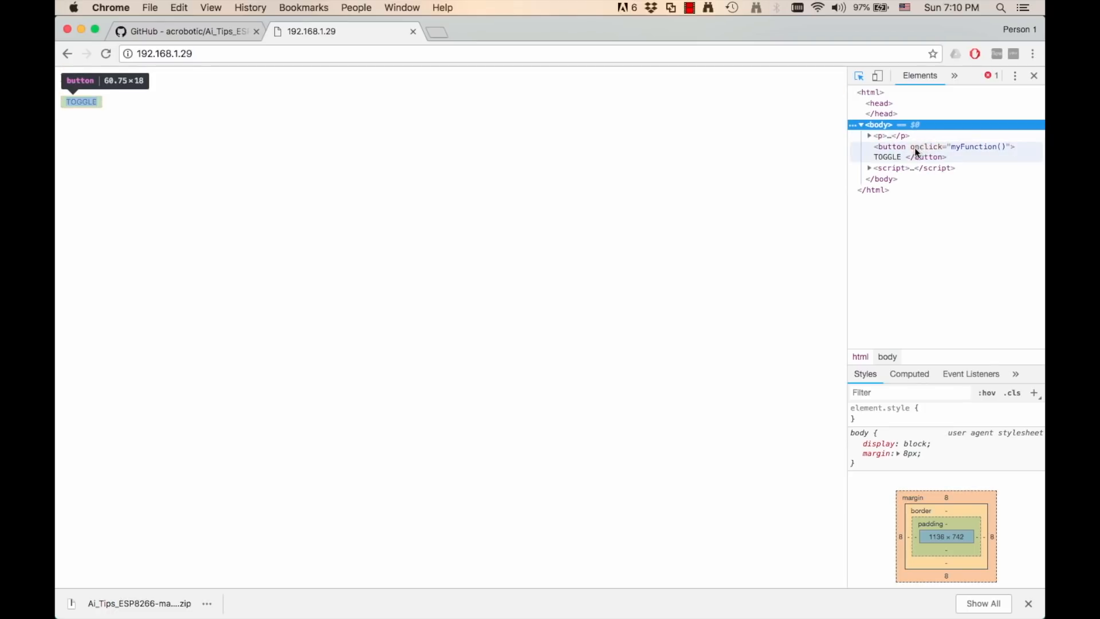
mouse_move(962, 150)
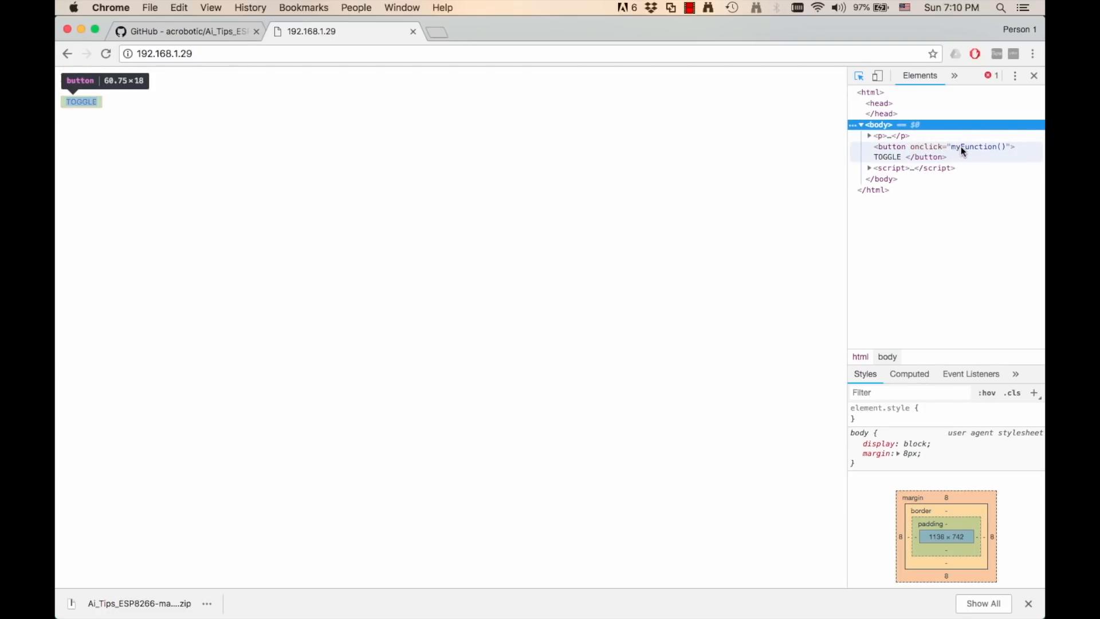
mouse_move(982, 147)
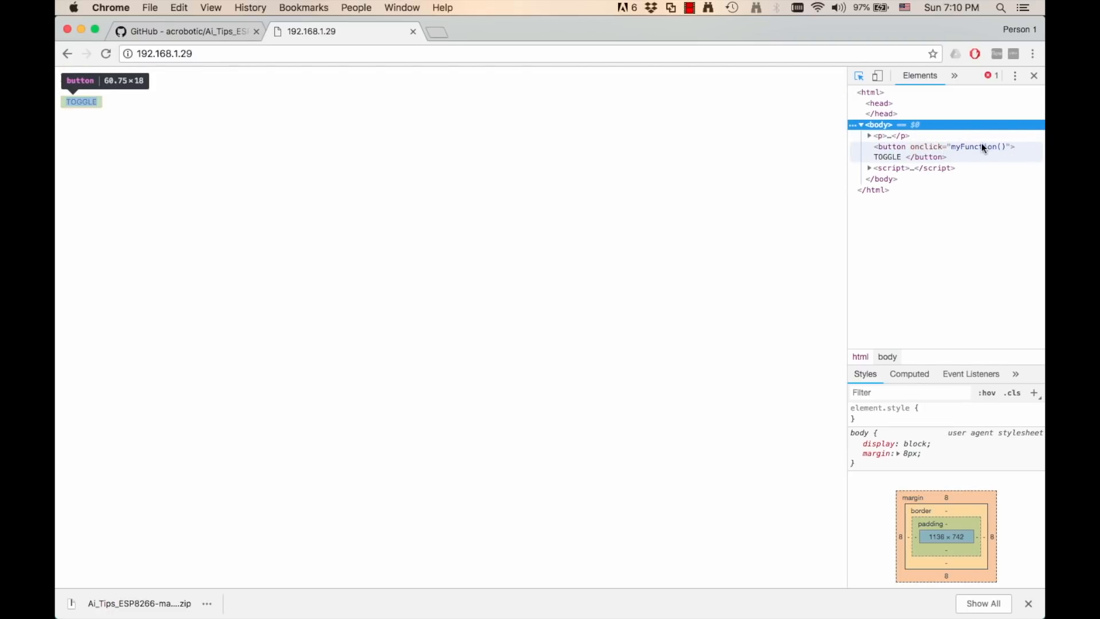
mouse_move(900, 158)
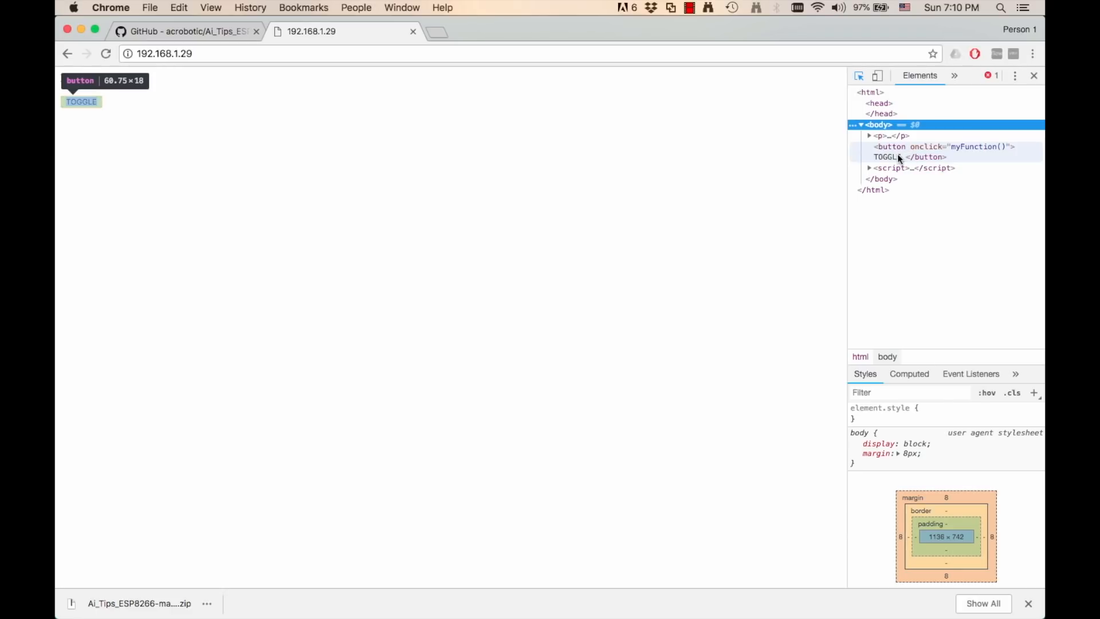
Select the TOGGLE element in DevTools, then toggle repeatedly while span#led-state flips ON/OFF
left_click(81, 102)
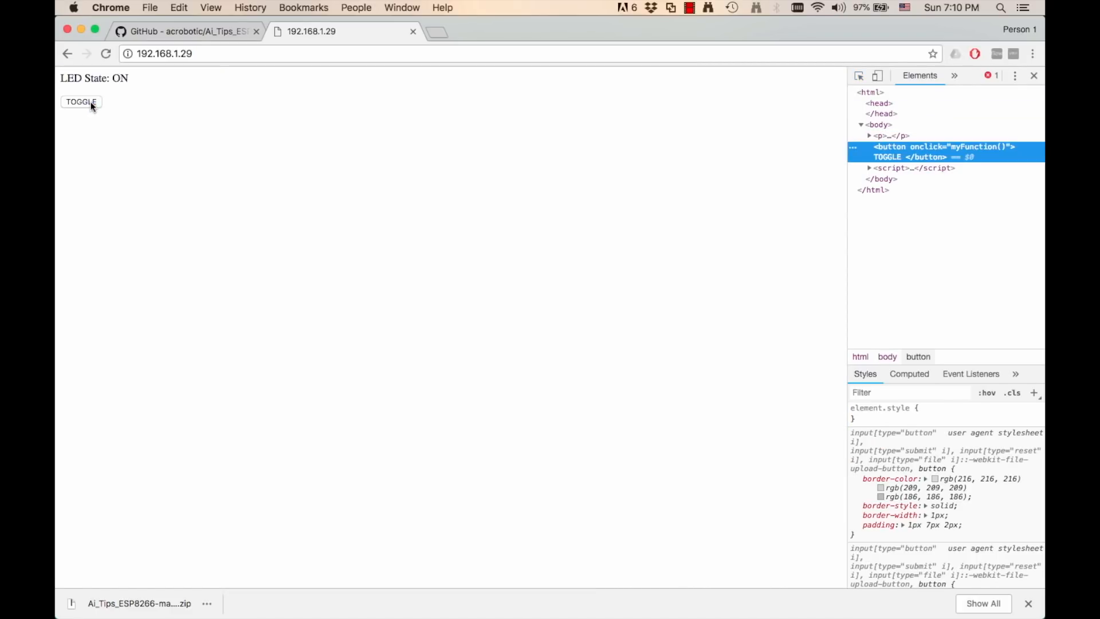
left_click(81, 102)
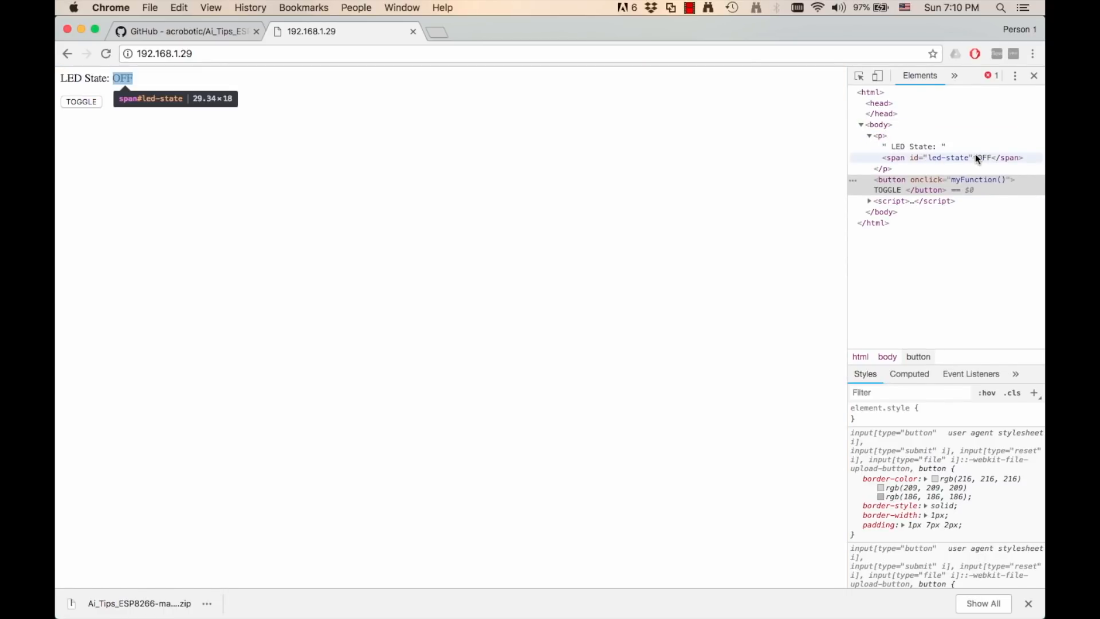
left_click(81, 102)
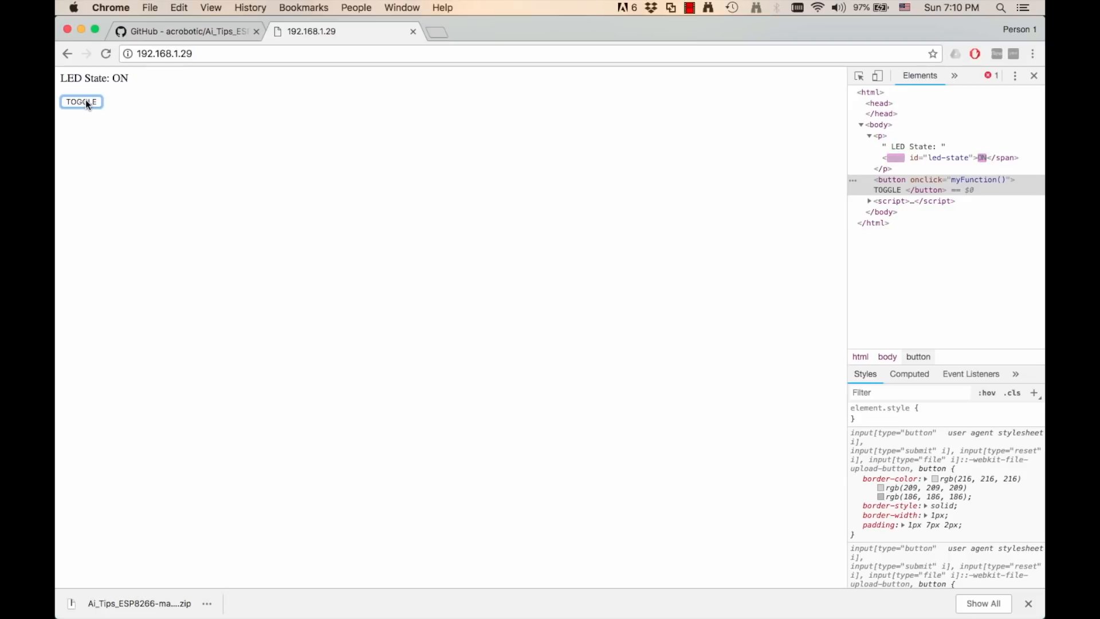
left_click(81, 102)
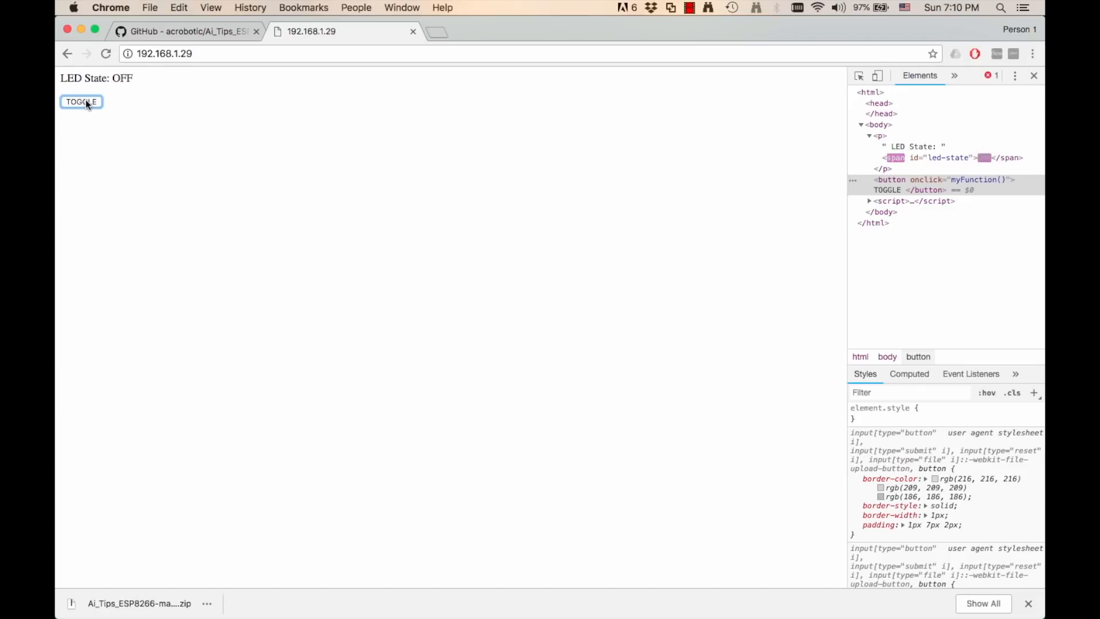